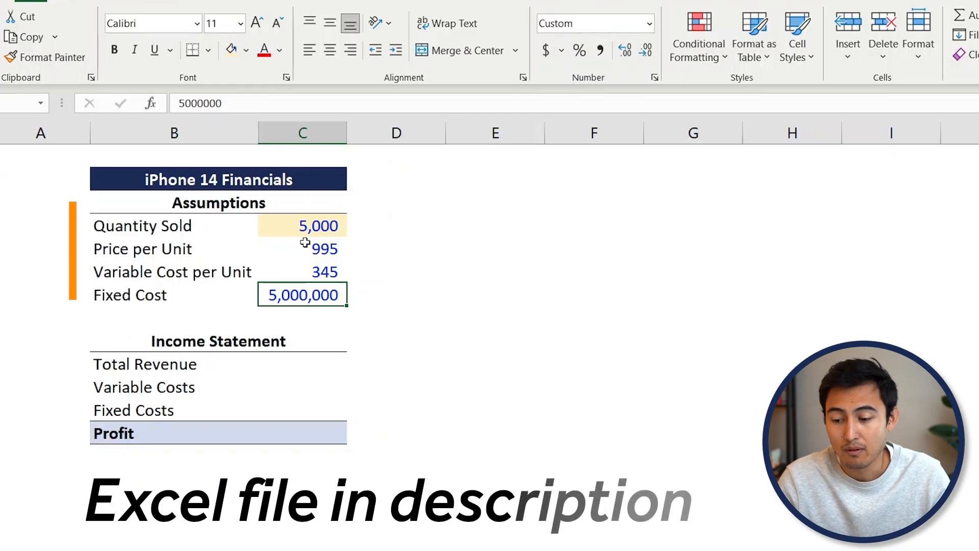
Review the Quantity Sold and variable cost per unit assumptions before building Total Revenue
left_click(173, 226)
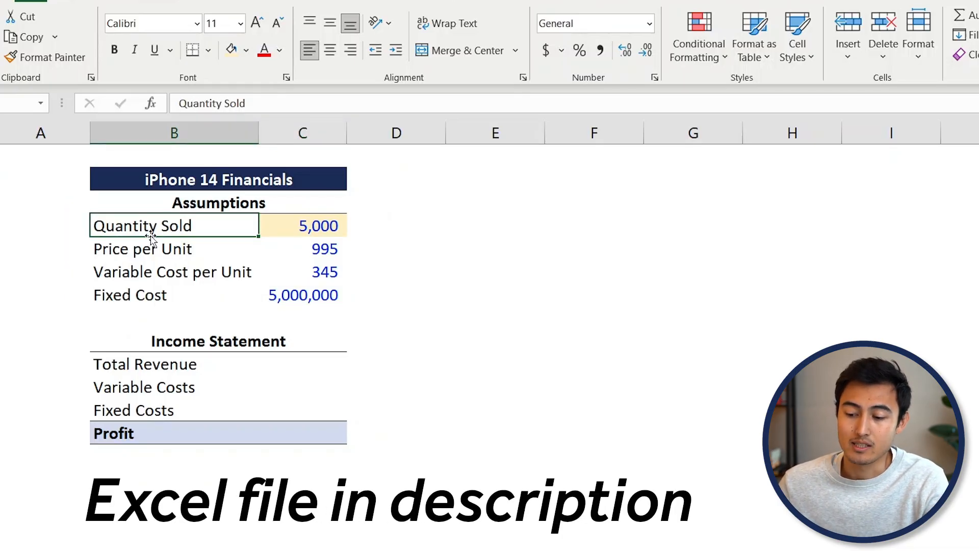
left_click(318, 225)
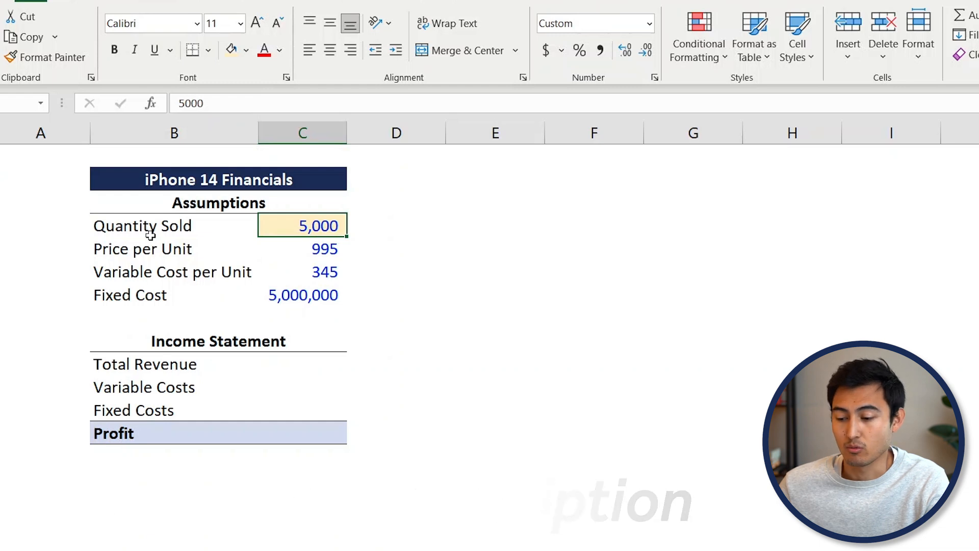
left_click(302, 249)
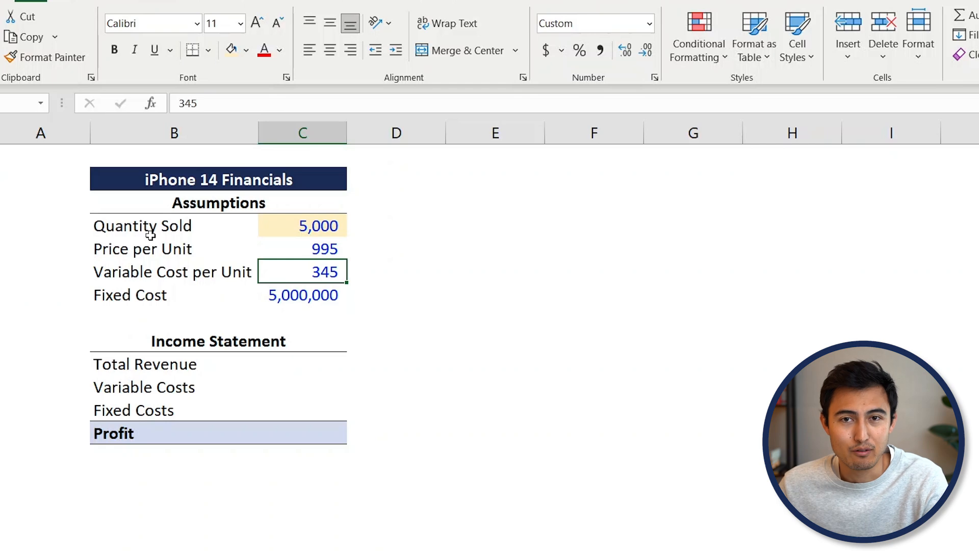
left_click(300, 354)
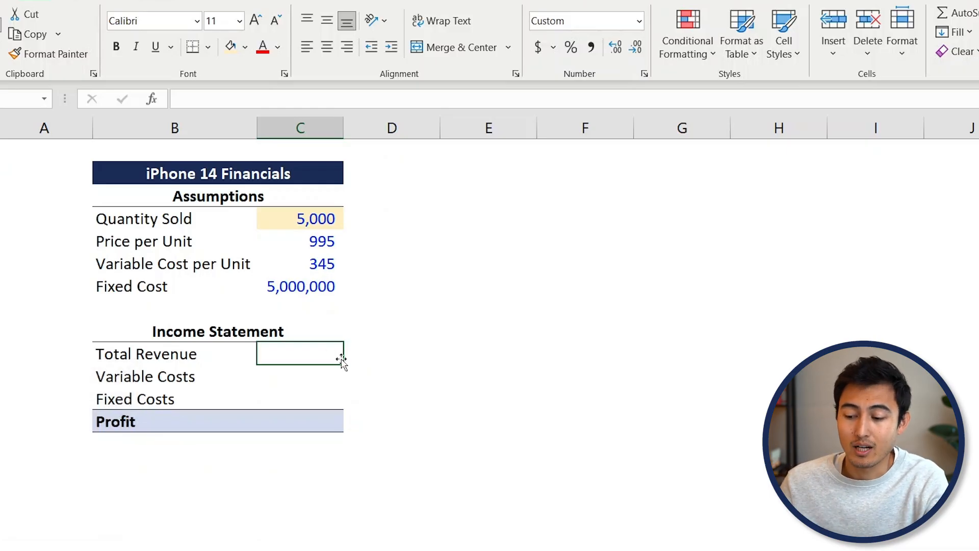
mouse_move(282, 208)
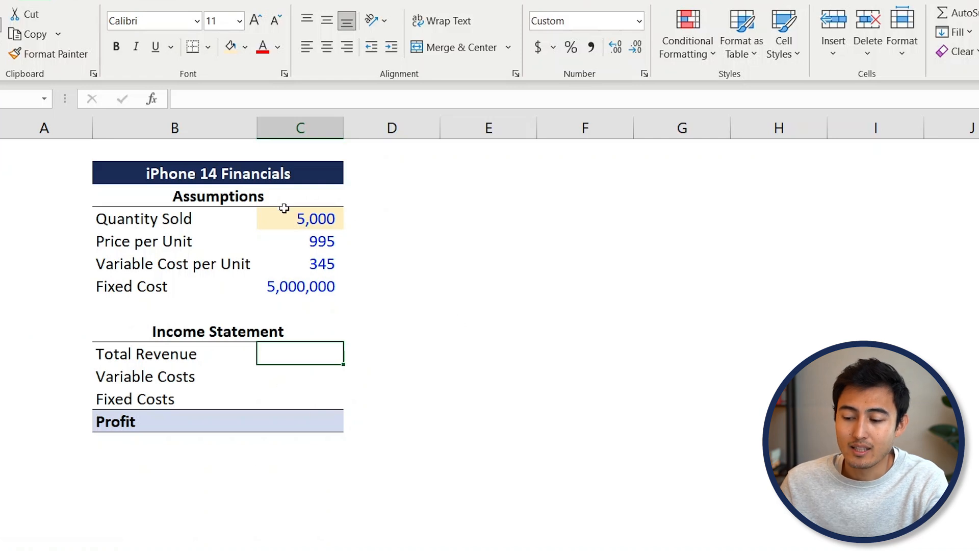
left_click(300, 218)
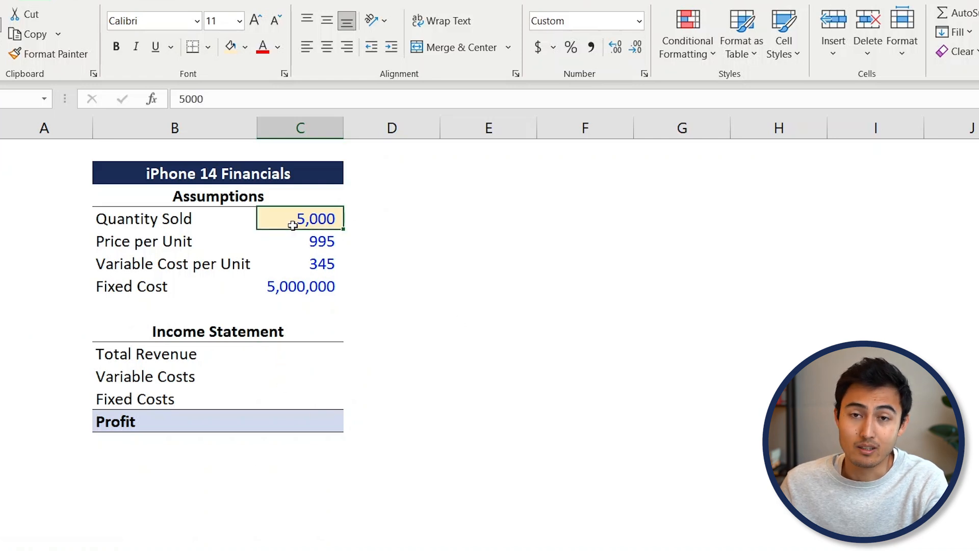
left_click(300, 263)
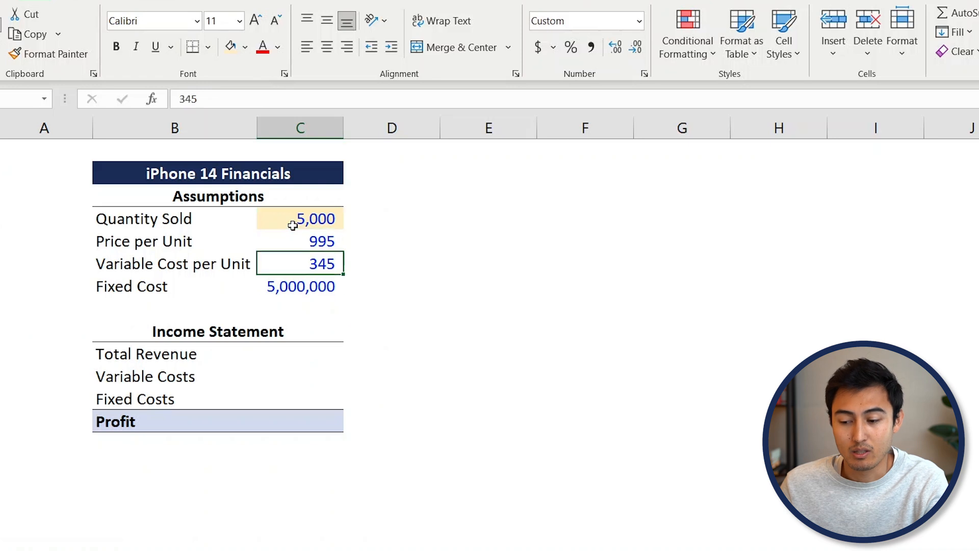
Enter the Variable Costs formula from quantity and cost per unit, and Fixed Costs as =-C11
type("=")
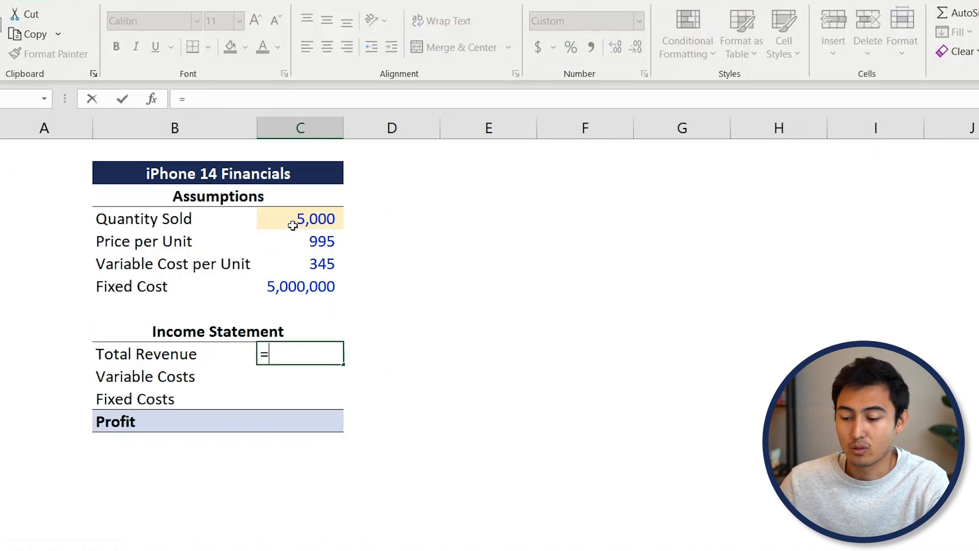
left_click(300, 218)
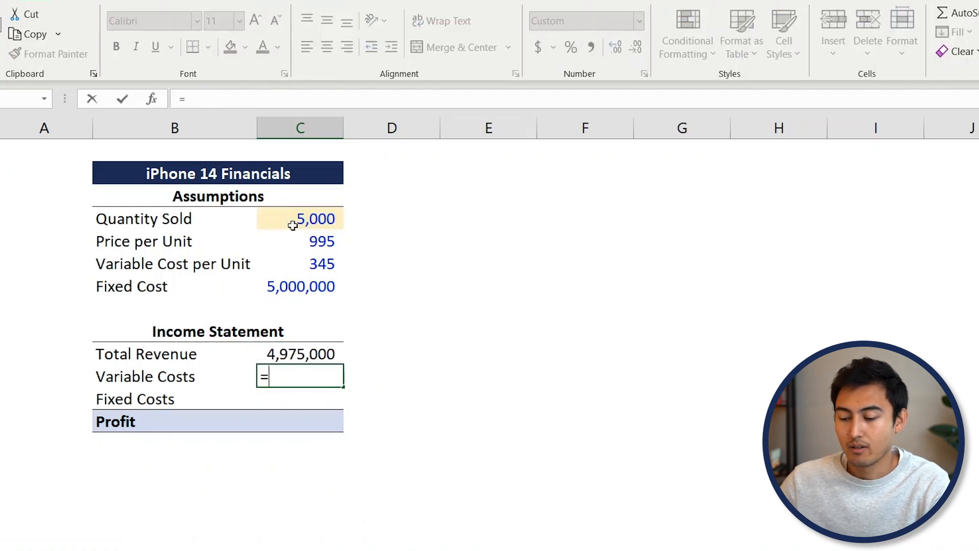
type("-")
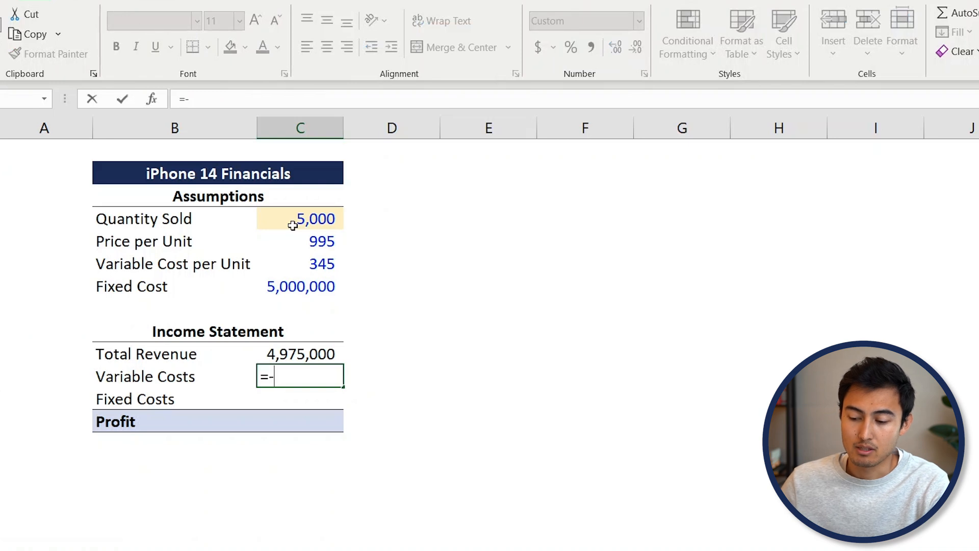
left_click(300, 263)
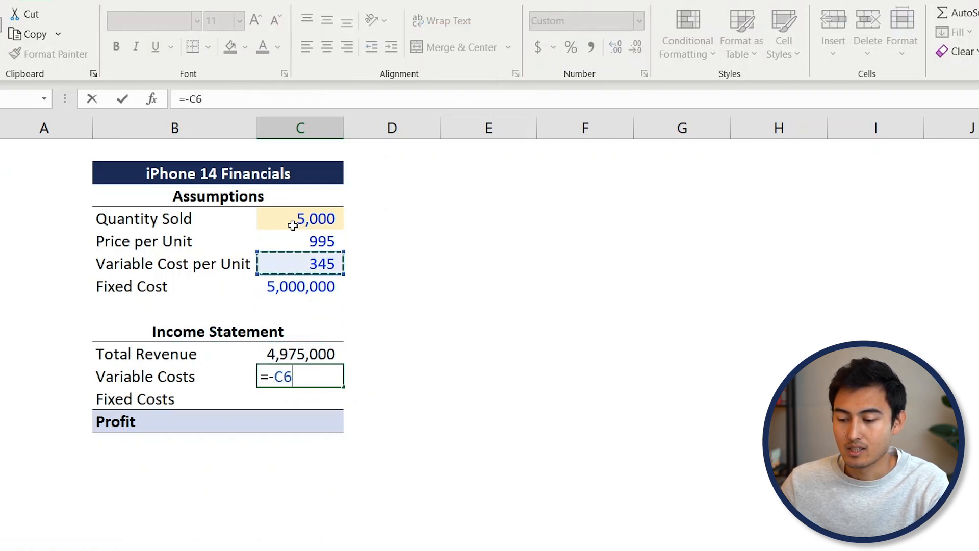
type("*C6")
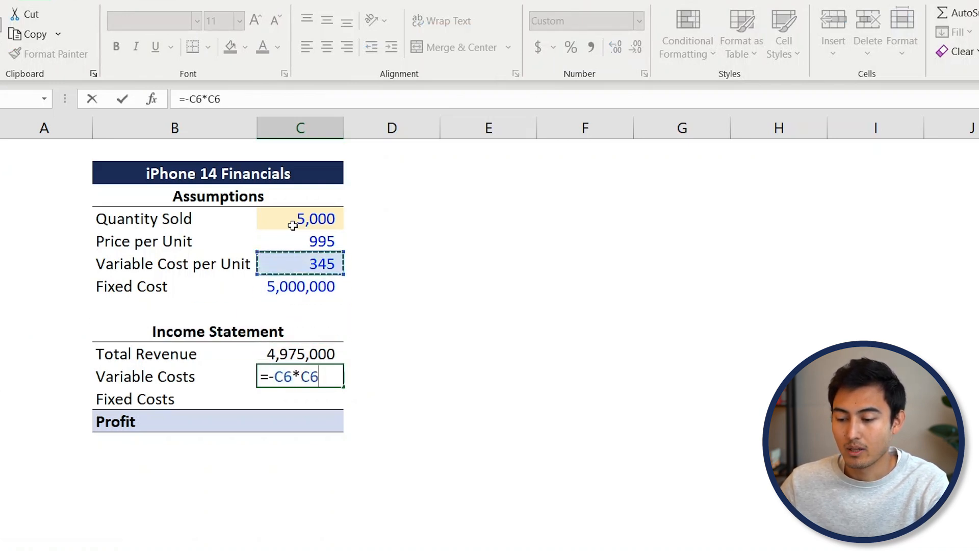
key("Return")
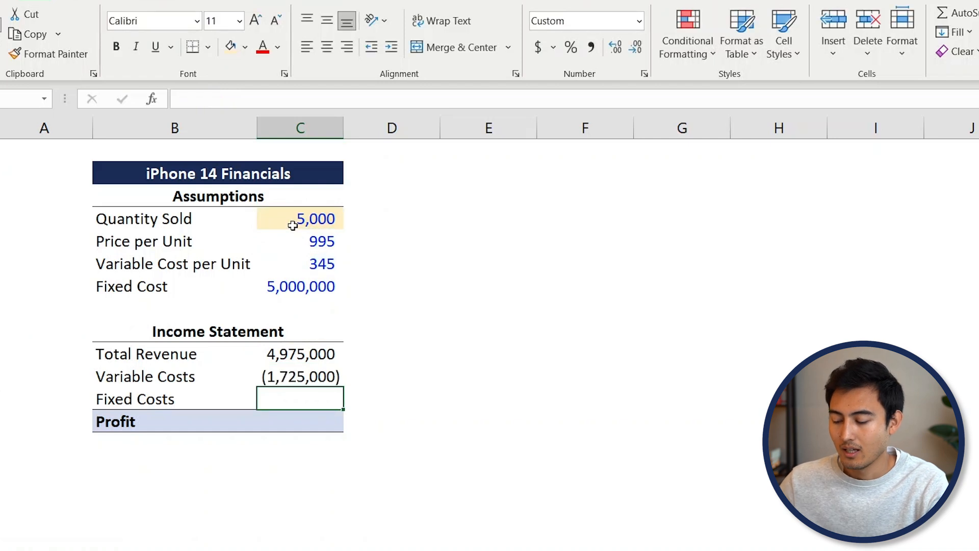
type("=-C11")
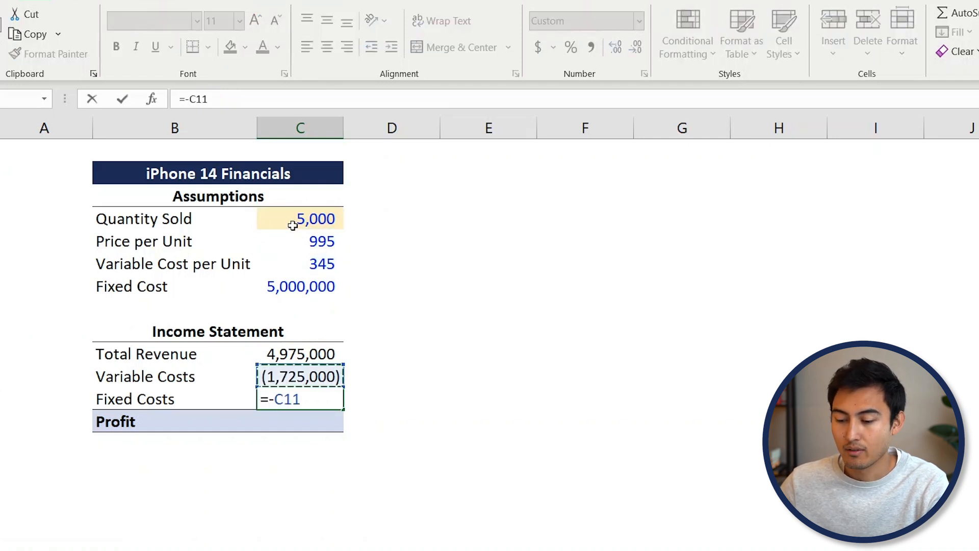
key("Return")
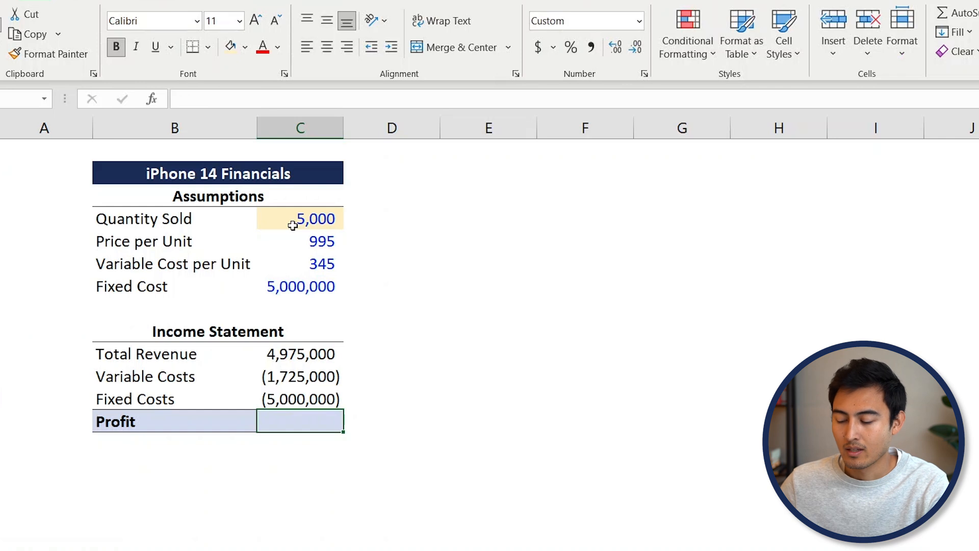
mouse_move(307, 384)
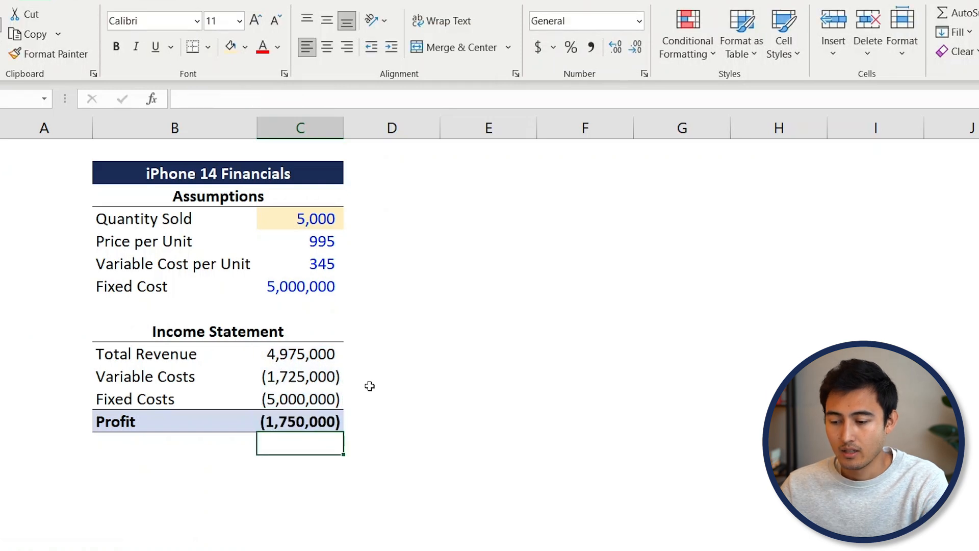
Select Quantity Sold to change it to 8,000
left_click(300, 219)
type("8,000")
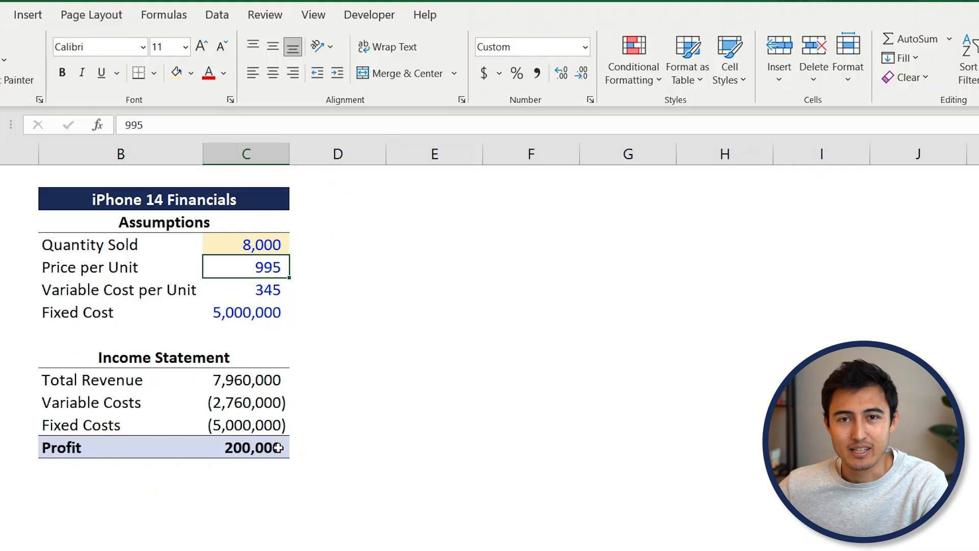
Goal Seek Profit to 0 by changing Quantity Sold, accepting the 7,692 break-even result
left_click(216, 15)
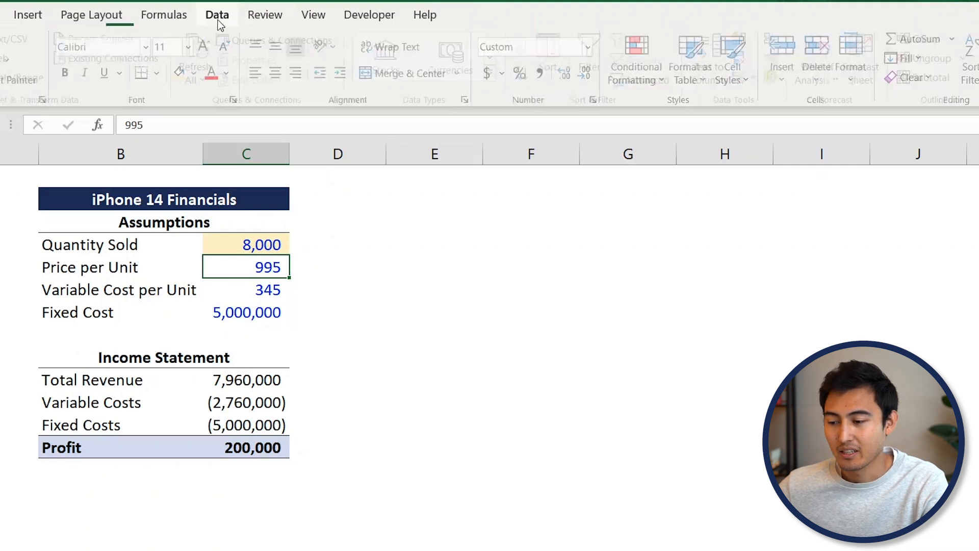
left_click(821, 59)
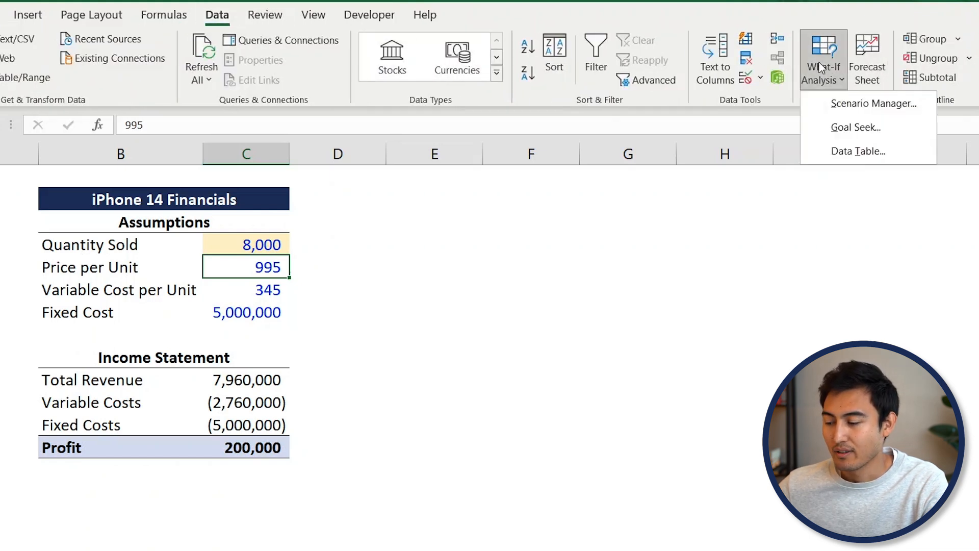
left_click(856, 127)
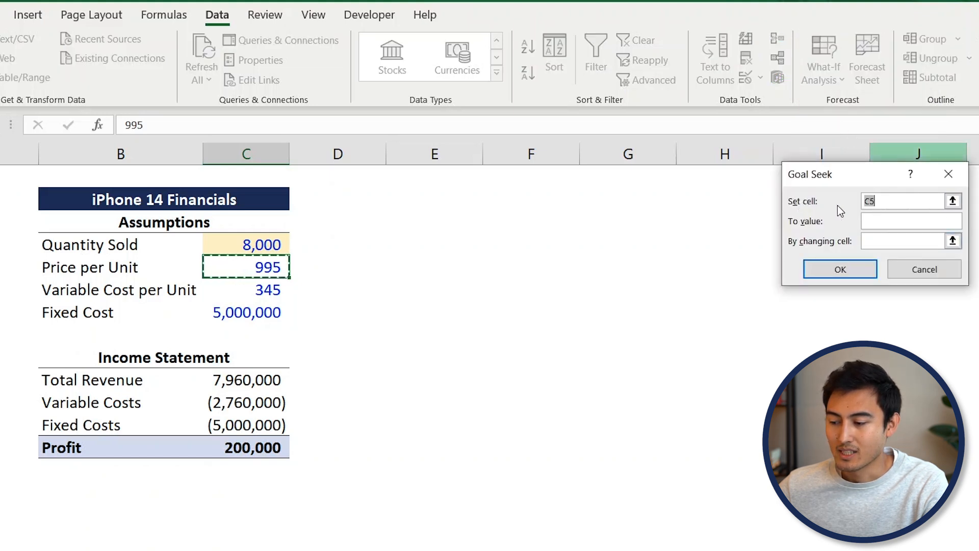
left_click(245, 447)
type("0")
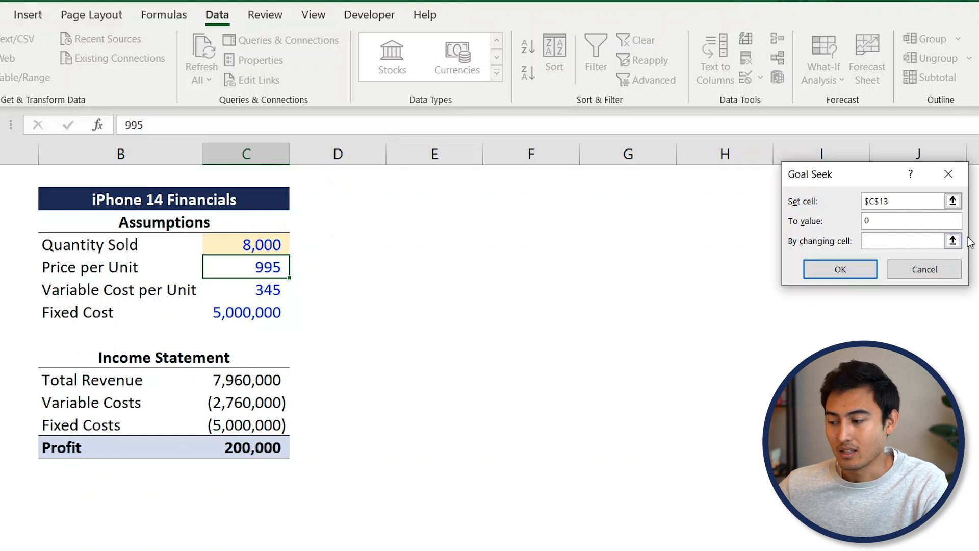
left_click(246, 244)
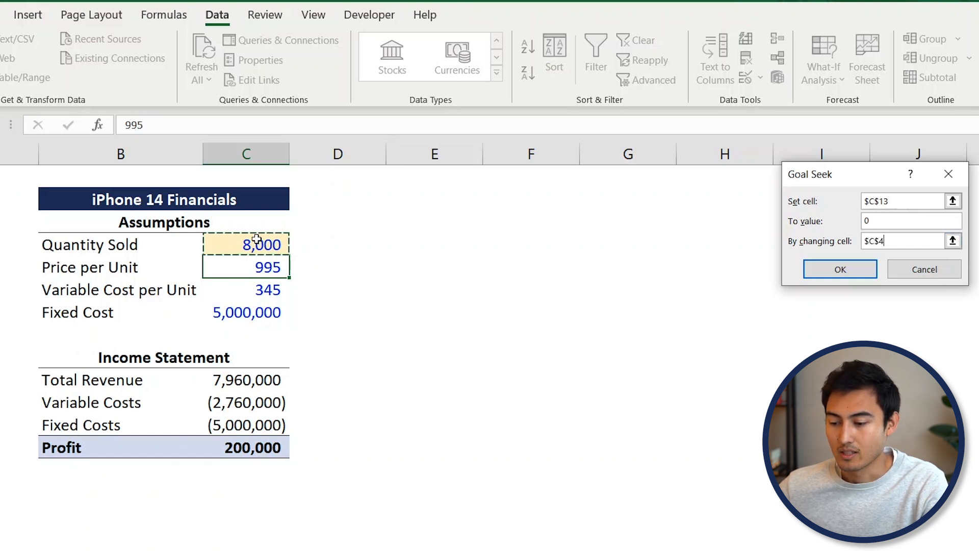
left_click(839, 268)
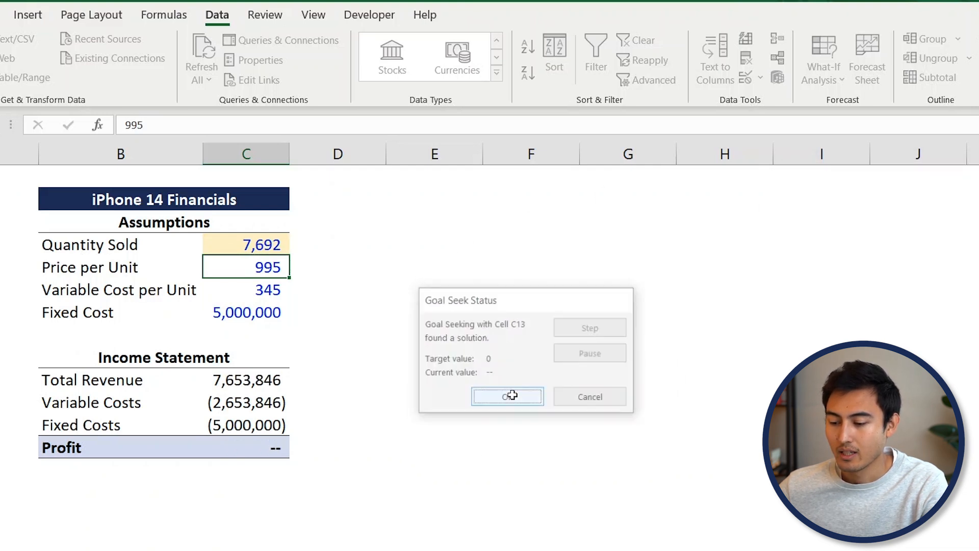
left_click(507, 395)
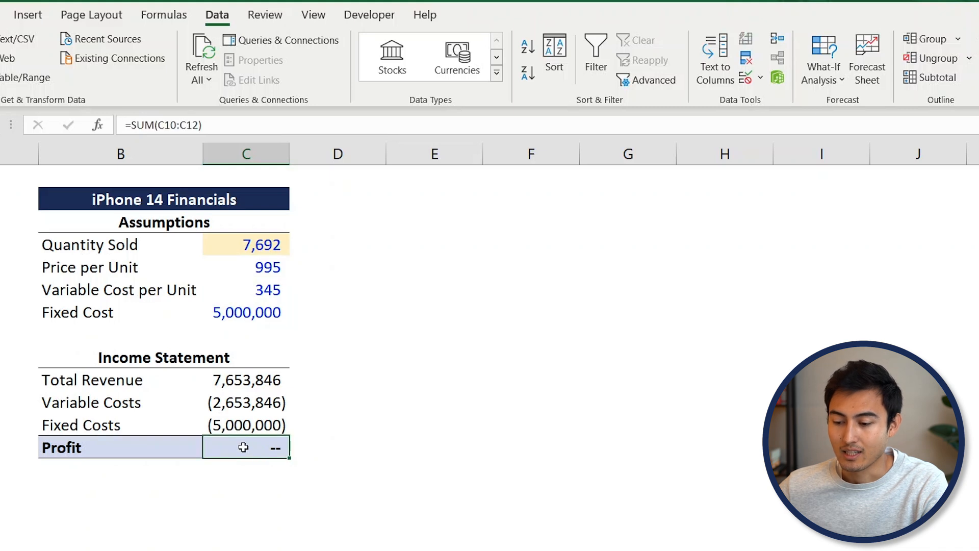
left_click(245, 244)
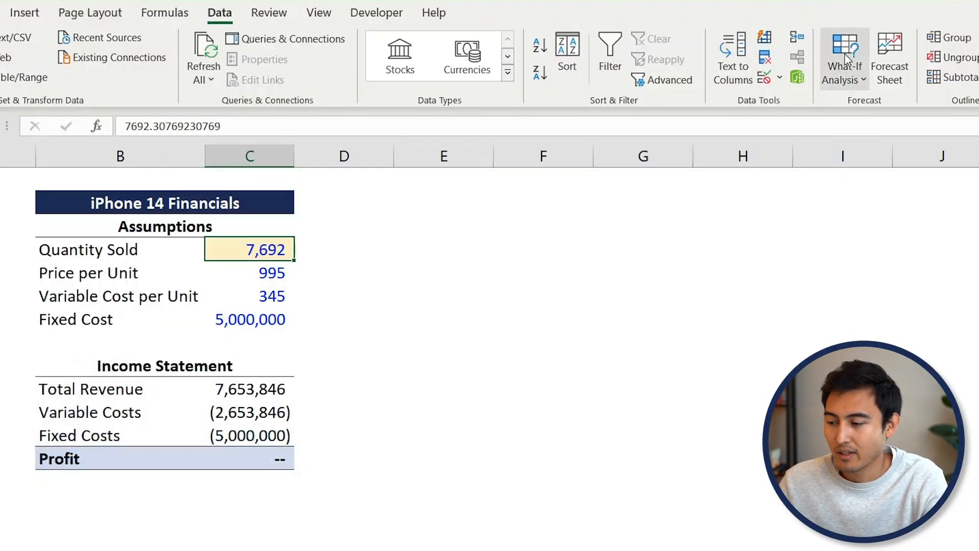
Goal Seek Profit to 1,000,000 by changing Quantity Sold, giving 9,231 units
left_click(843, 59)
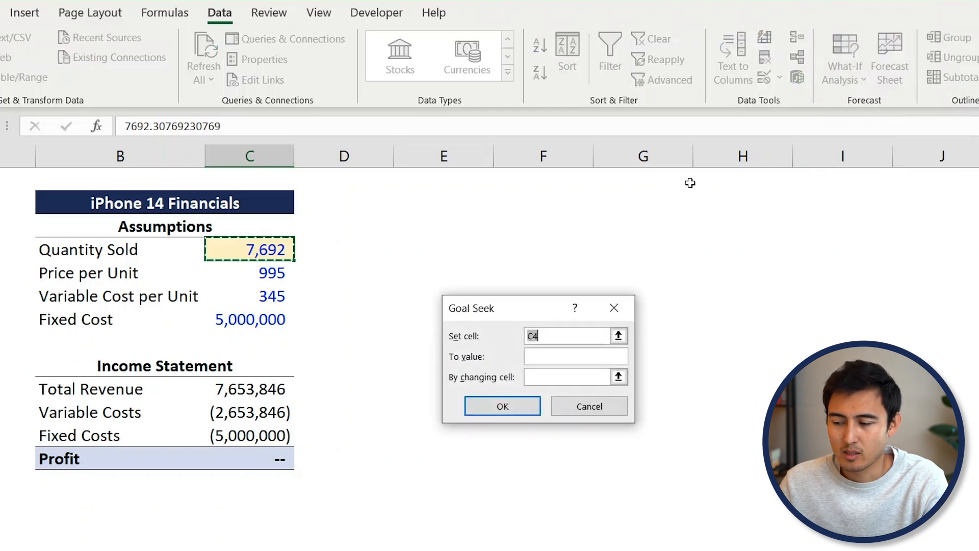
left_click(249, 457)
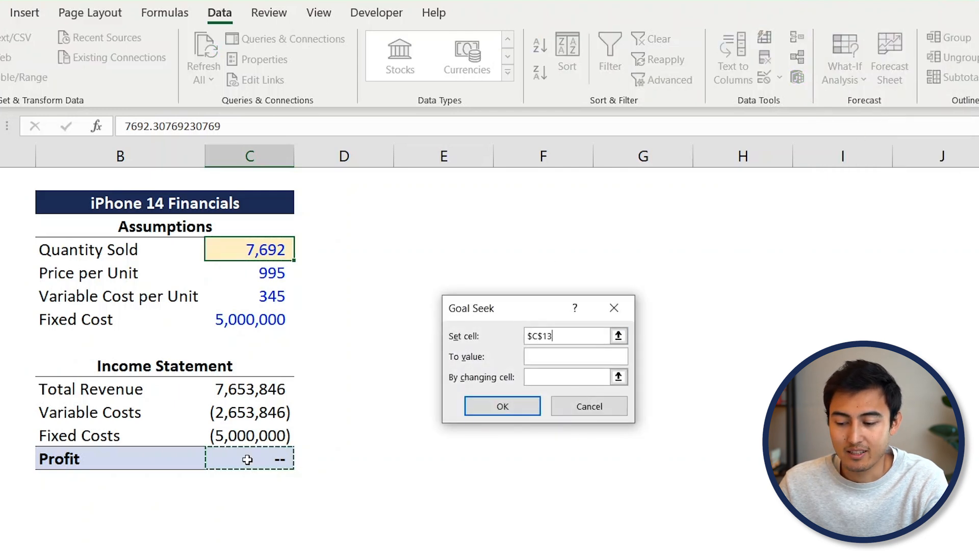
left_click(575, 355)
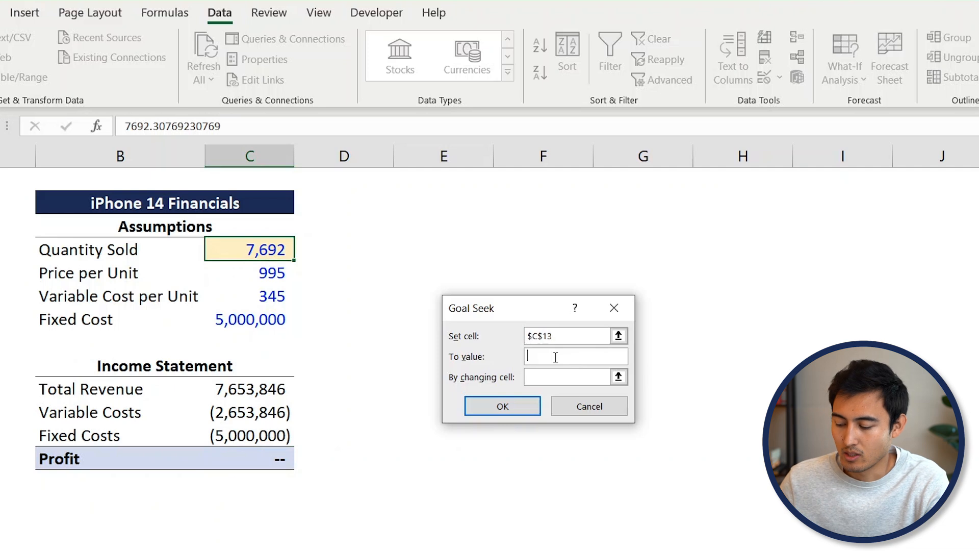
type("1000000")
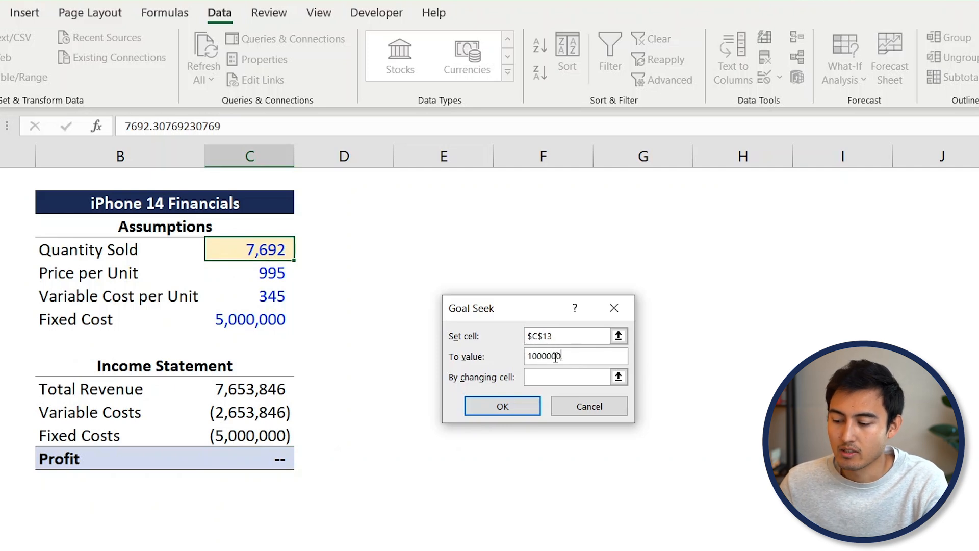
left_click(565, 377)
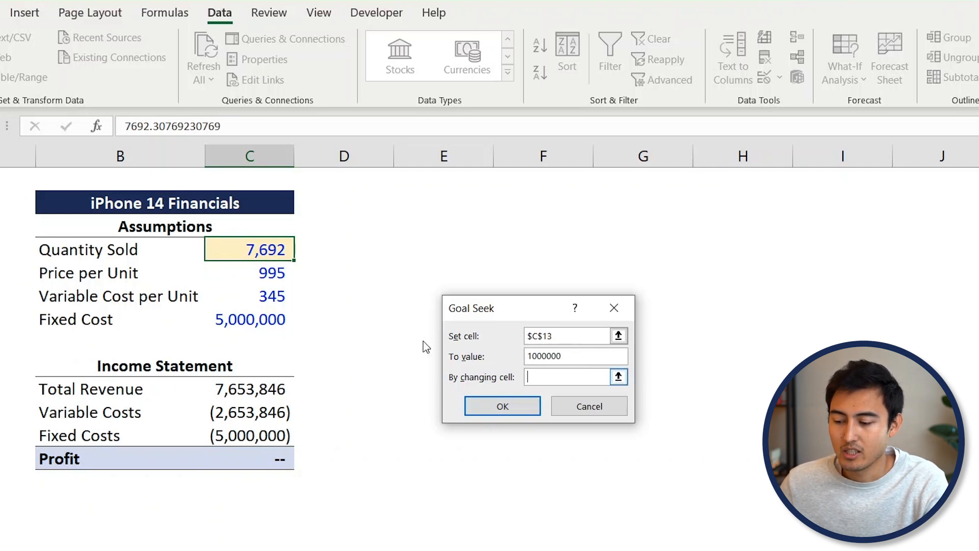
left_click(249, 249)
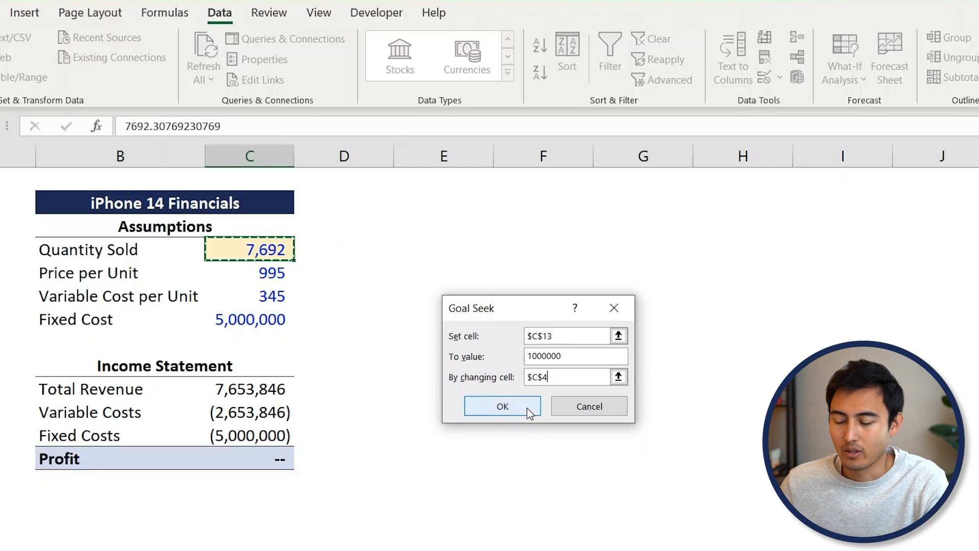
left_click(502, 406)
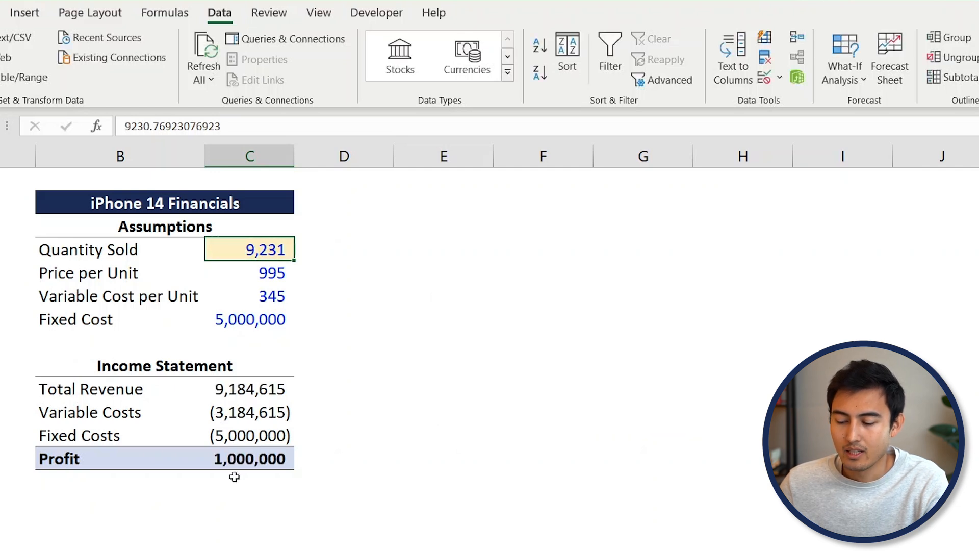
double_click(249, 249)
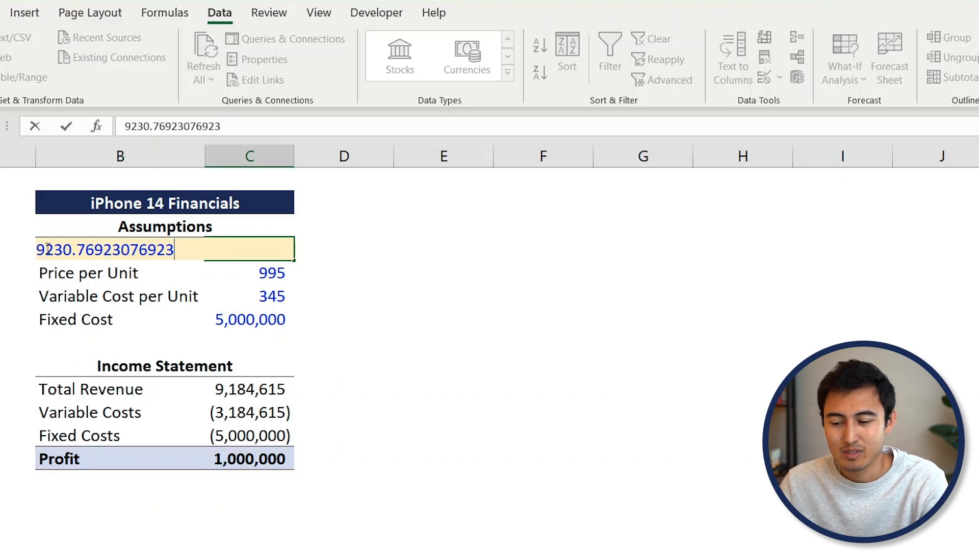
Wrap Quantity Sold in =ROUNDUP(...,0) so it becomes a whole 9,231 units
type("=")
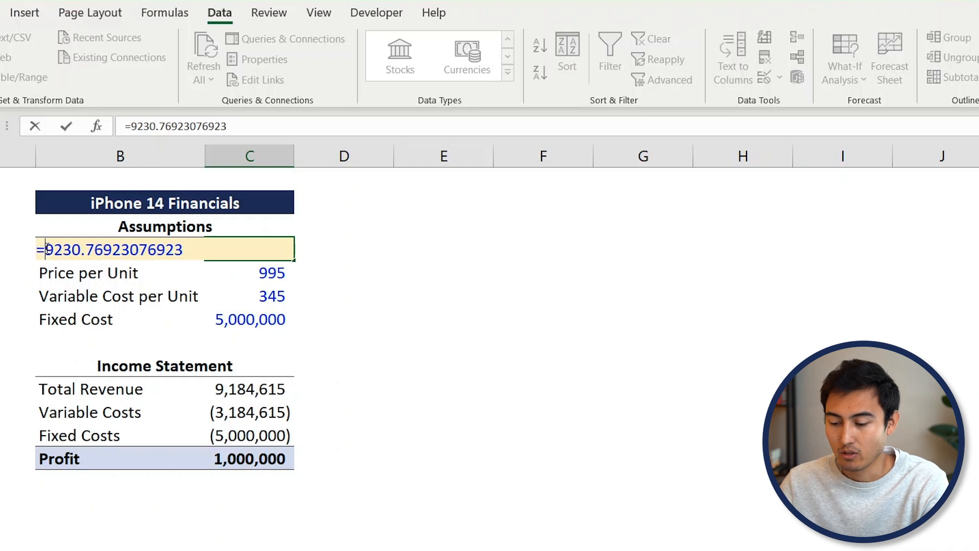
type("roundup")
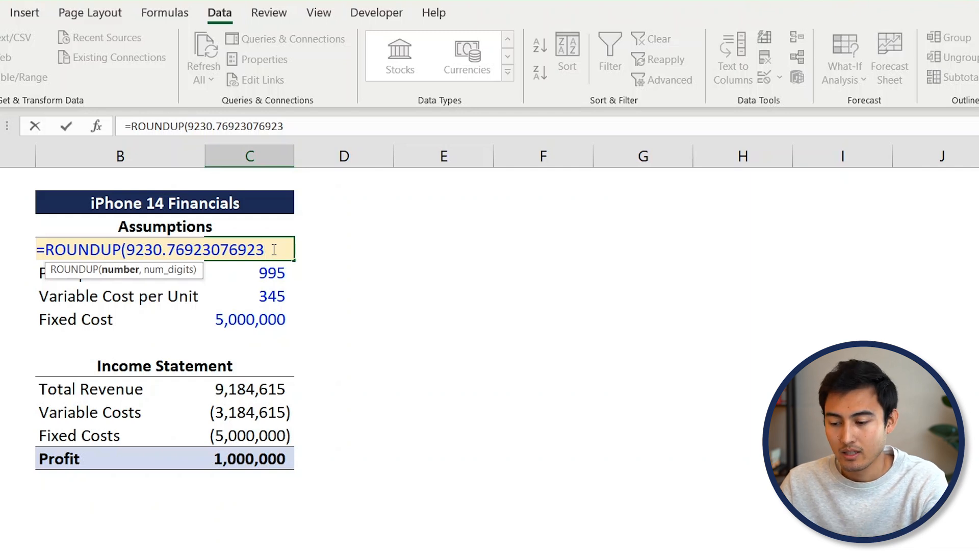
type(",0")
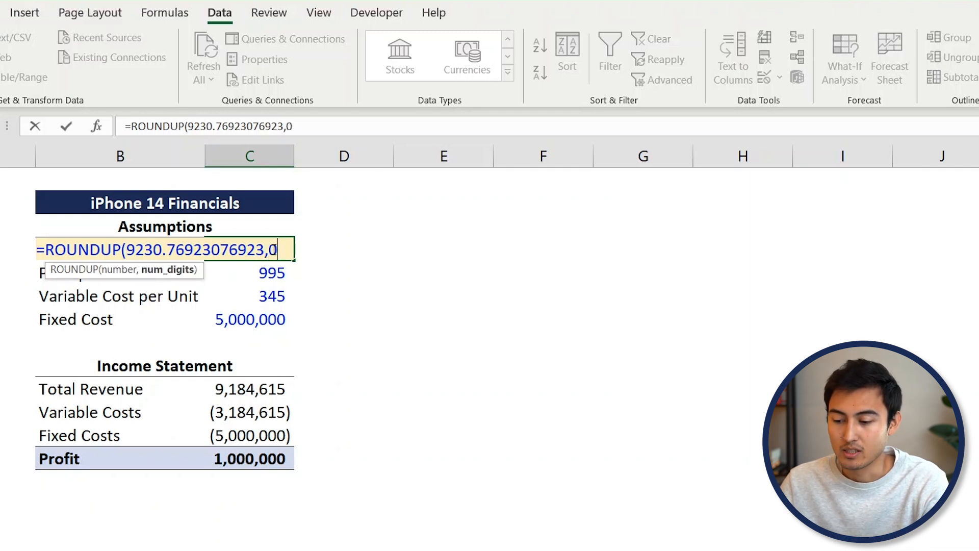
type(")")
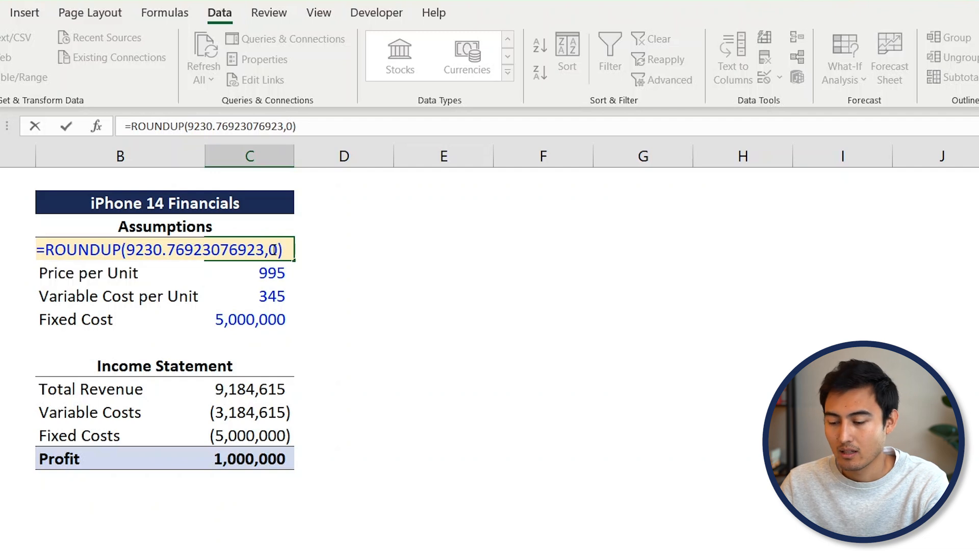
key("Return")
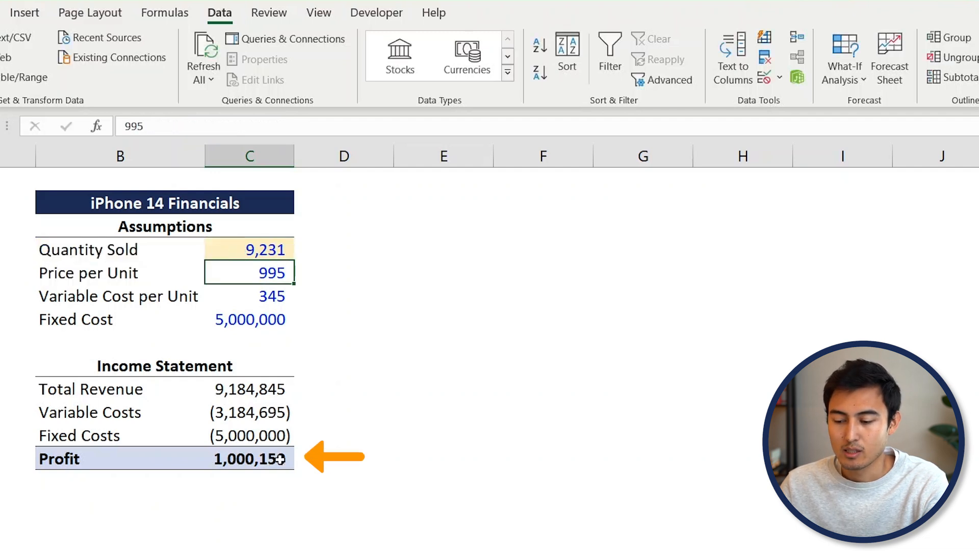
mouse_move(244, 468)
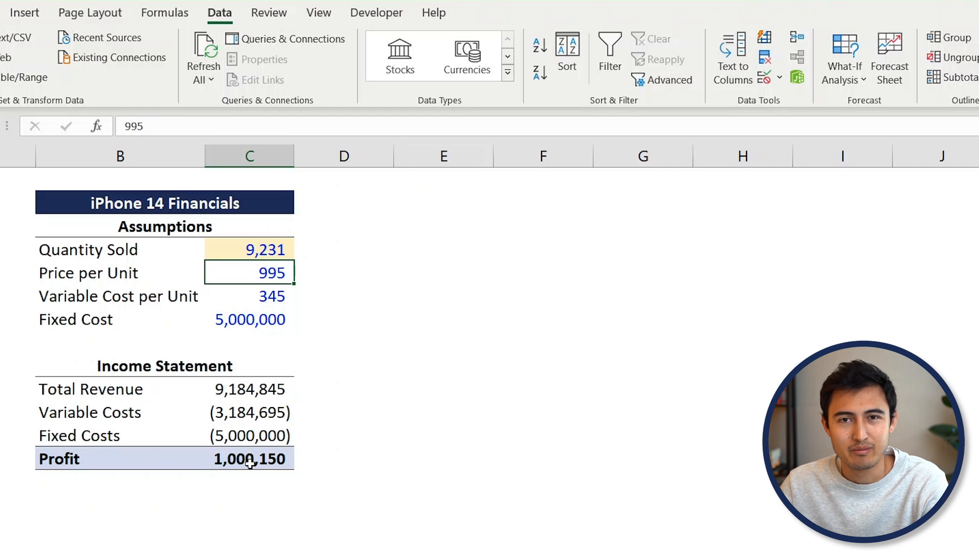
Start another Goal Seek with Profit as the set cell
left_click(844, 56)
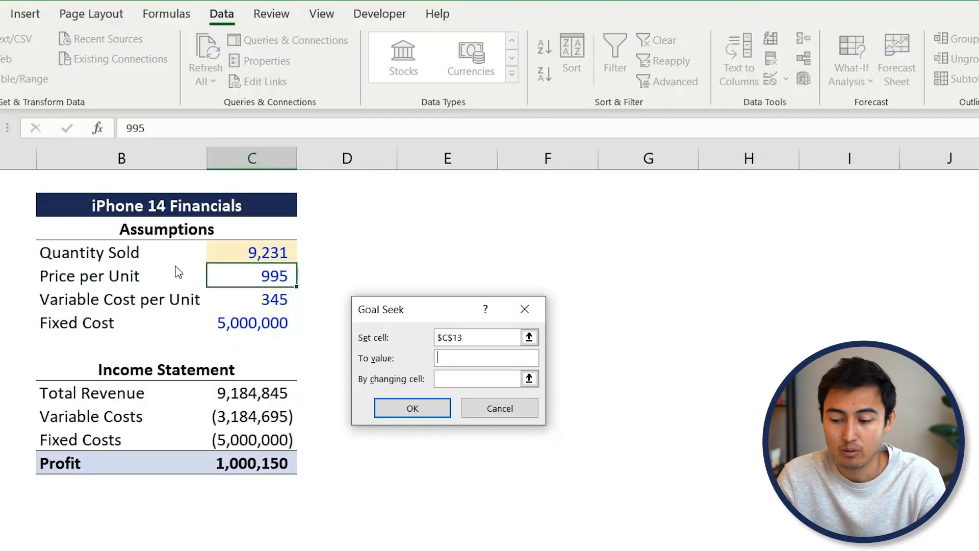
mouse_move(232, 276)
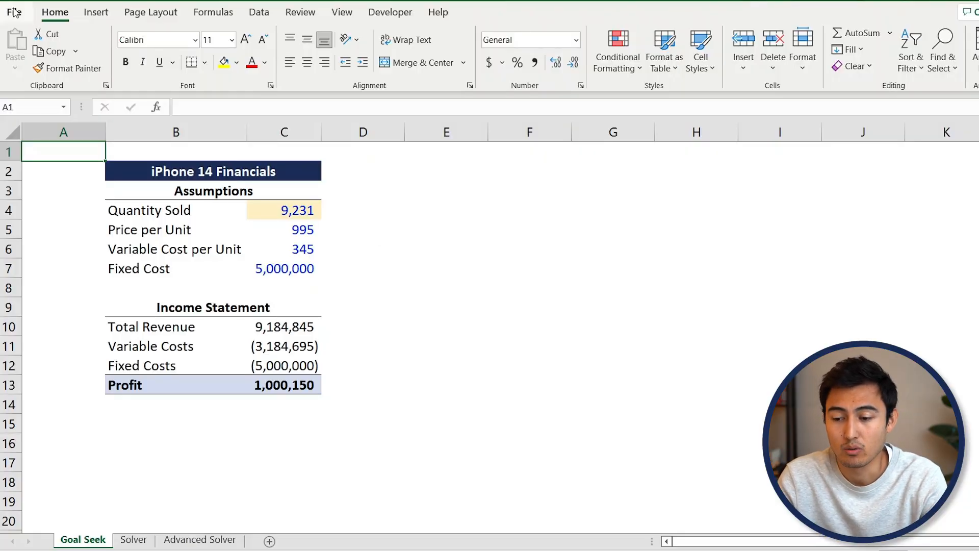
Confirm Solver Add-in and Analysis ToolPak are enabled in Excel Options > Add-ins
left_click(13, 12)
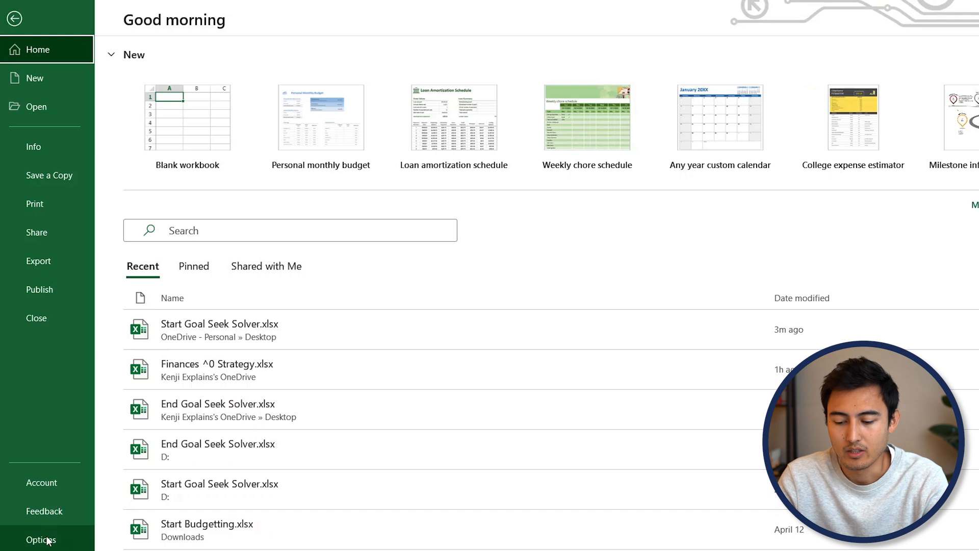
left_click(40, 540)
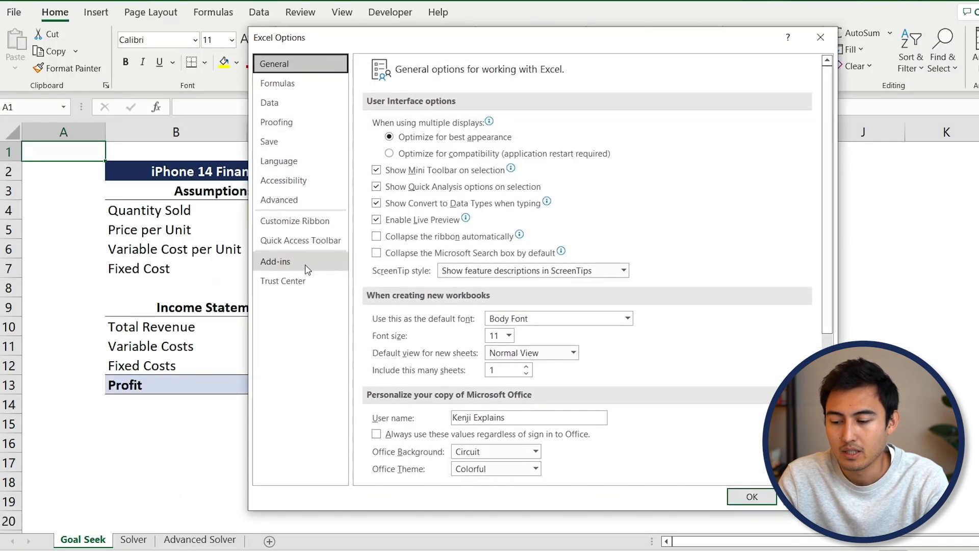
left_click(274, 261)
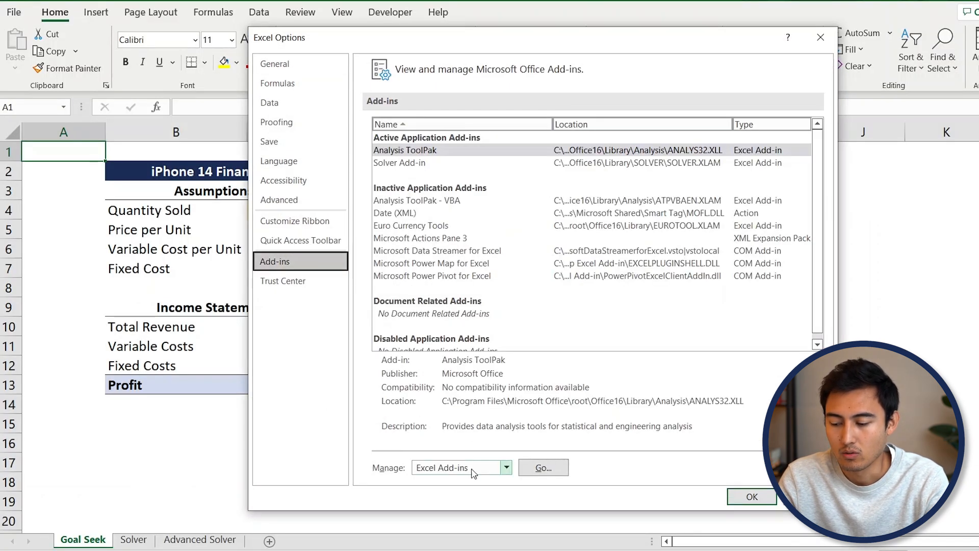
mouse_move(542, 467)
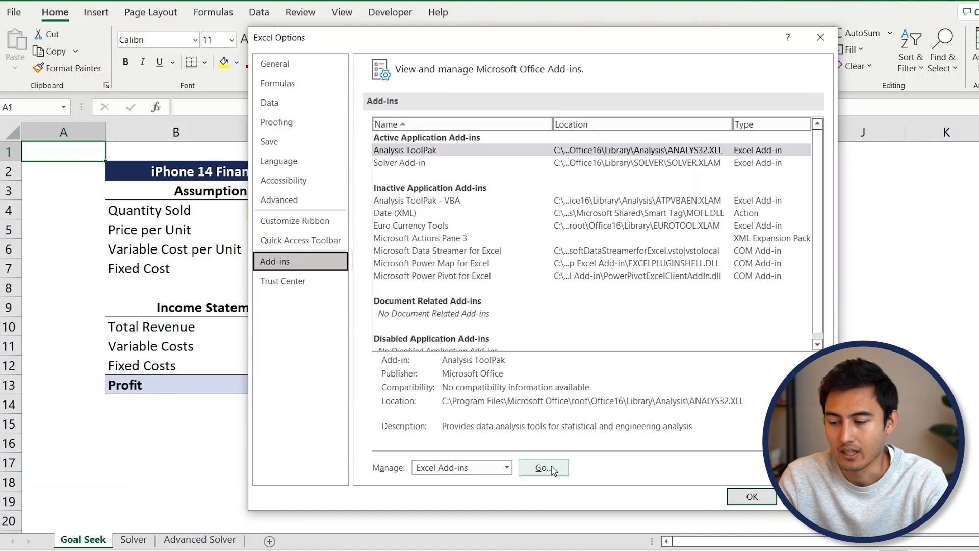
left_click(540, 467)
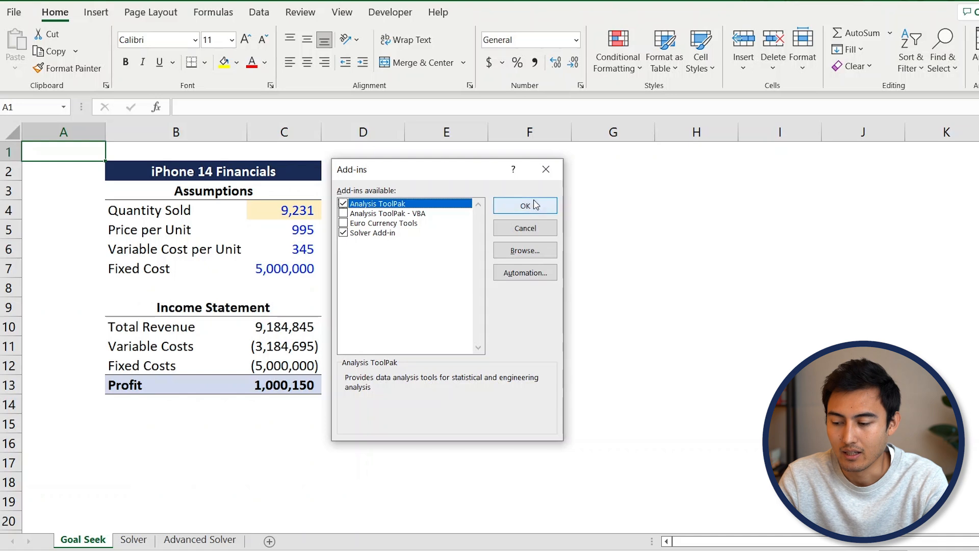
left_click(524, 205)
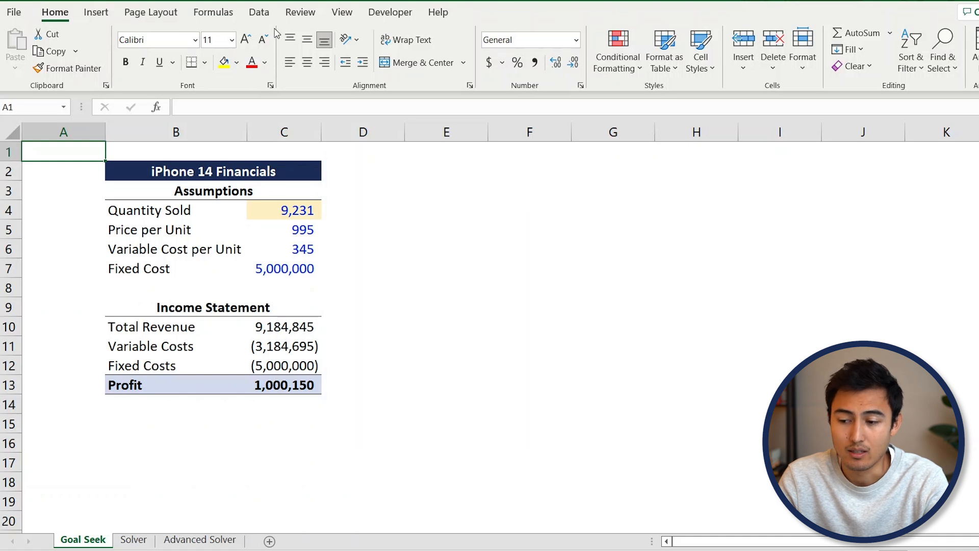
left_click(258, 12)
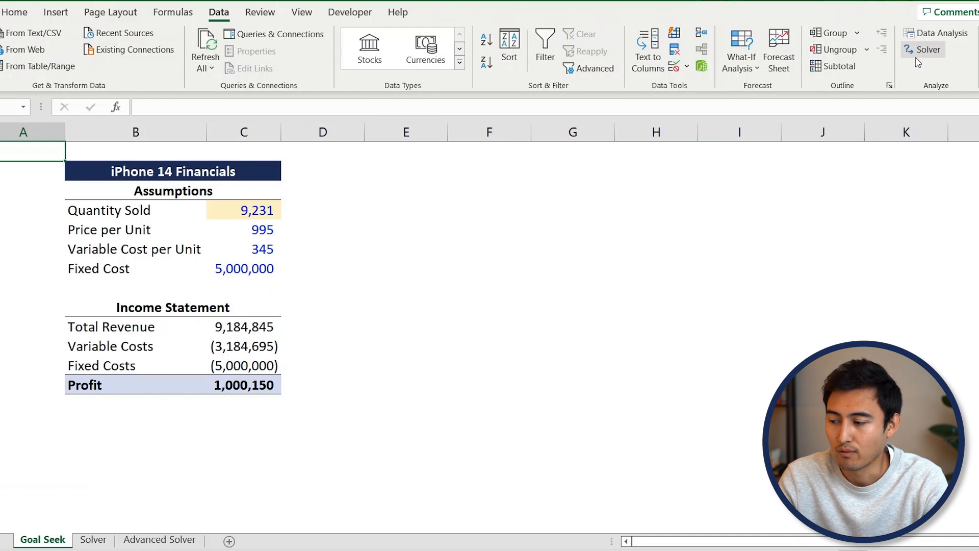
mouse_move(928, 49)
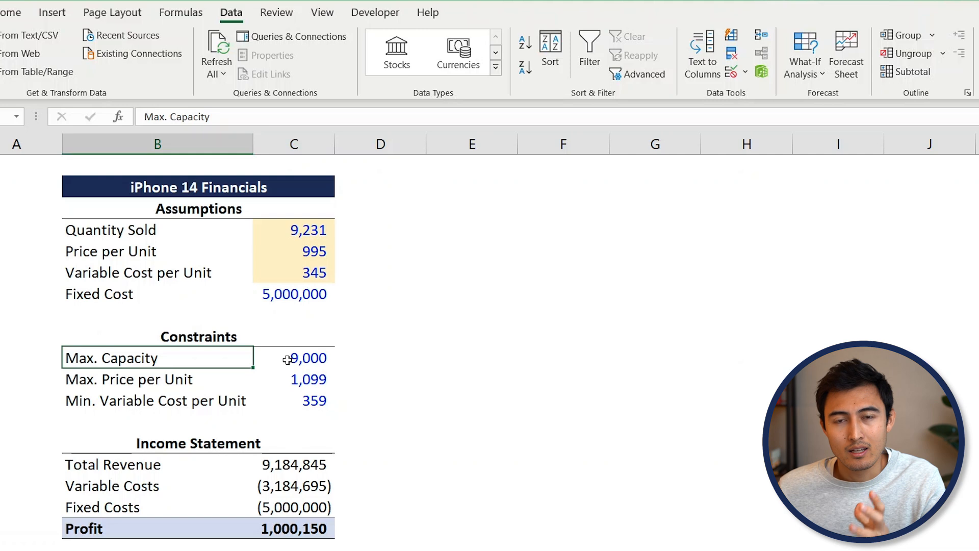
mouse_move(322, 364)
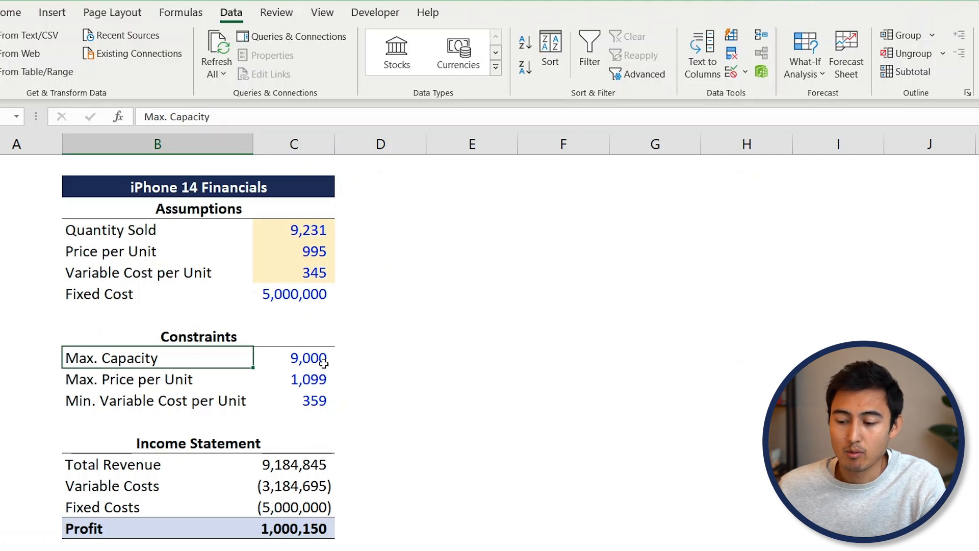
left_click(294, 357)
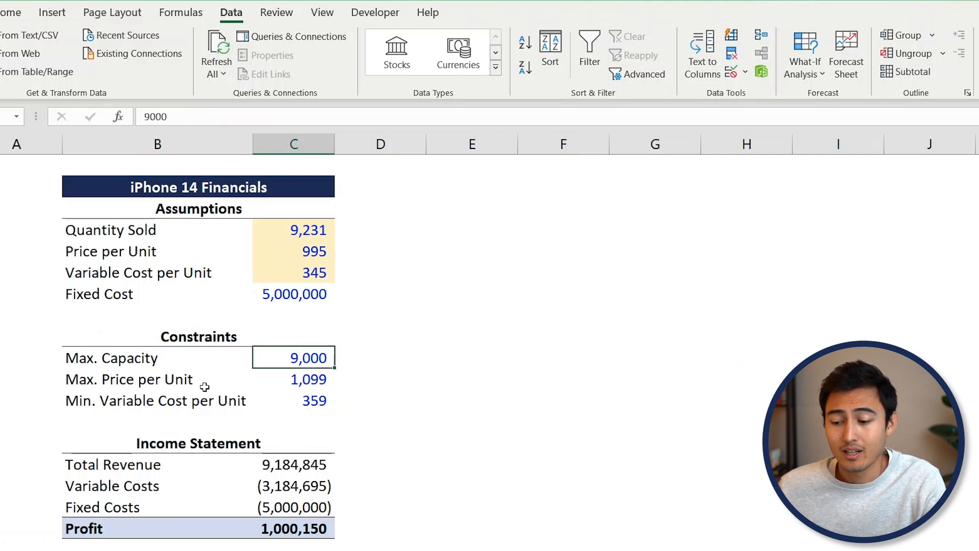
left_click(158, 380)
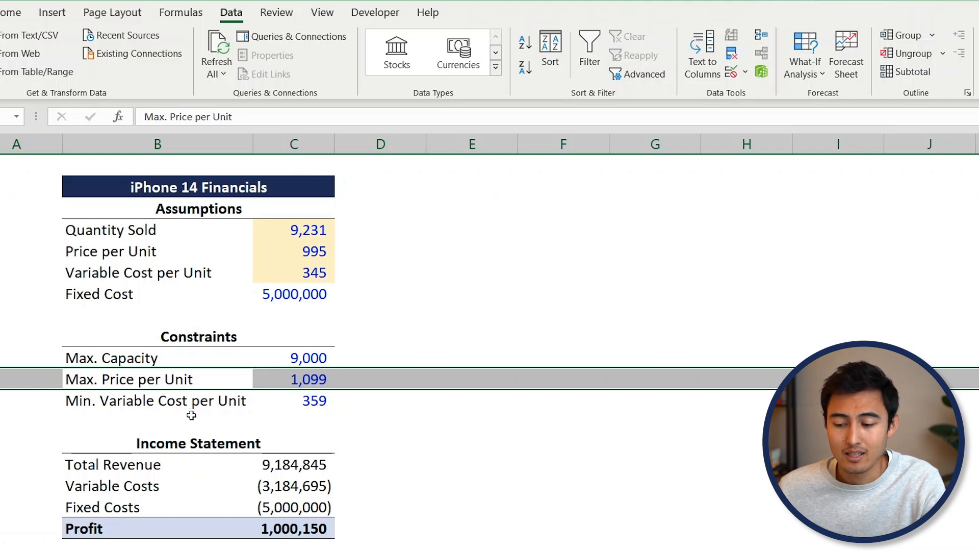
left_click(157, 399)
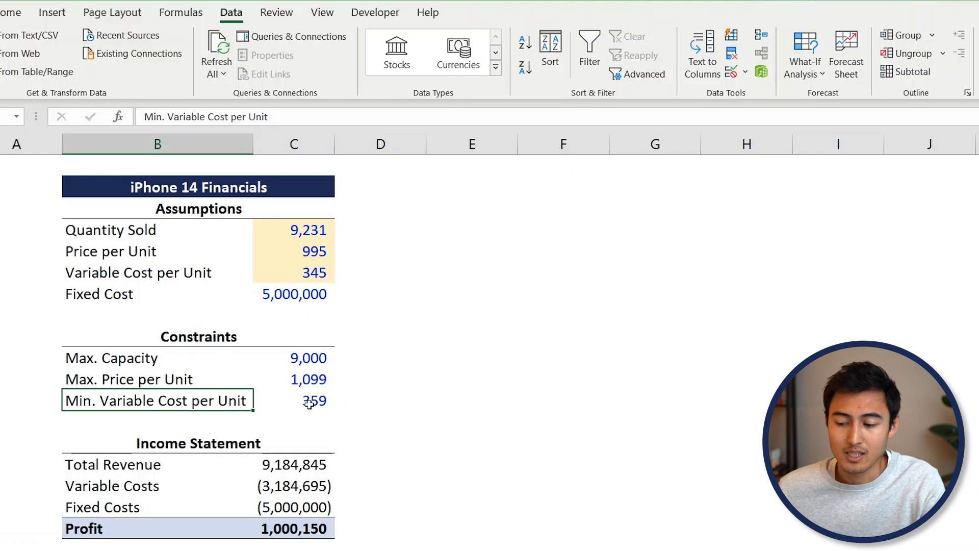
left_click(293, 272)
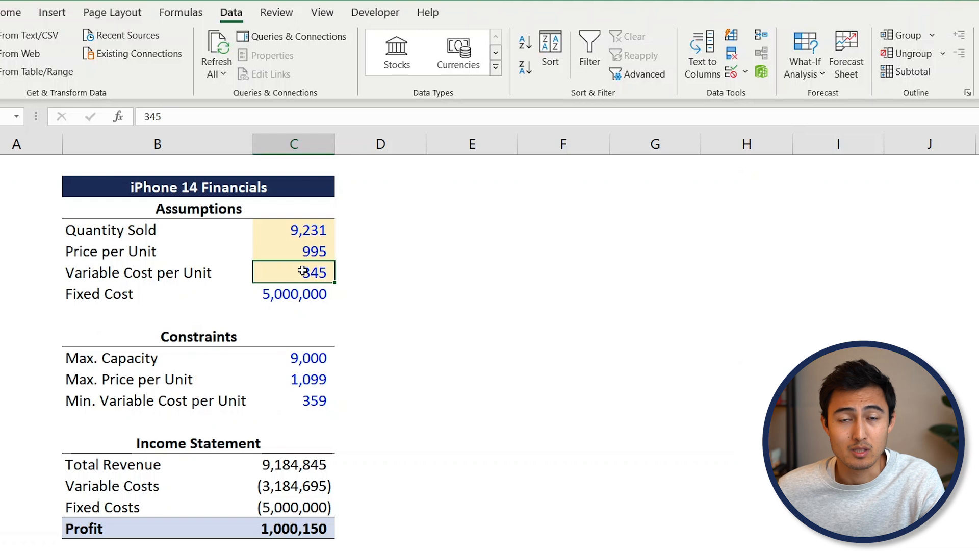
left_click(294, 380)
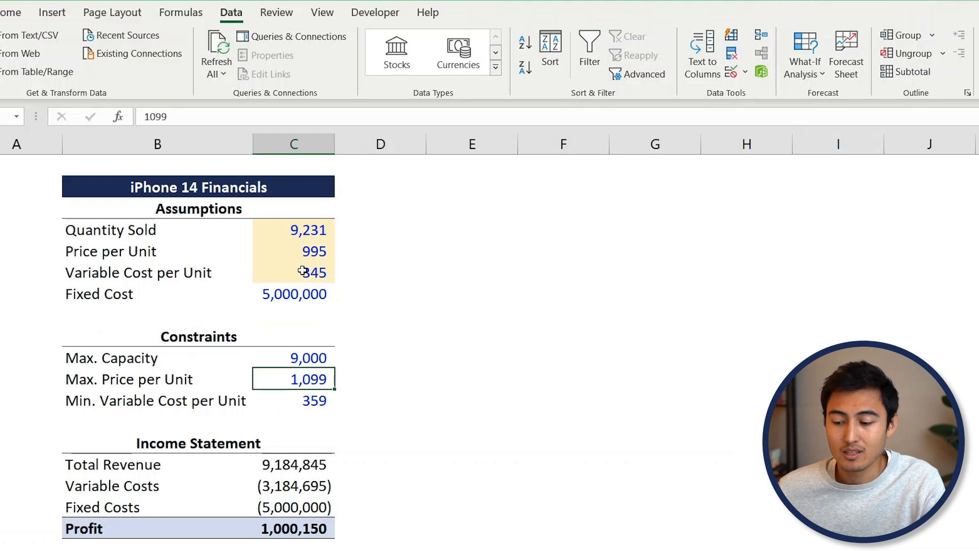
left_click(293, 527)
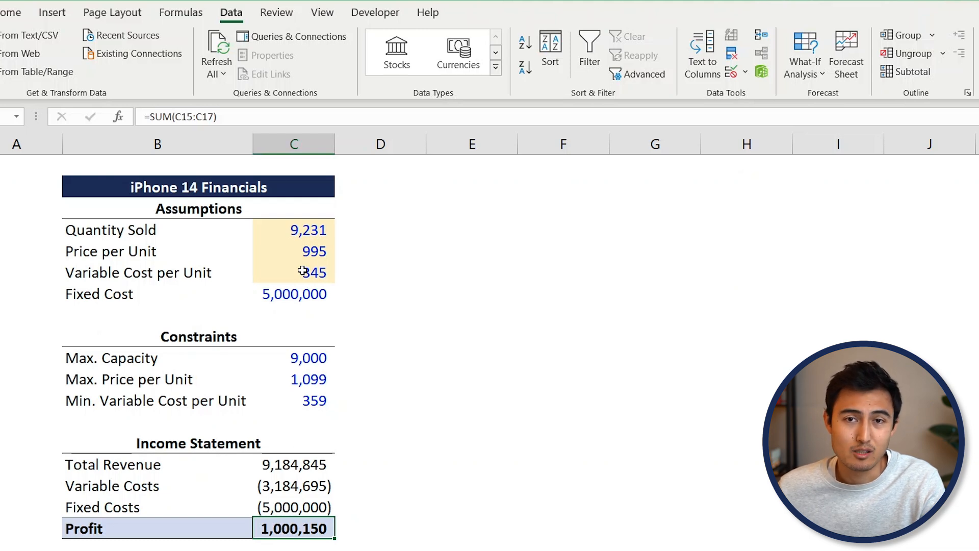
mouse_move(315, 358)
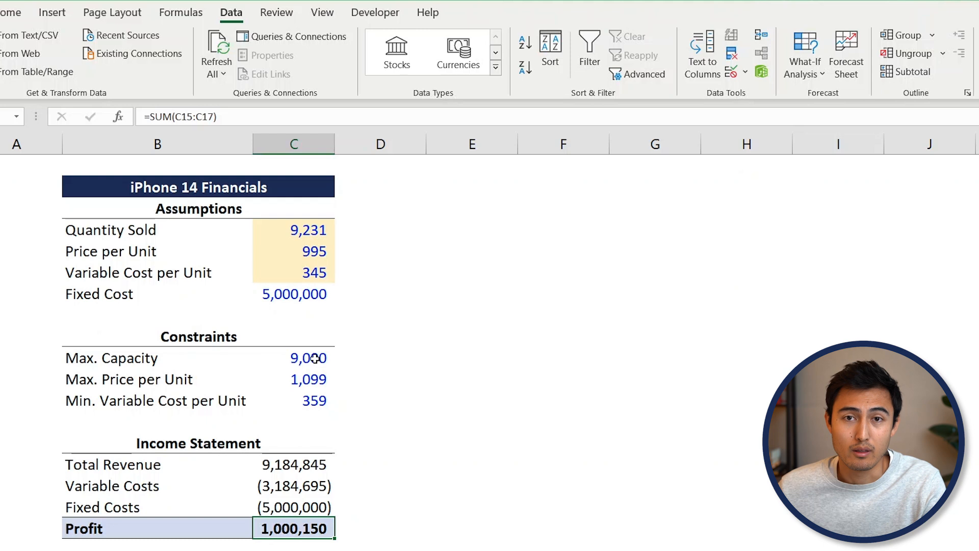
left_click(315, 209)
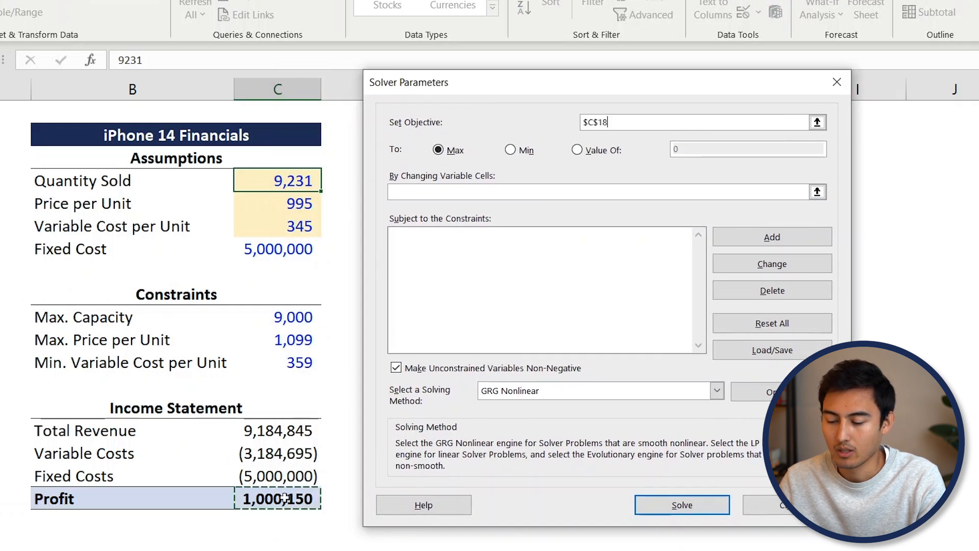
Set the Solver objective to a Value Of target profit with the three assumption cells as variables
left_click(576, 150)
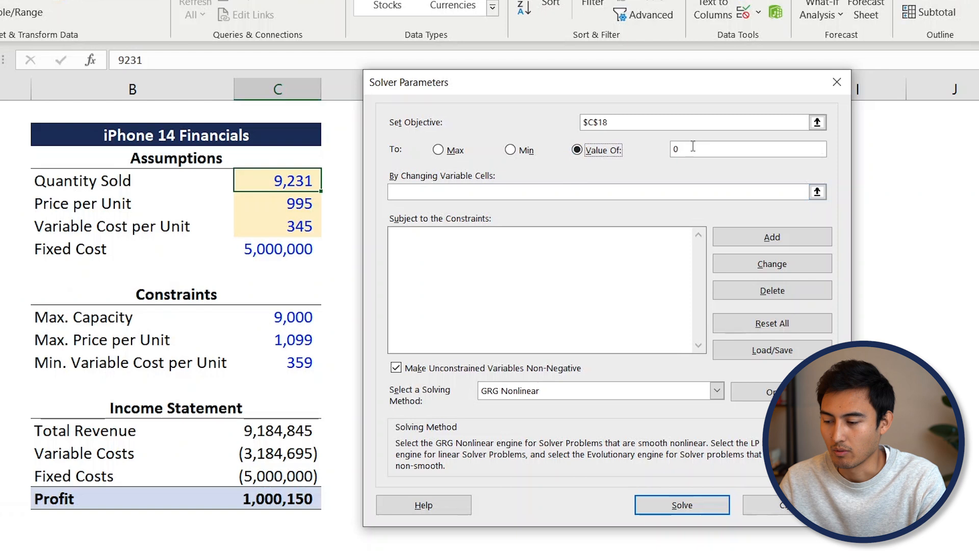
type("1000000")
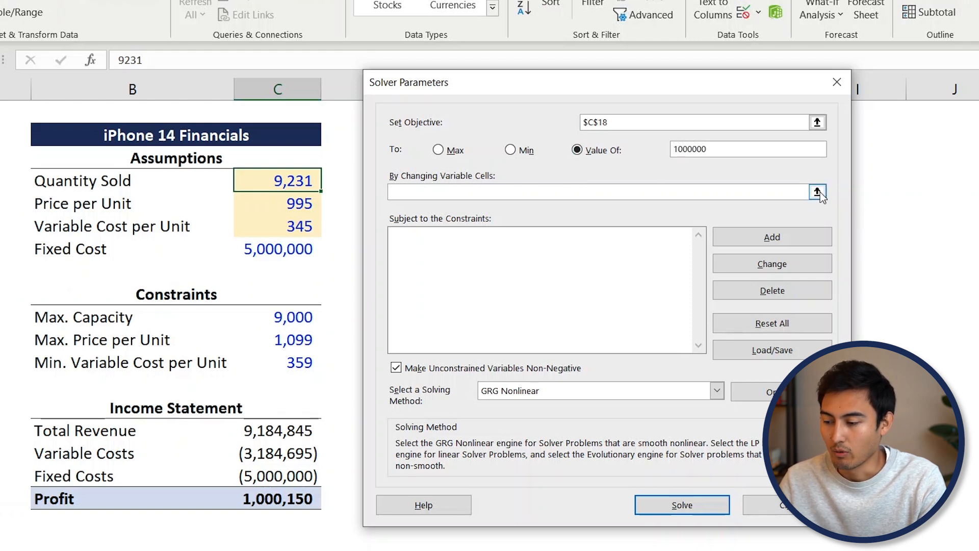
left_click(818, 192)
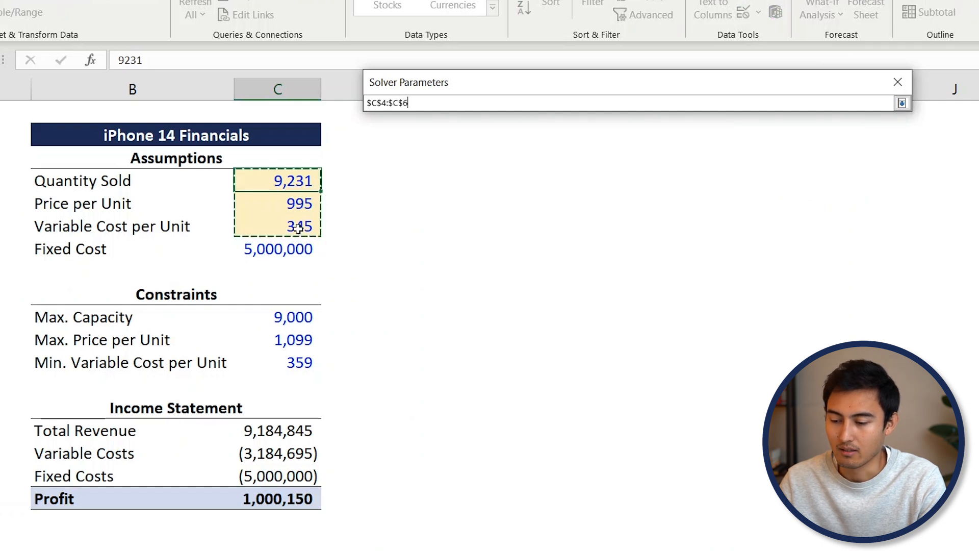
left_click(901, 102)
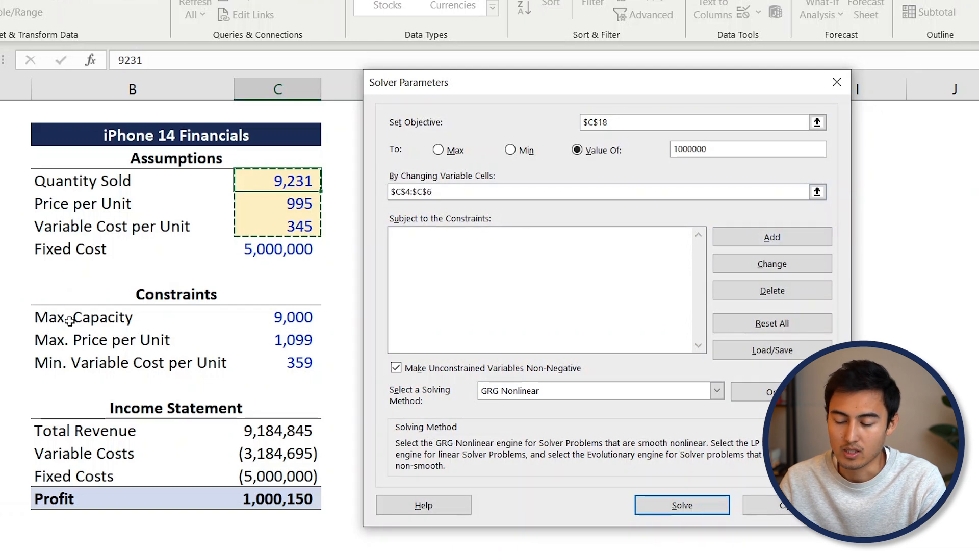
mouse_move(229, 339)
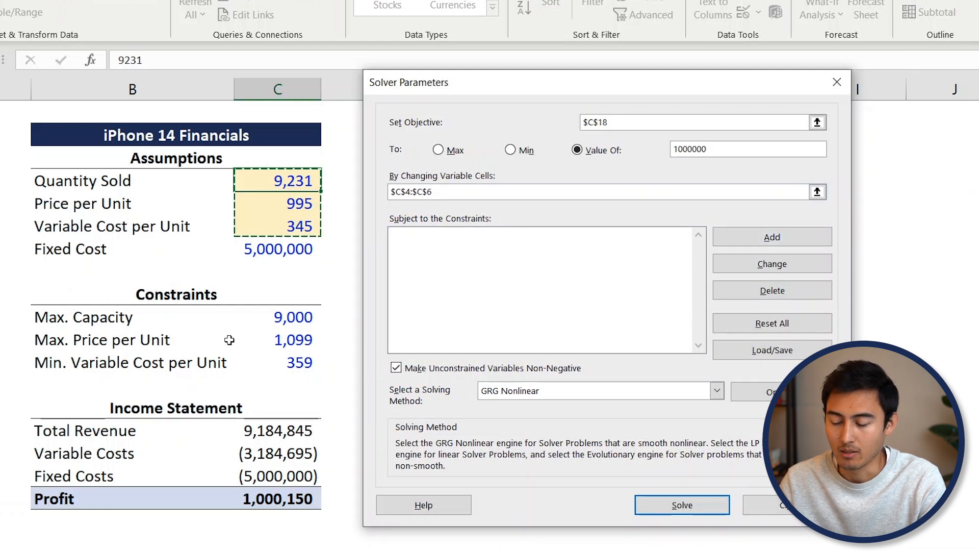
left_click(772, 236)
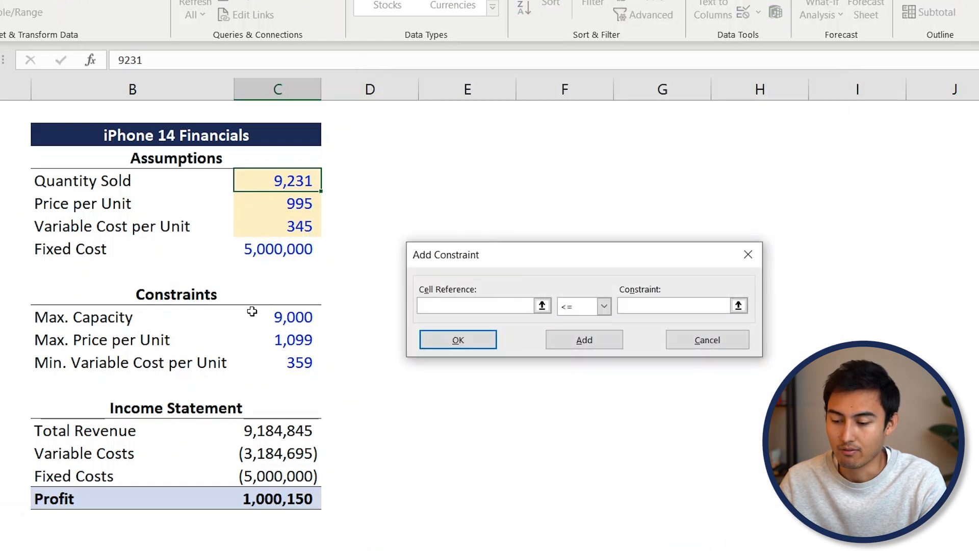
Add constraints capping Quantity Sold at capacity and Price per Unit at the maximum price
left_click(277, 181)
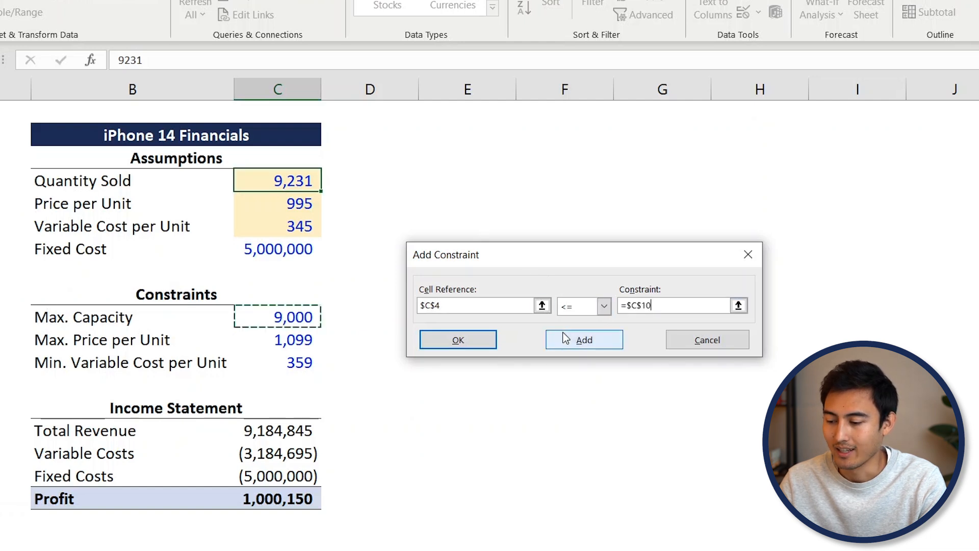
left_click(583, 339)
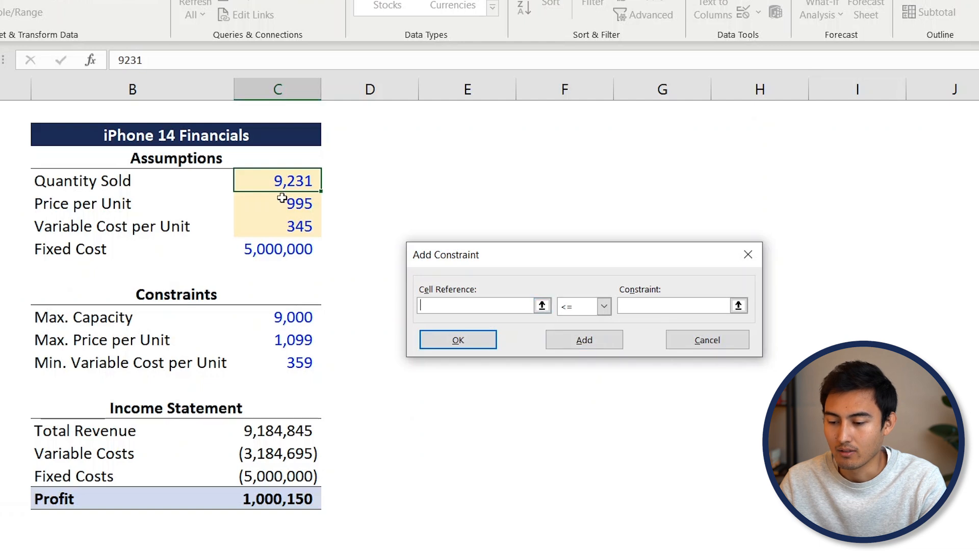
left_click(276, 203)
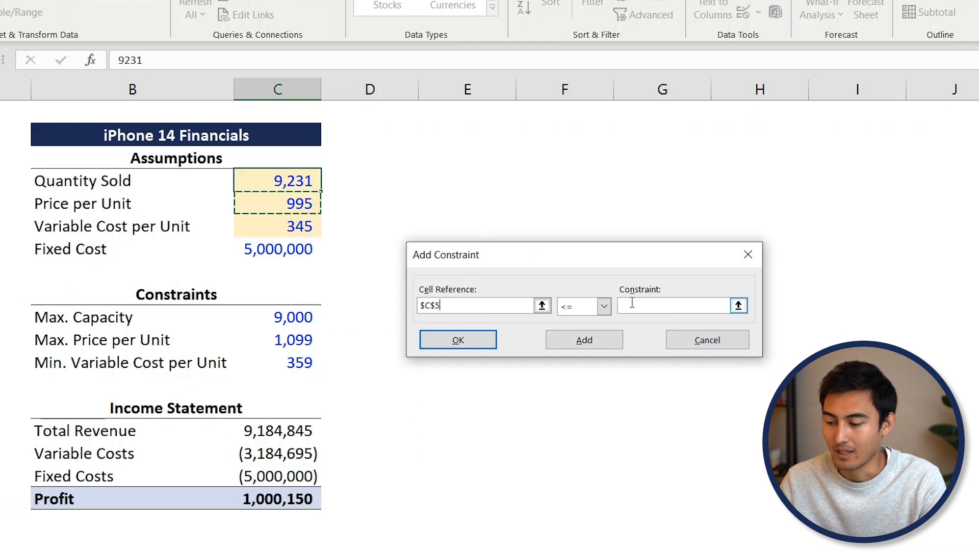
left_click(277, 339)
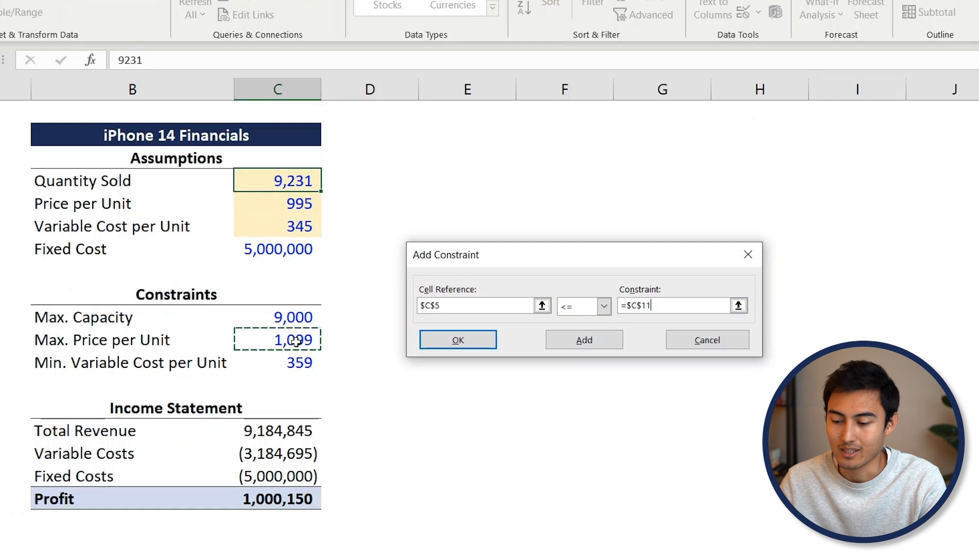
left_click(583, 339)
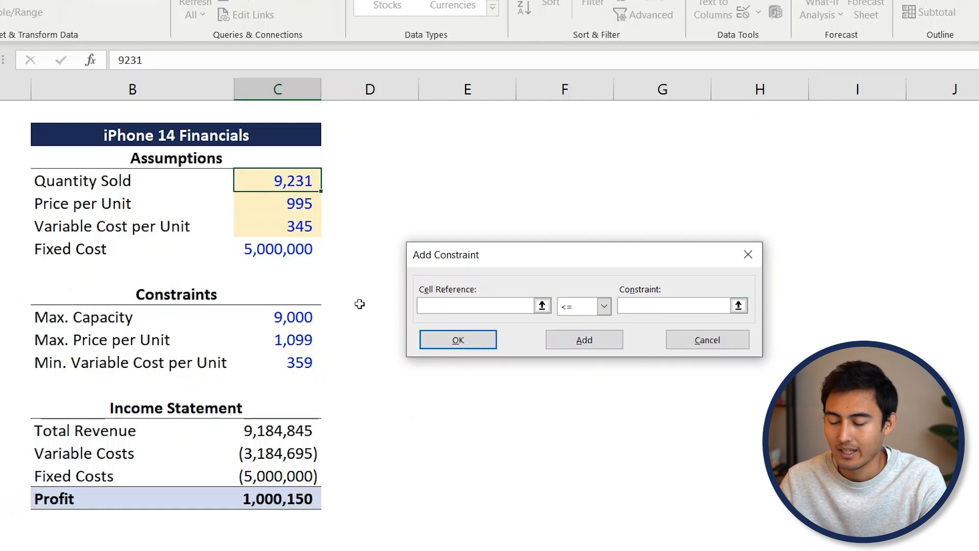
mouse_move(273, 225)
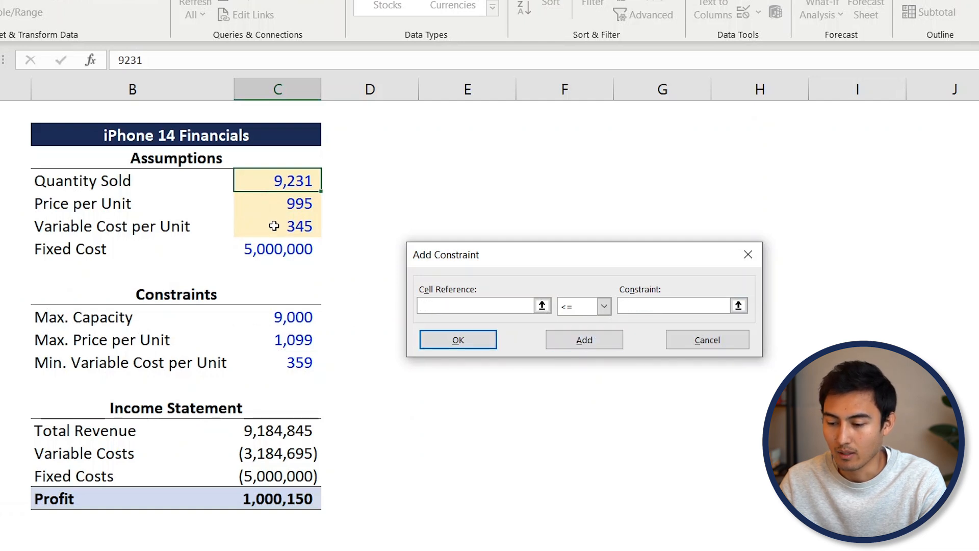
Add constraints keeping Variable Cost per Unit above its minimum and Quantity Sold an integer
left_click(603, 306)
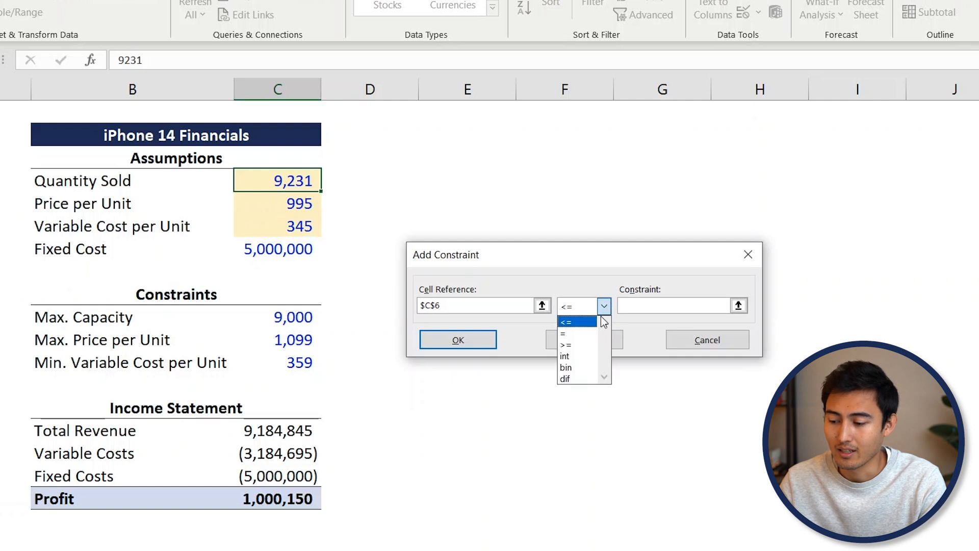
left_click(566, 344)
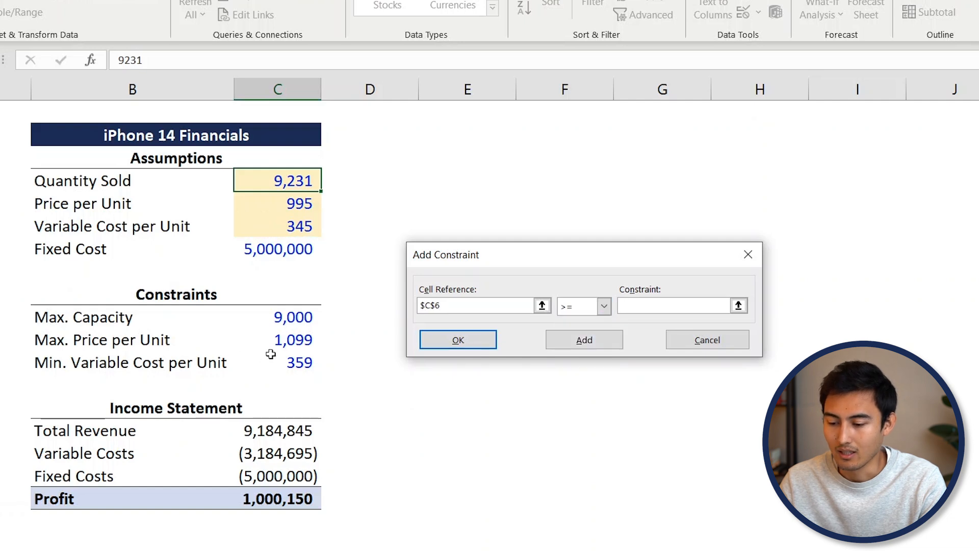
left_click(277, 362)
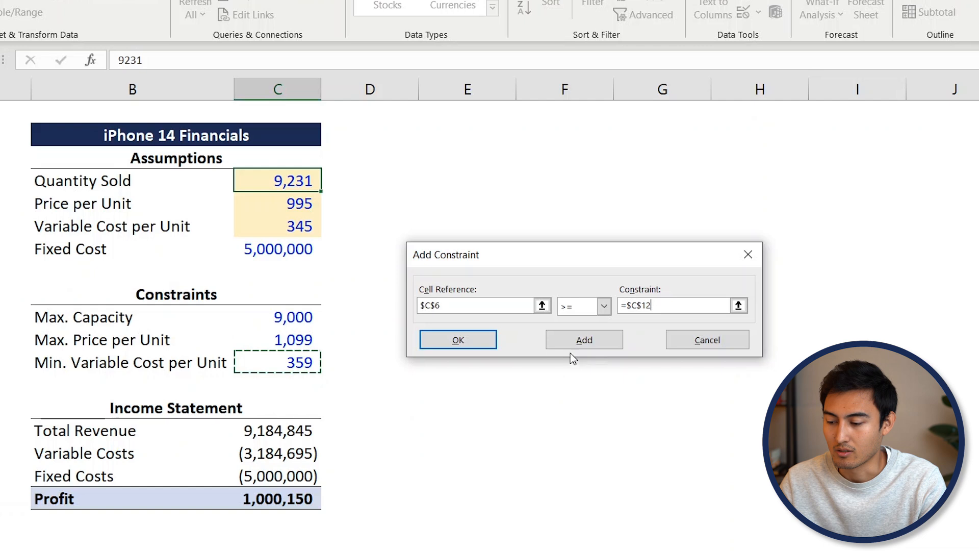
left_click(584, 339)
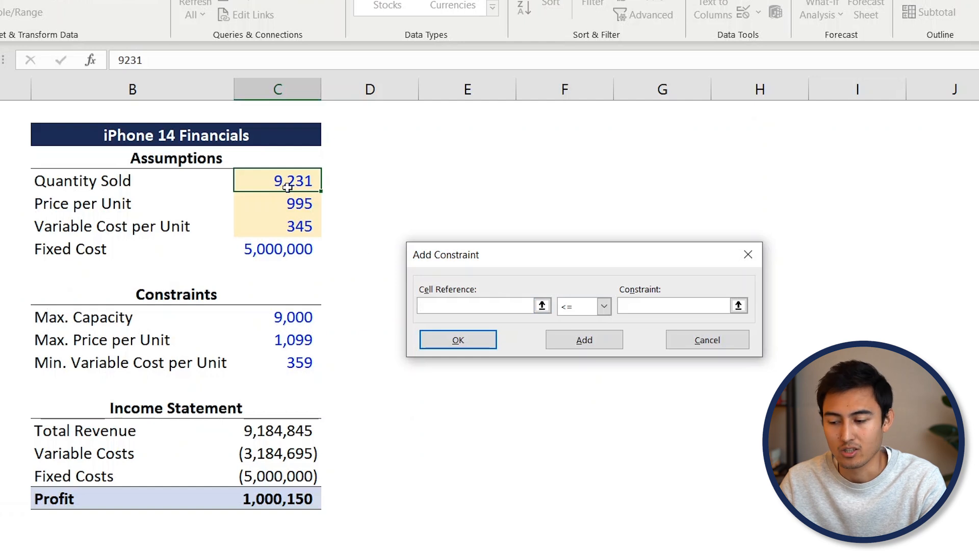
left_click(278, 180)
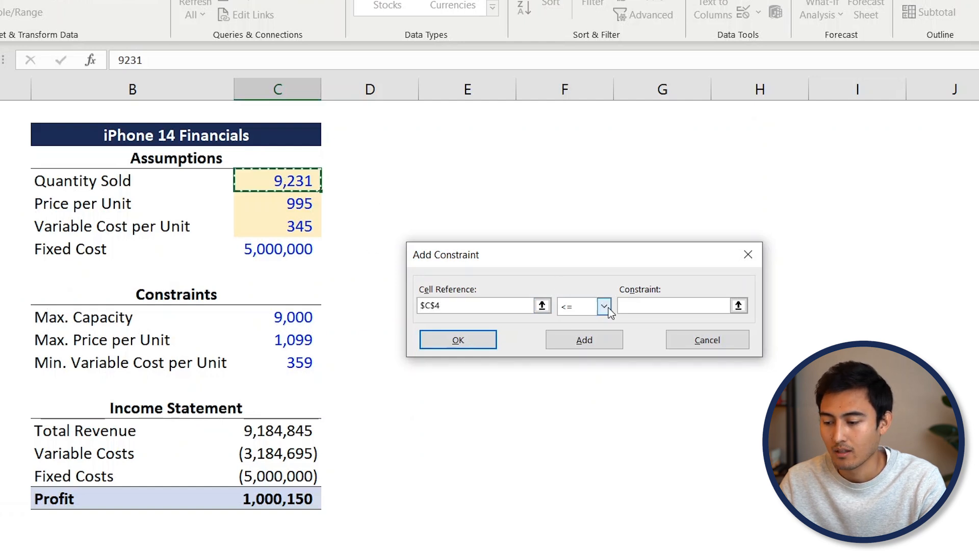
left_click(582, 305)
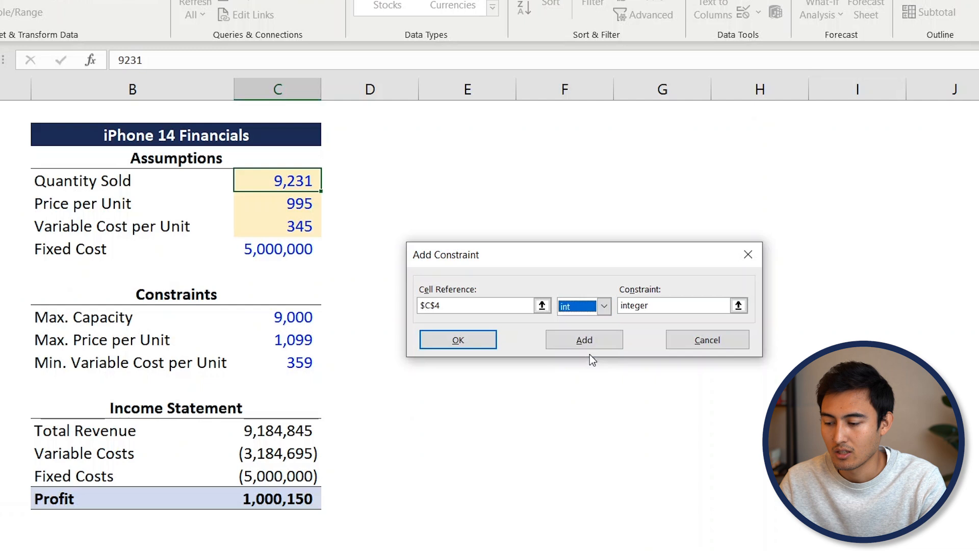
left_click(584, 338)
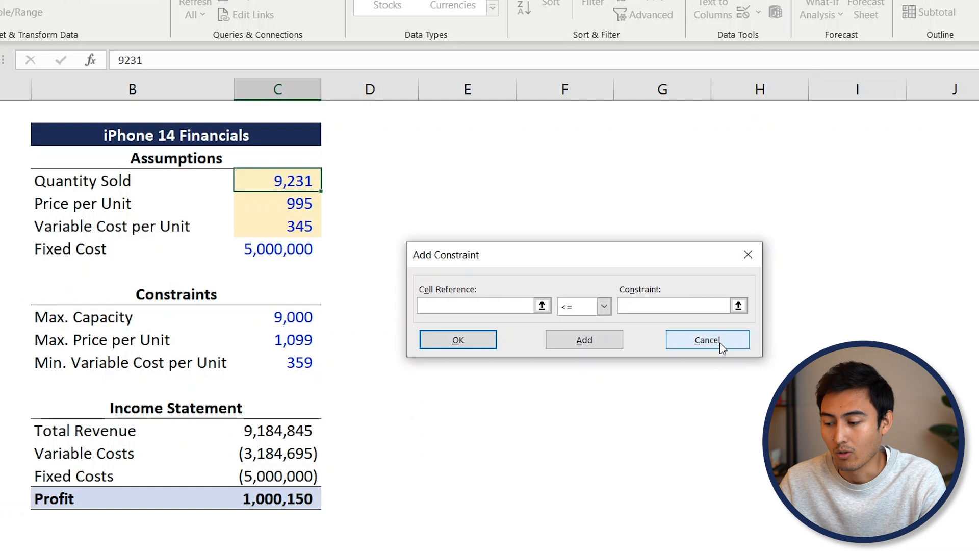
left_click(706, 340)
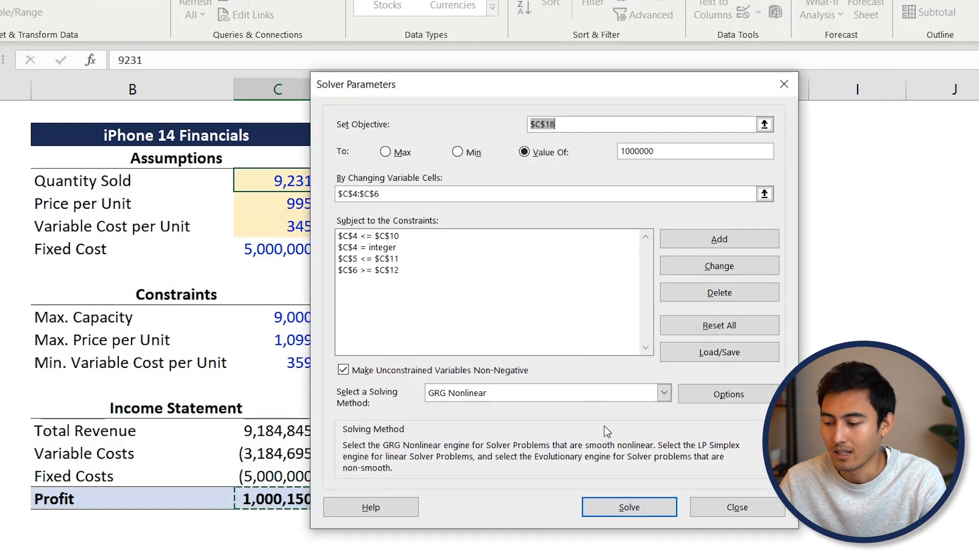
left_click(630, 507)
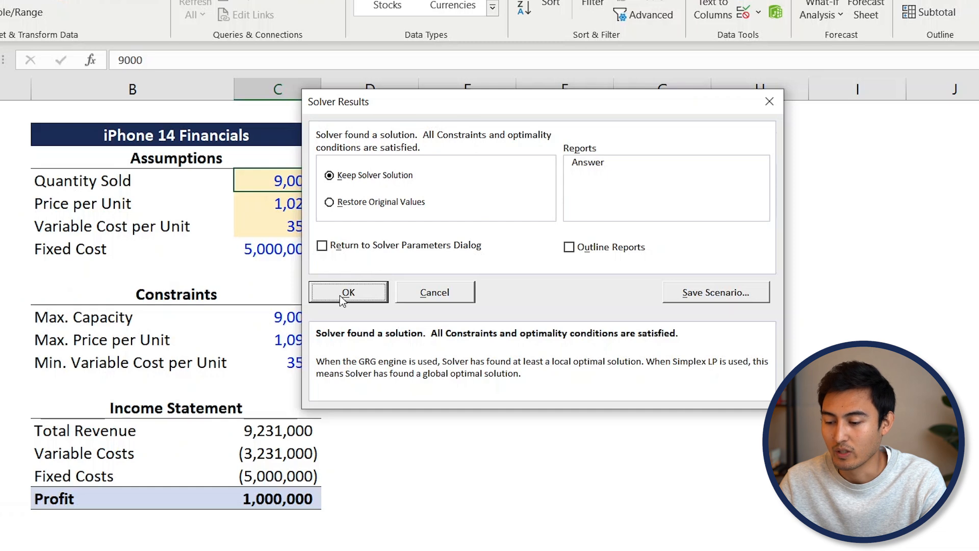
left_click(348, 293)
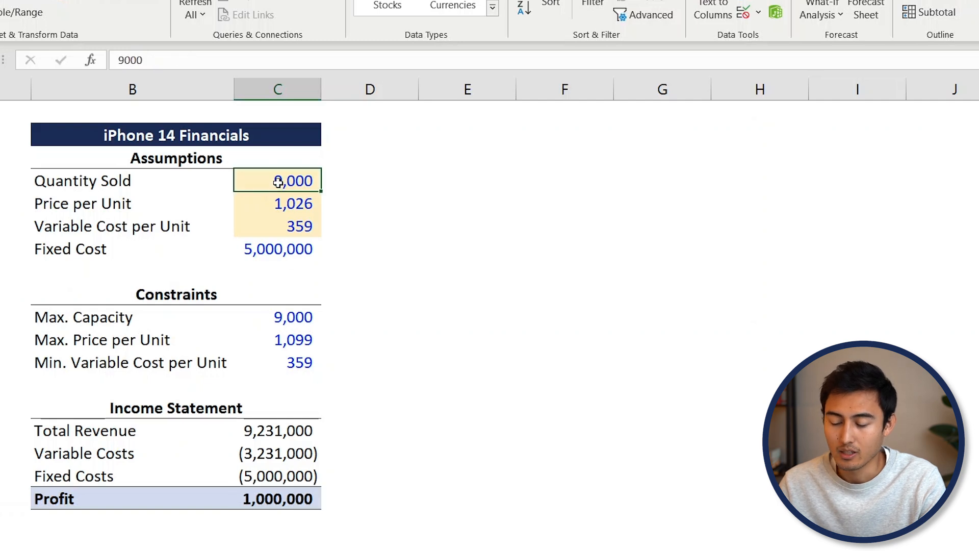
left_click(278, 316)
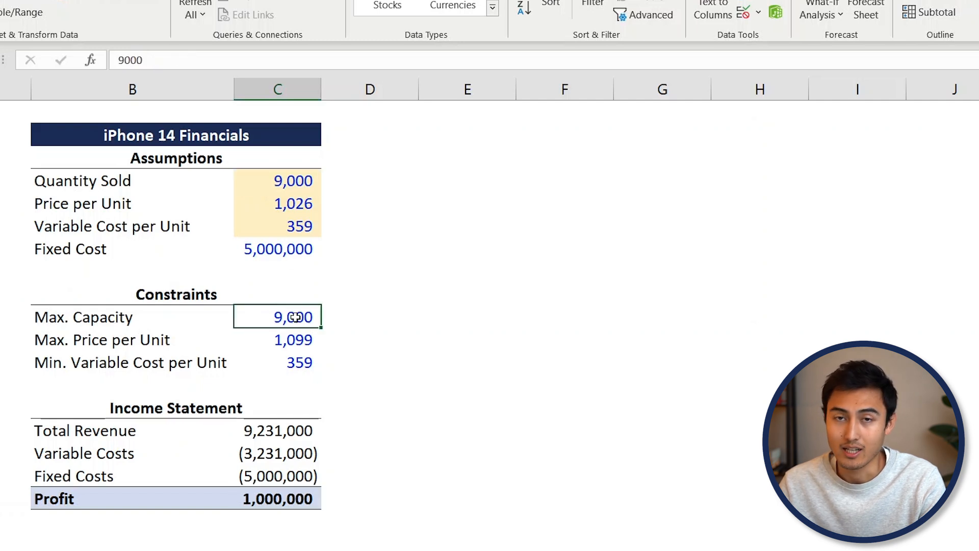
left_click(277, 203)
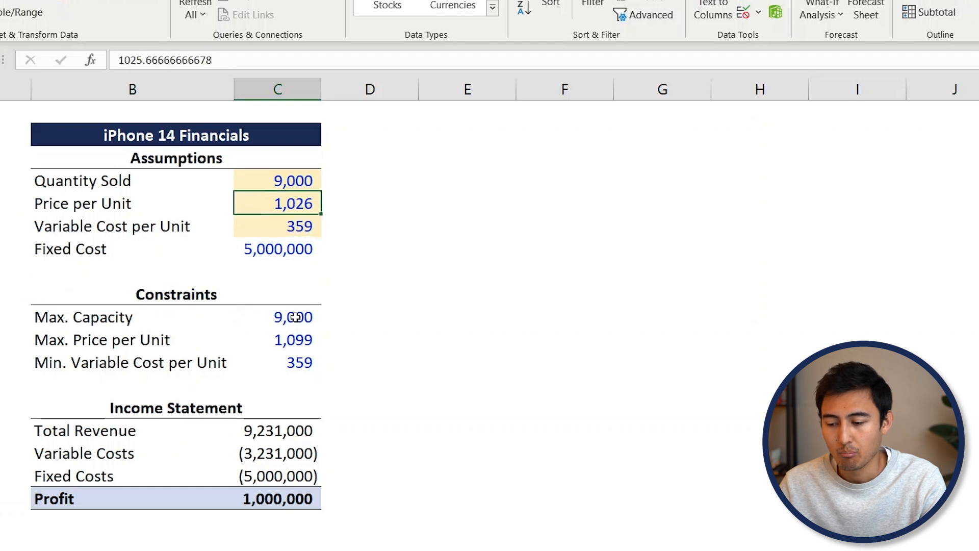
mouse_move(273, 339)
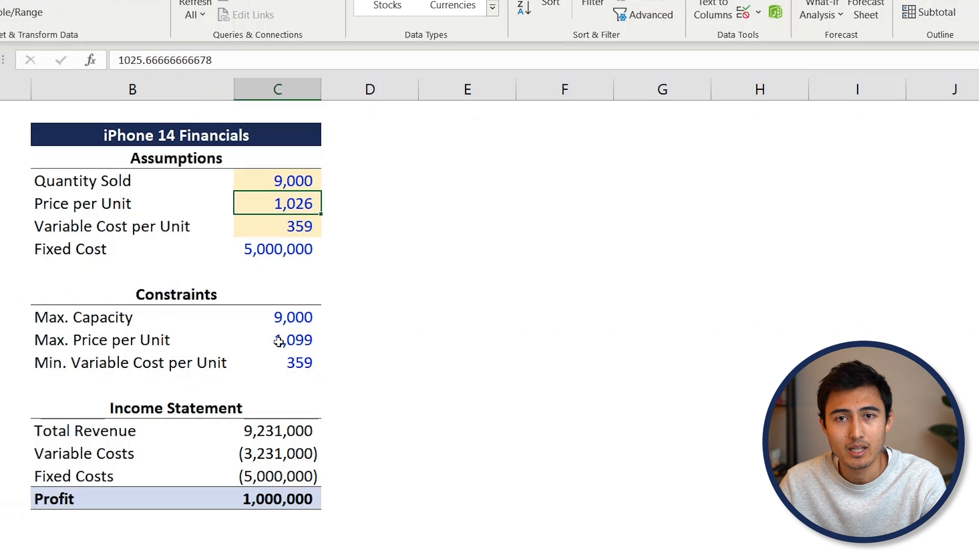
left_click(277, 226)
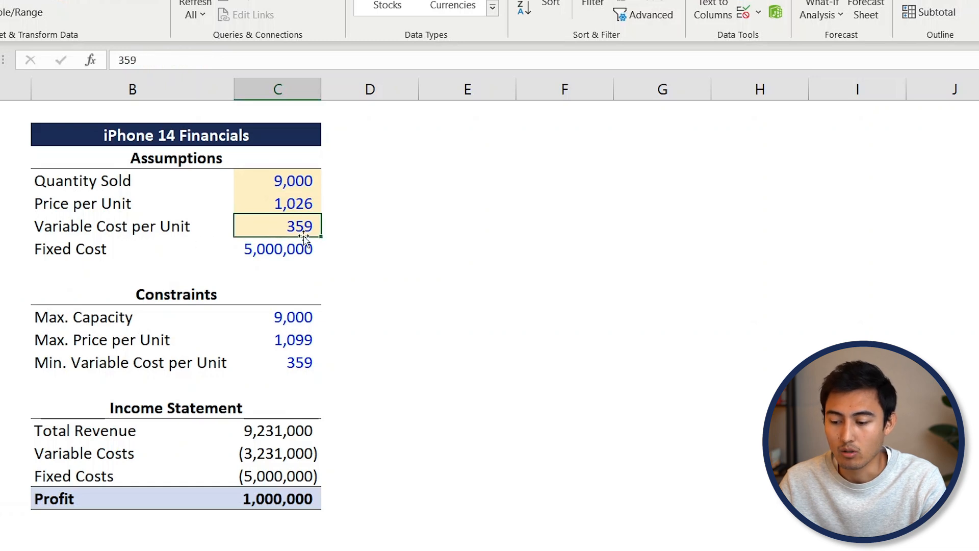
left_click(277, 362)
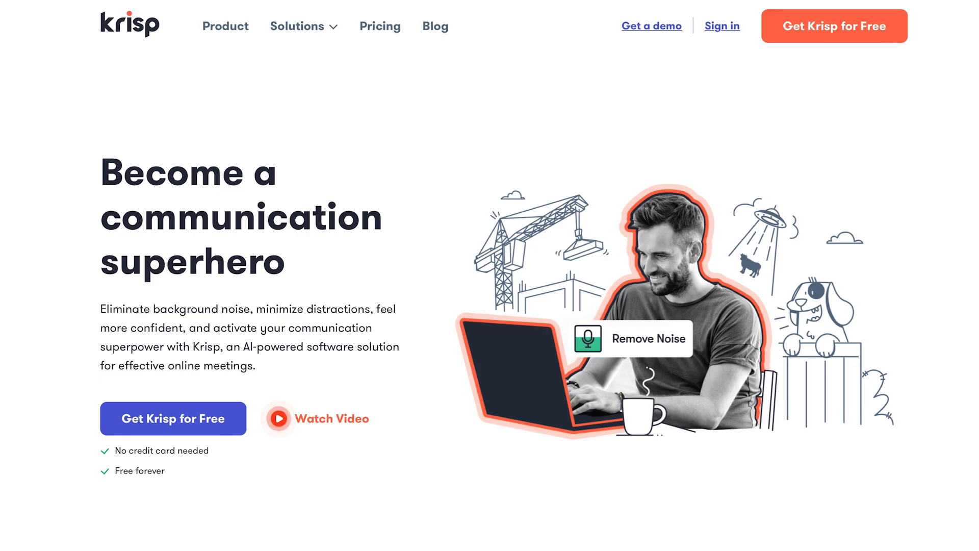
Scroll to the 'Meet Krisp' section and view the Noise Cancellation feature
scroll("down", 3)
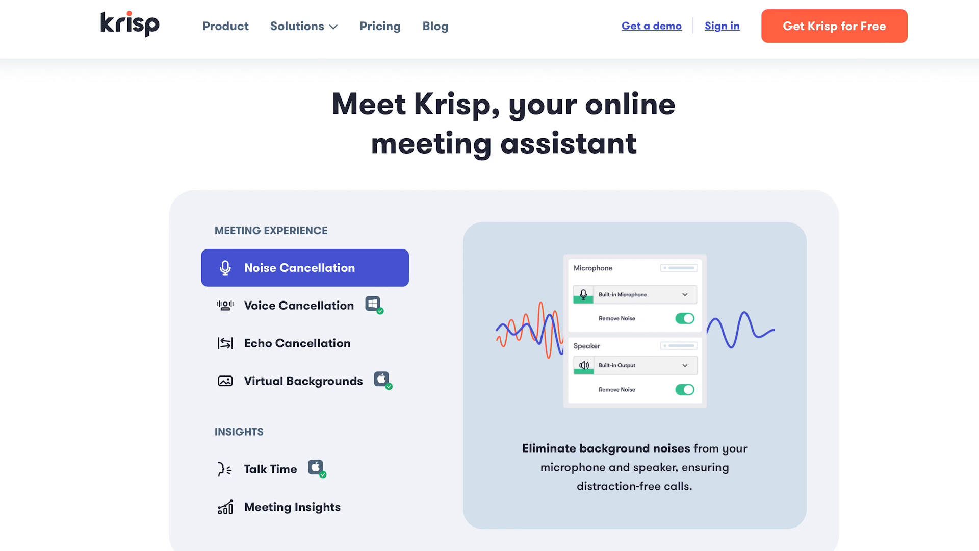
left_click(299, 305)
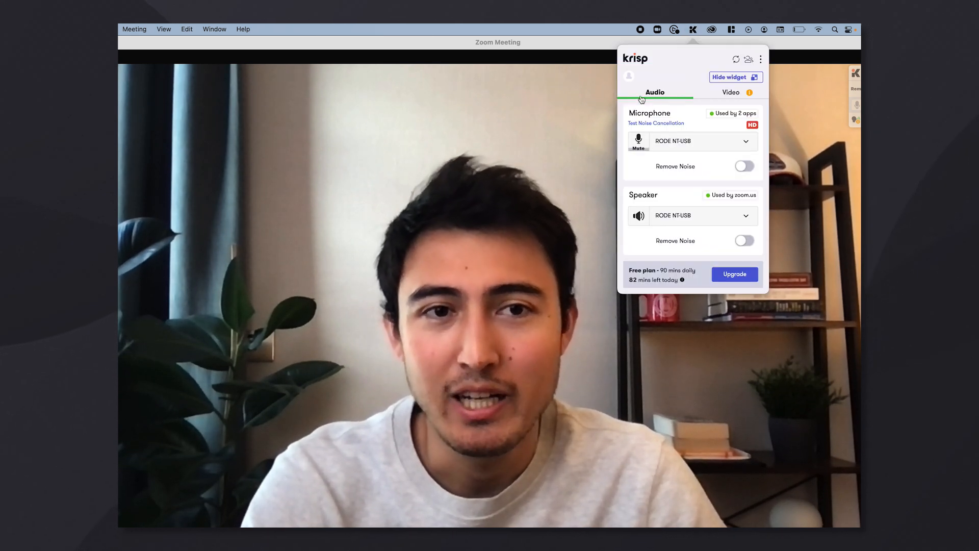
Switch on Krisp's Remove Noise toggle under Microphone and confirm it stays enabled
left_click(745, 166)
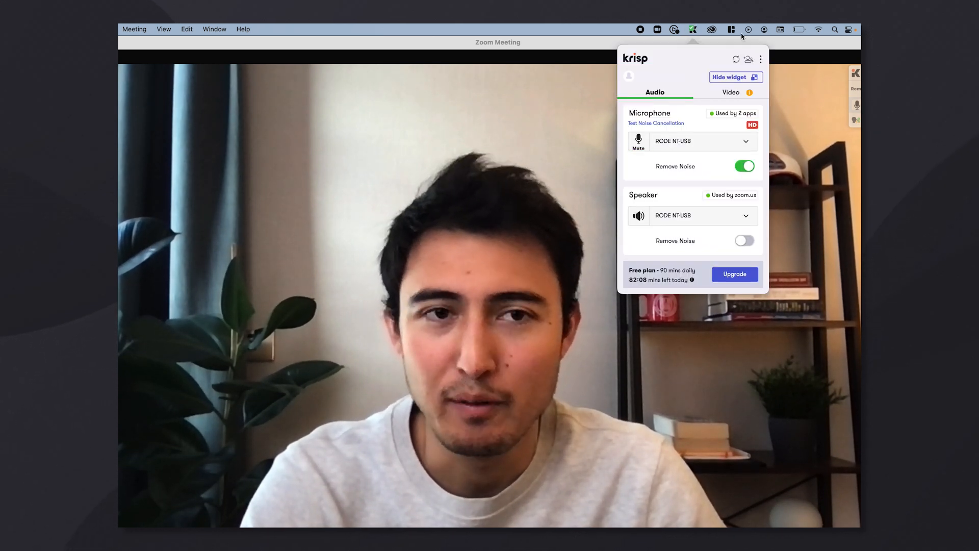
left_click(729, 76)
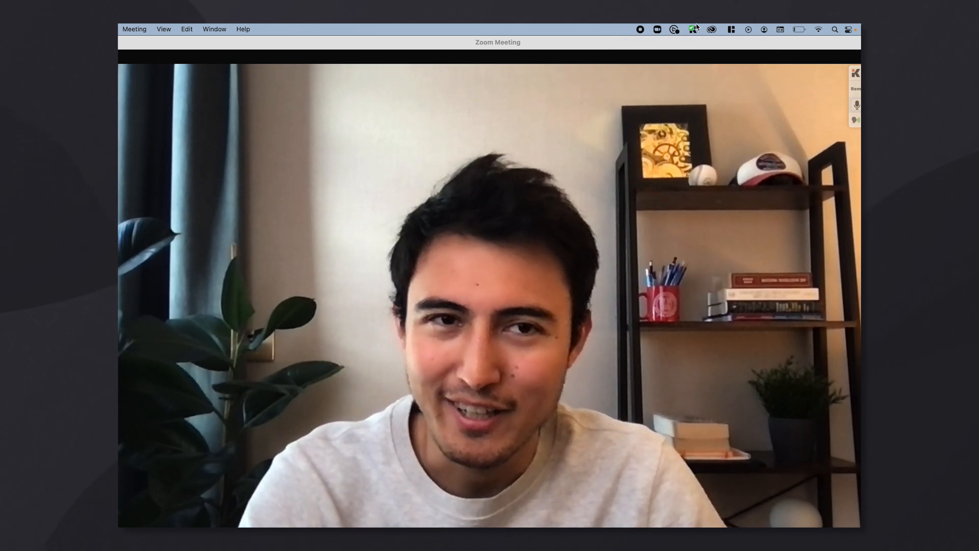
left_click(692, 30)
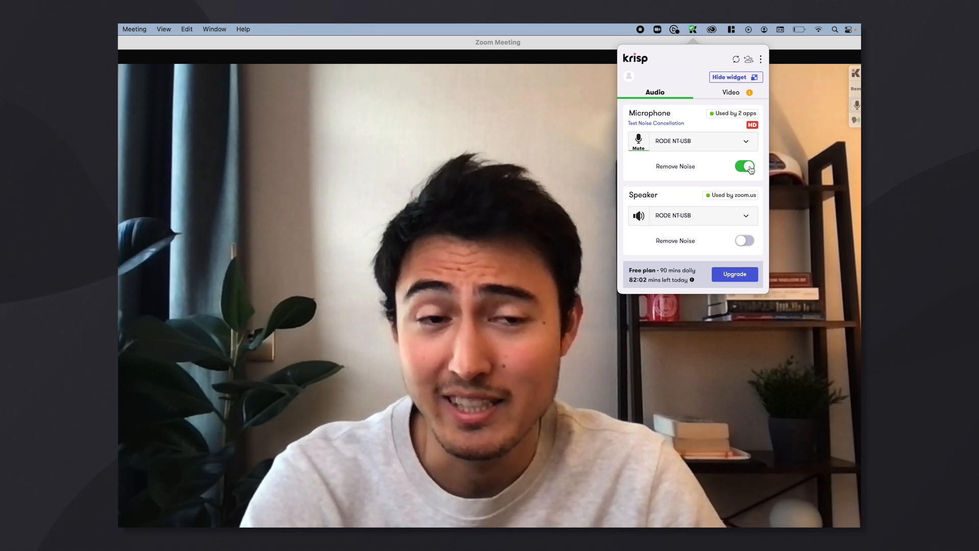
left_click(745, 167)
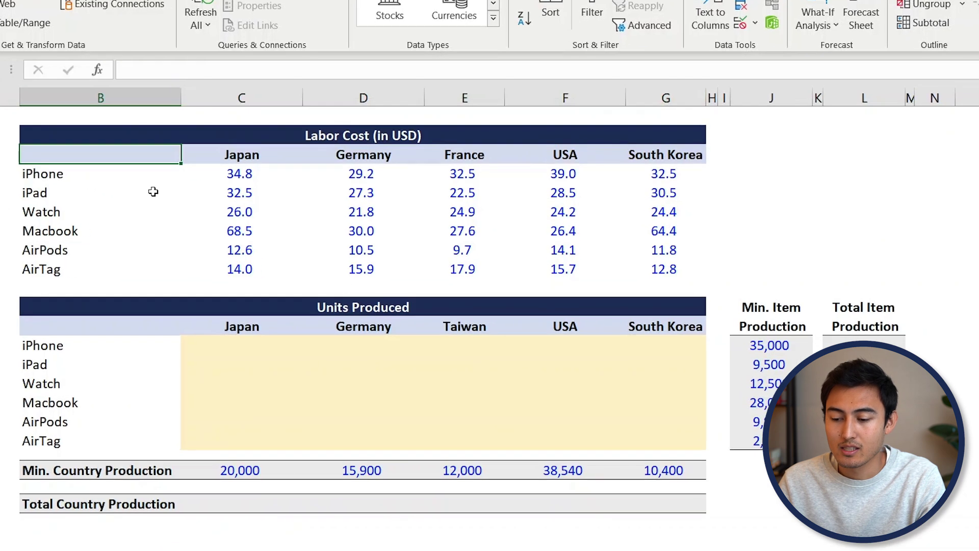
left_click(241, 174)
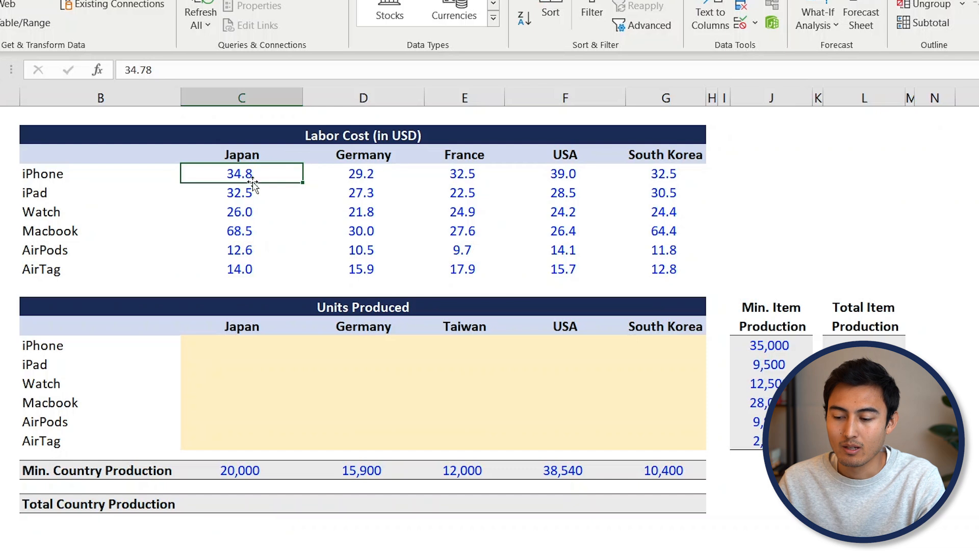
mouse_move(274, 251)
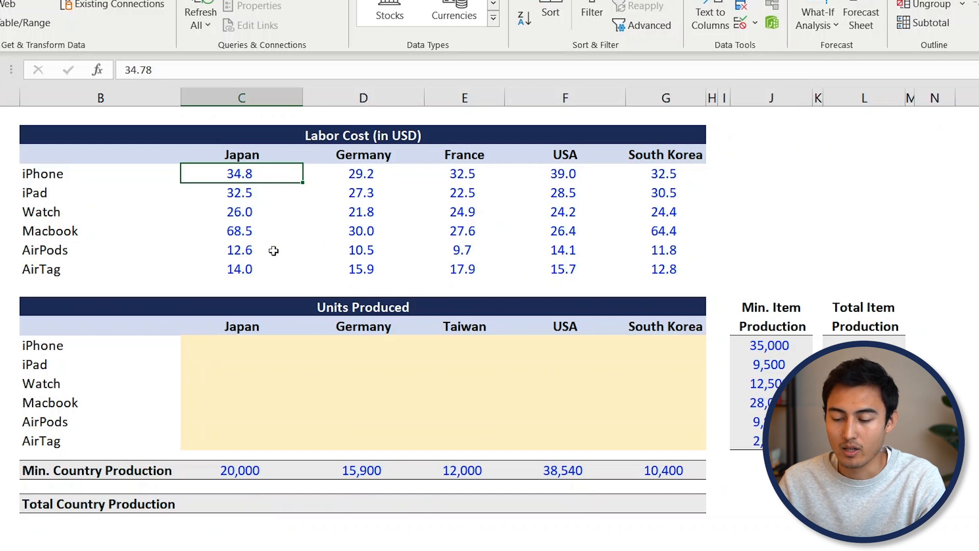
mouse_move(208, 174)
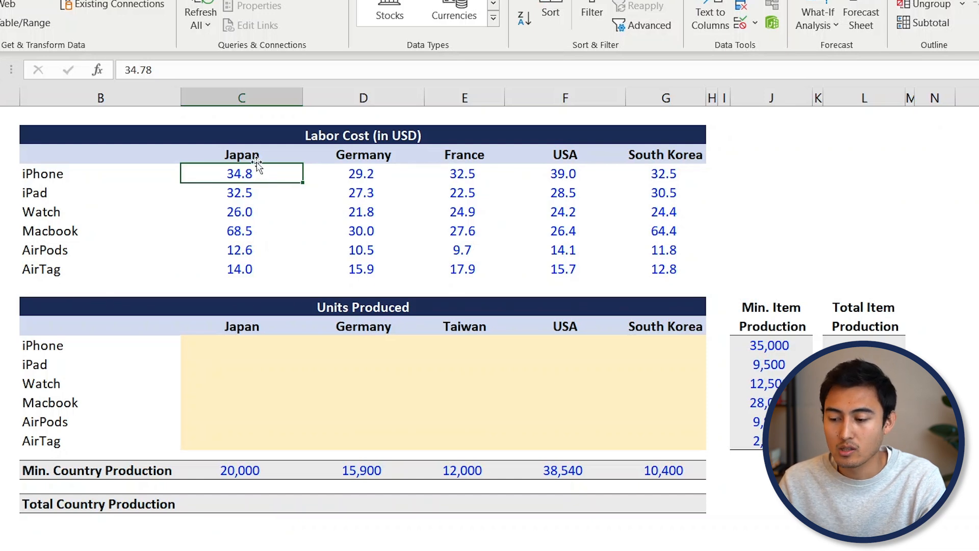
left_click(363, 173)
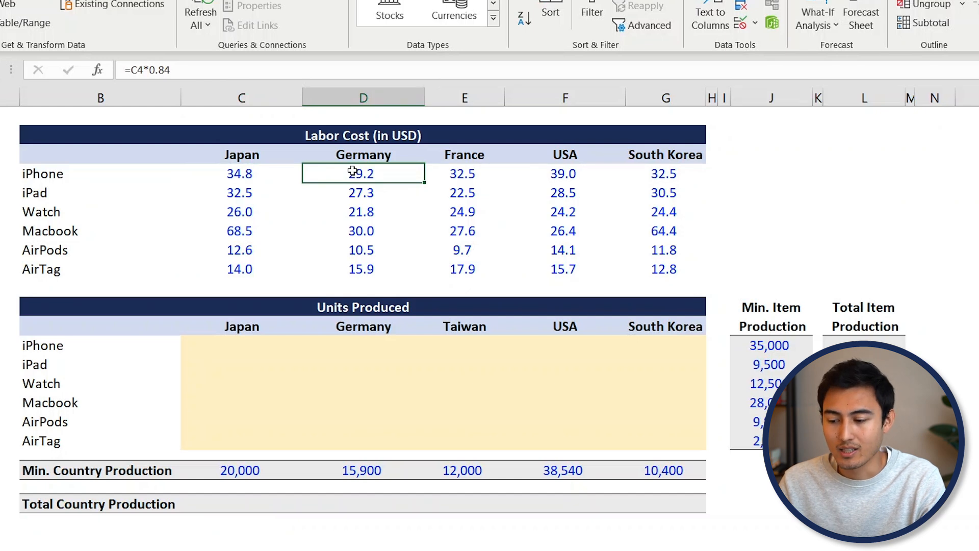
mouse_move(384, 384)
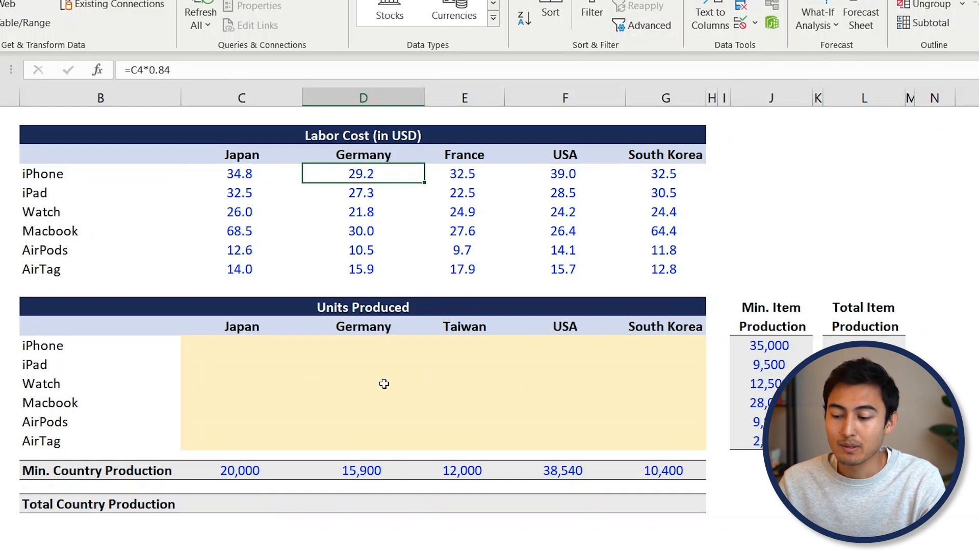
left_click(363, 307)
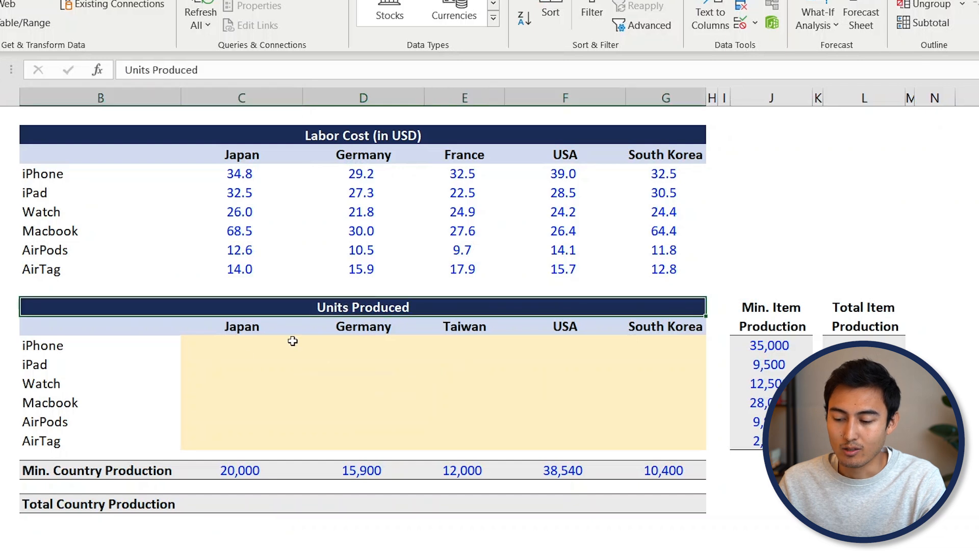
left_click(242, 383)
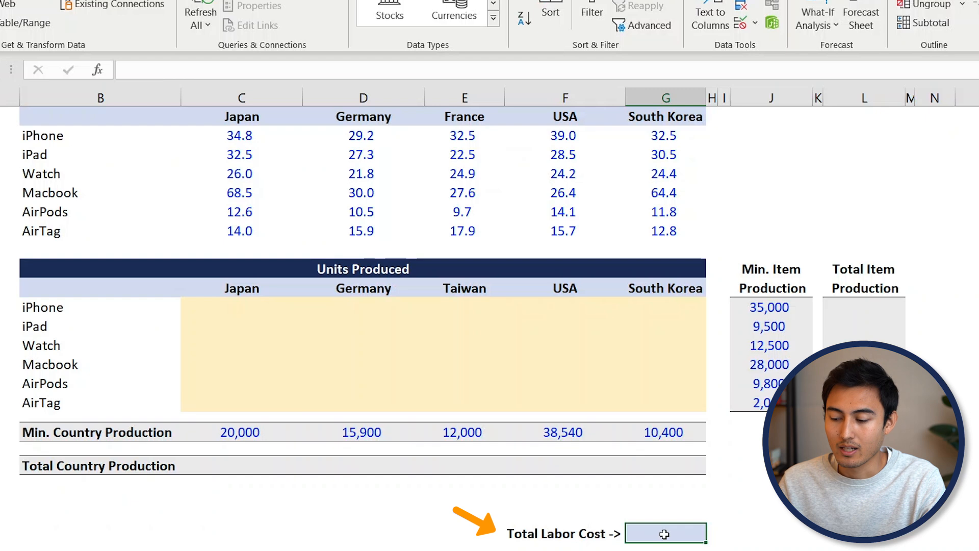
left_click(242, 345)
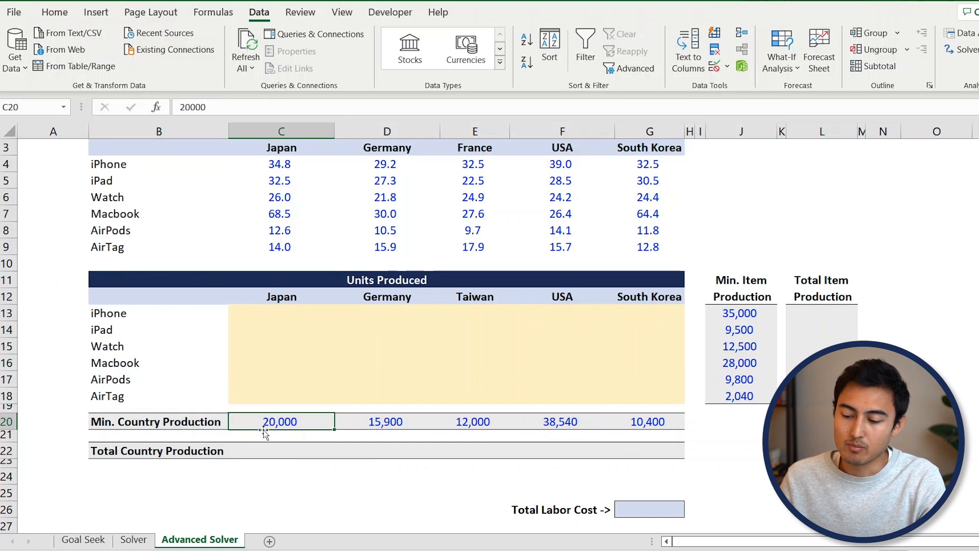
left_click(385, 421)
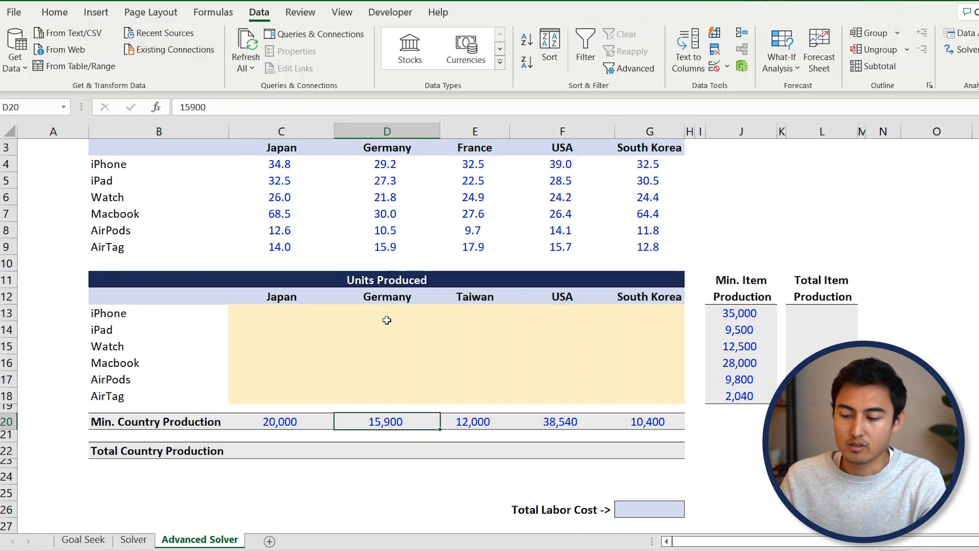
left_click(279, 421)
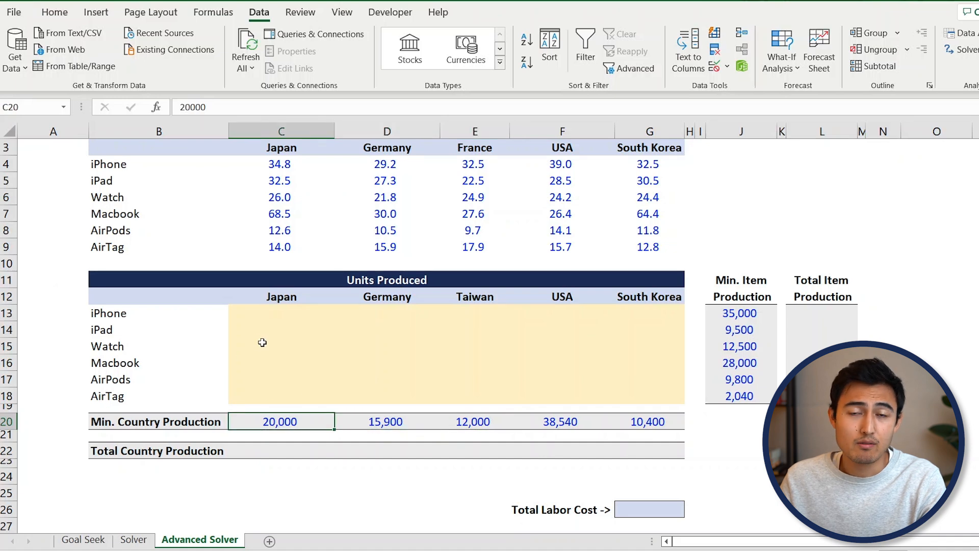
mouse_move(295, 314)
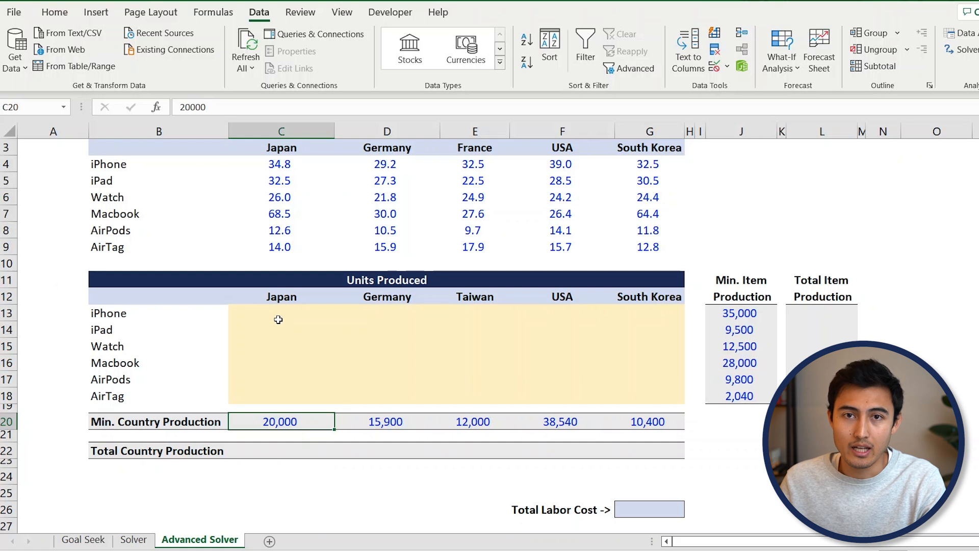
left_click(386, 313)
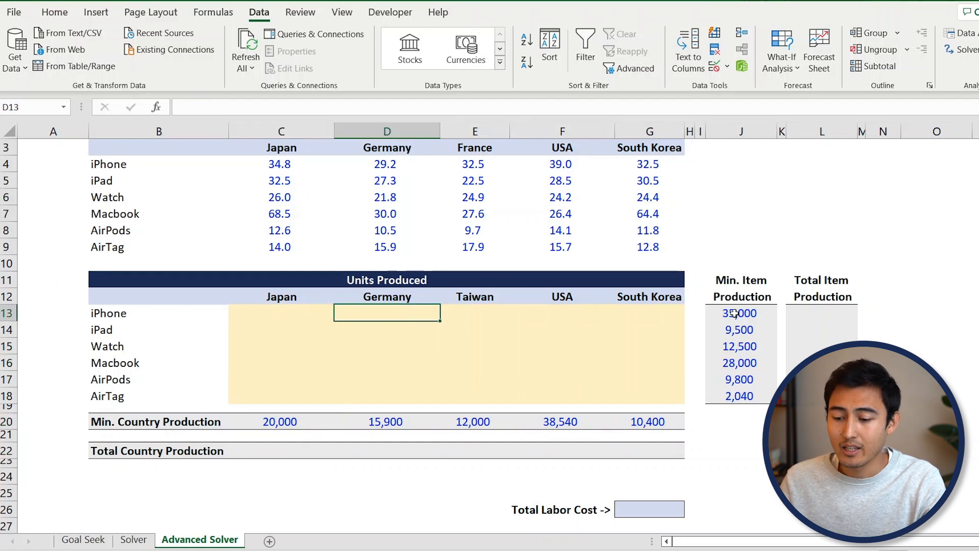
left_click(741, 313)
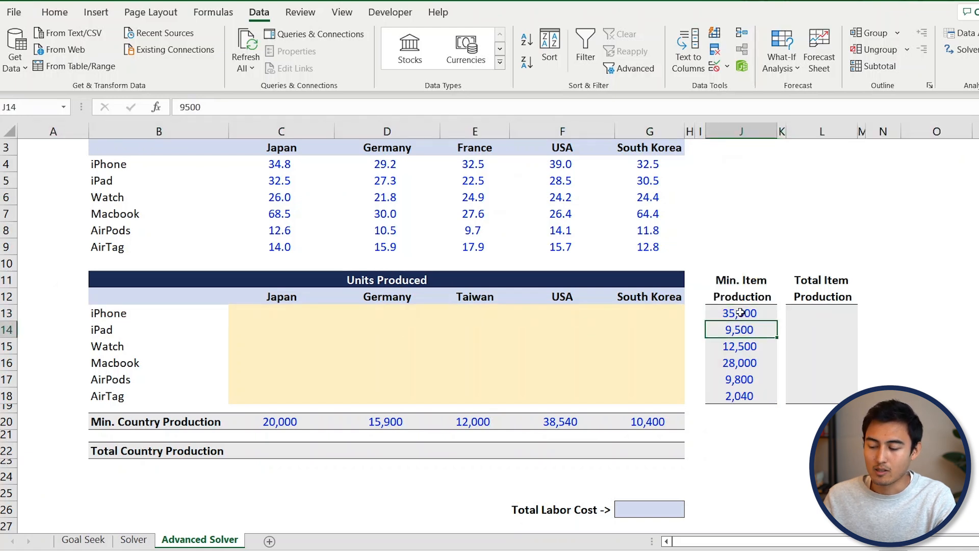
mouse_move(745, 362)
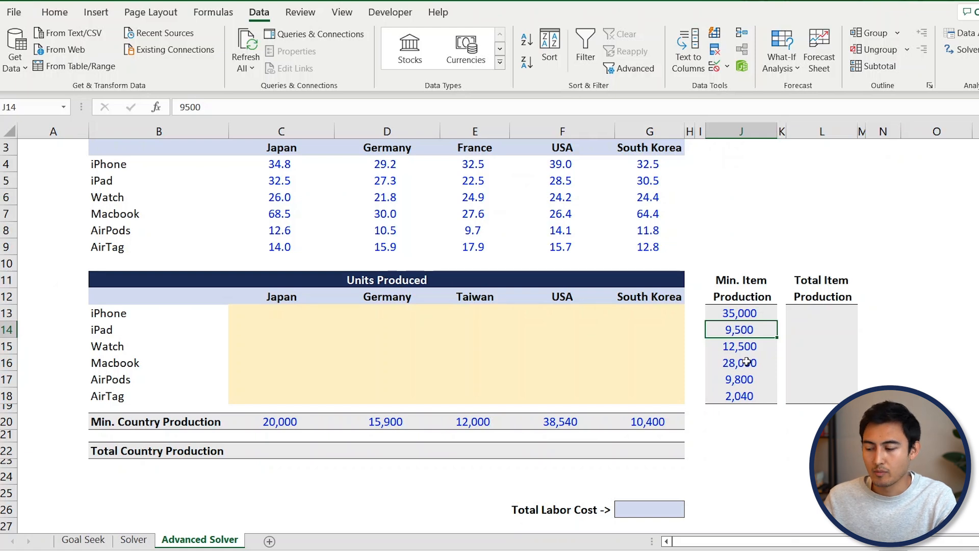
Build SUM formulas for Total Item and Total Country Production, then test with 1 iPhone unit in Japan
left_click(821, 313)
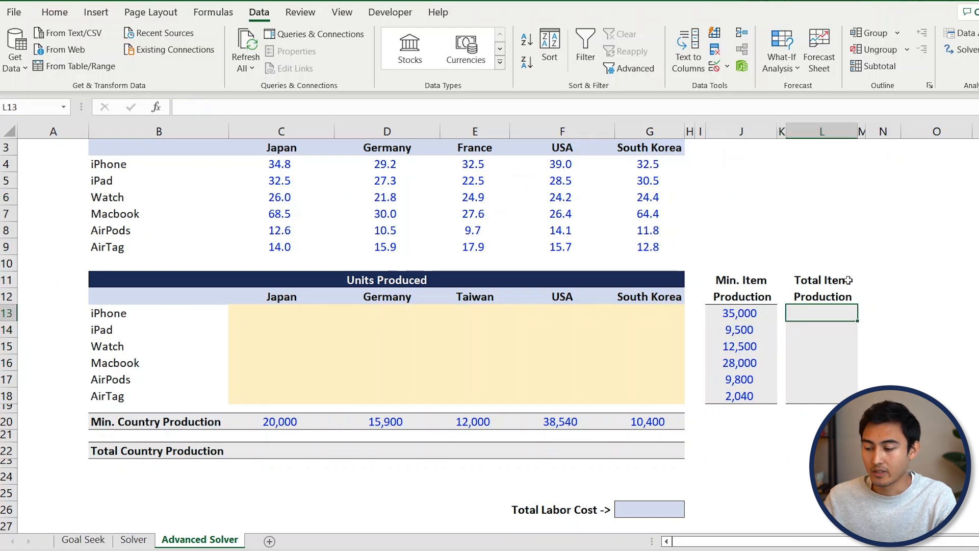
type("=")
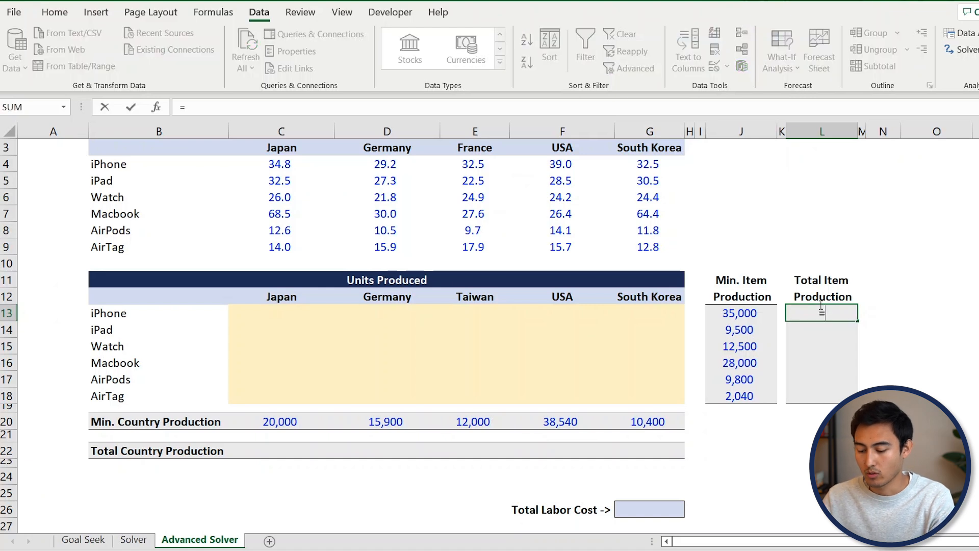
type("=SUM(H13")
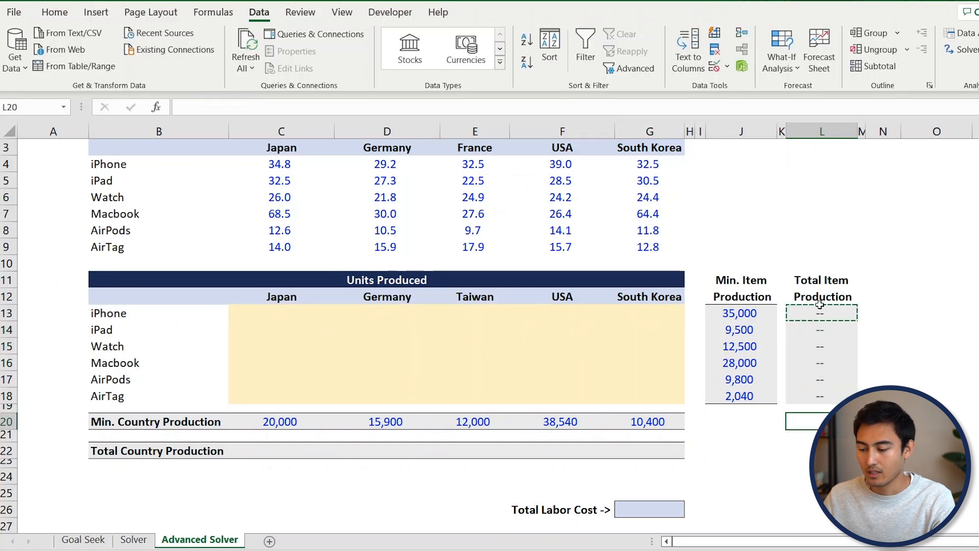
left_click(159, 450)
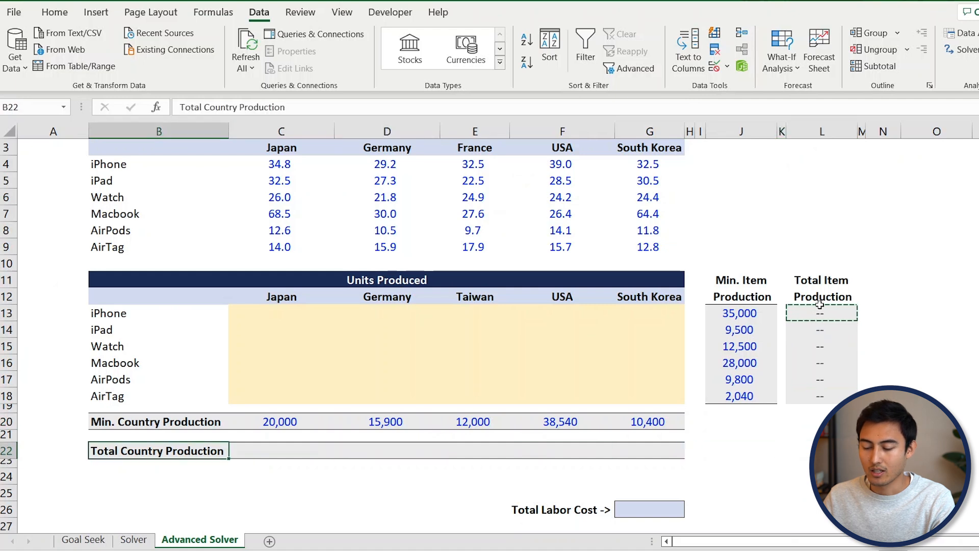
type("=SUM(")
left_click(282, 313)
type("1")
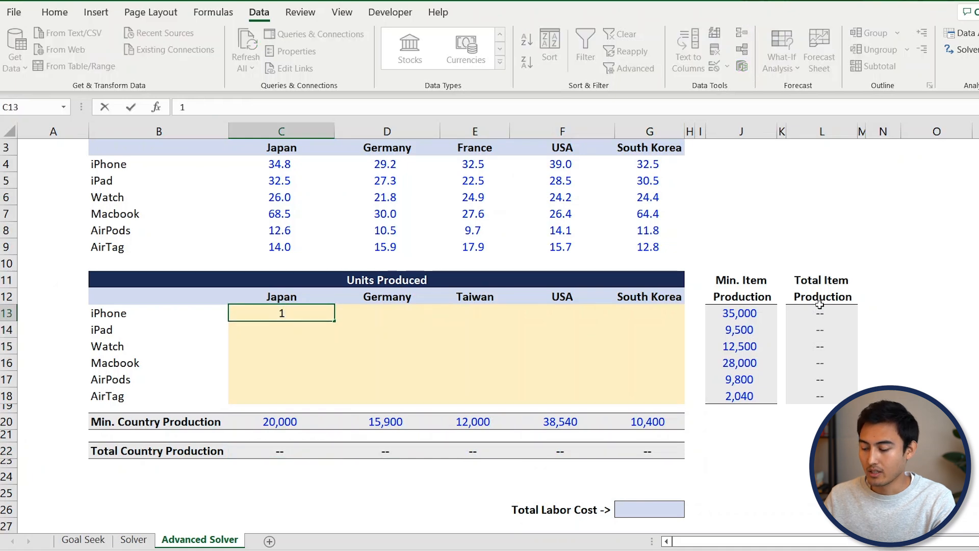
key("Return")
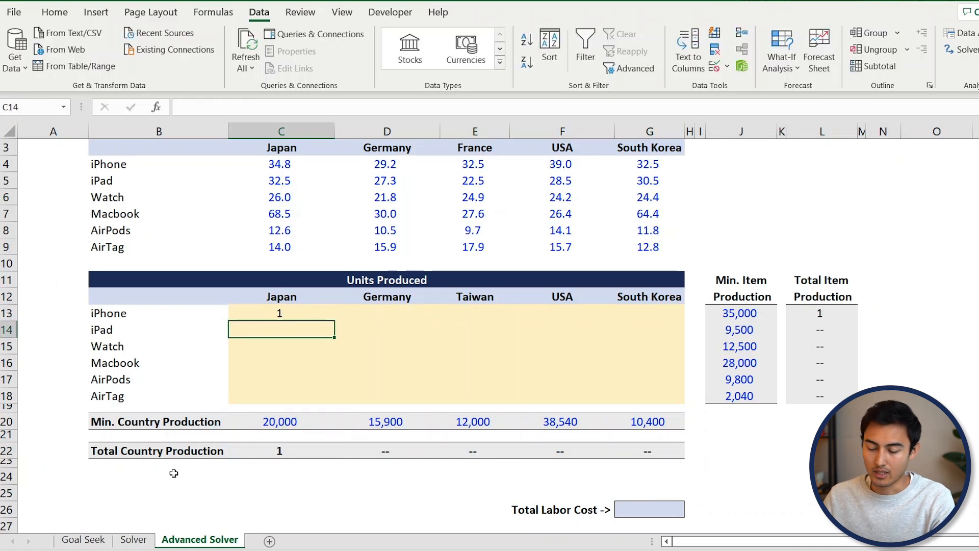
mouse_move(826, 319)
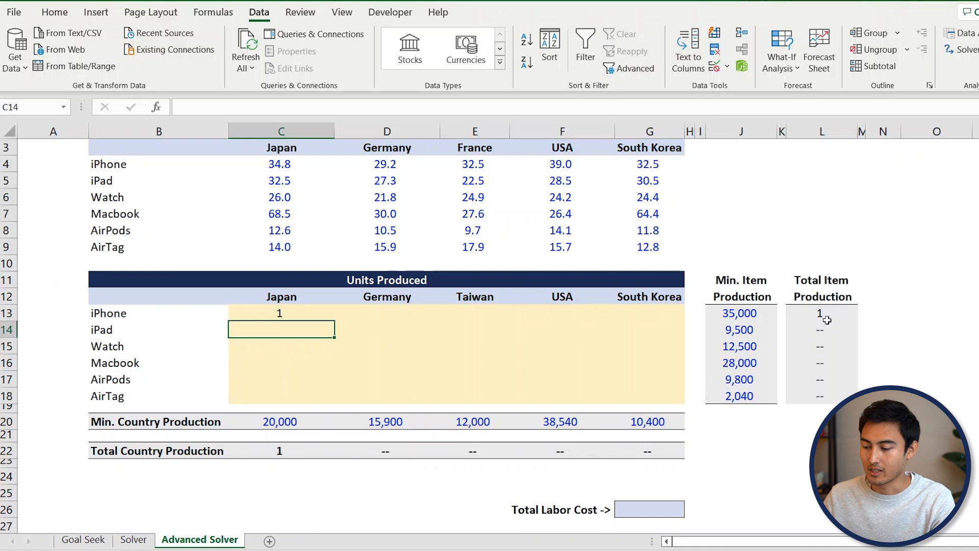
mouse_move(650, 509)
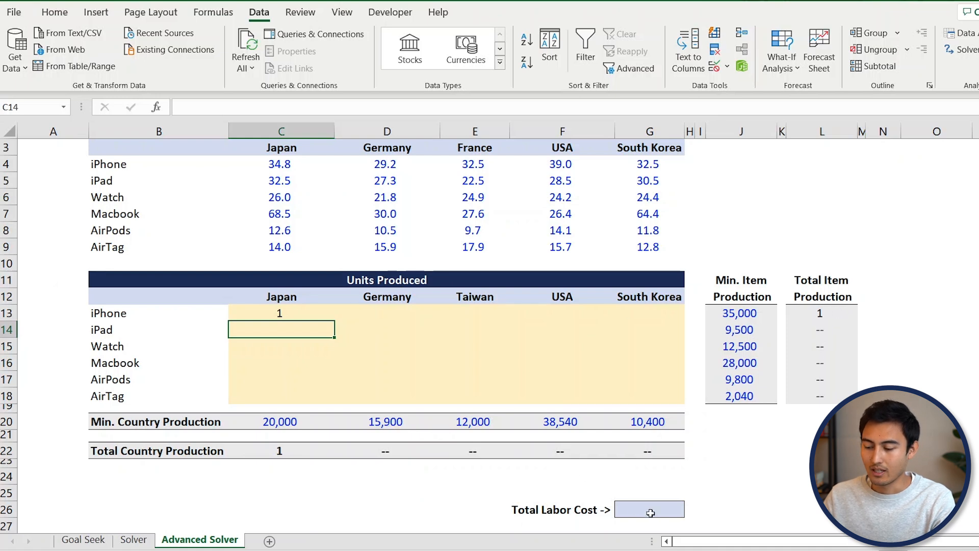
Enter =SUMPRODUCT(C4:G9,C13:G18) in G26 so Total Labor Cost reads 67 with test units
left_click(649, 509)
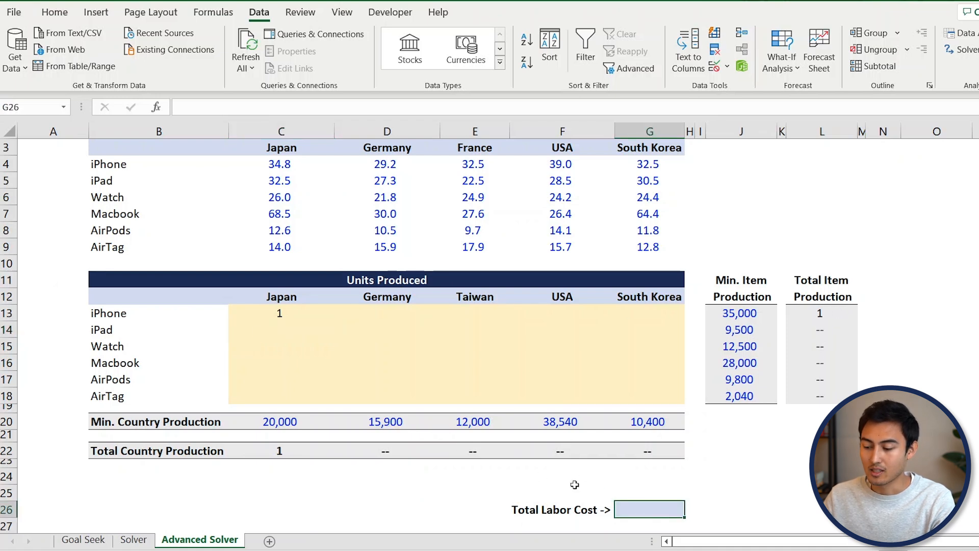
mouse_move(265, 310)
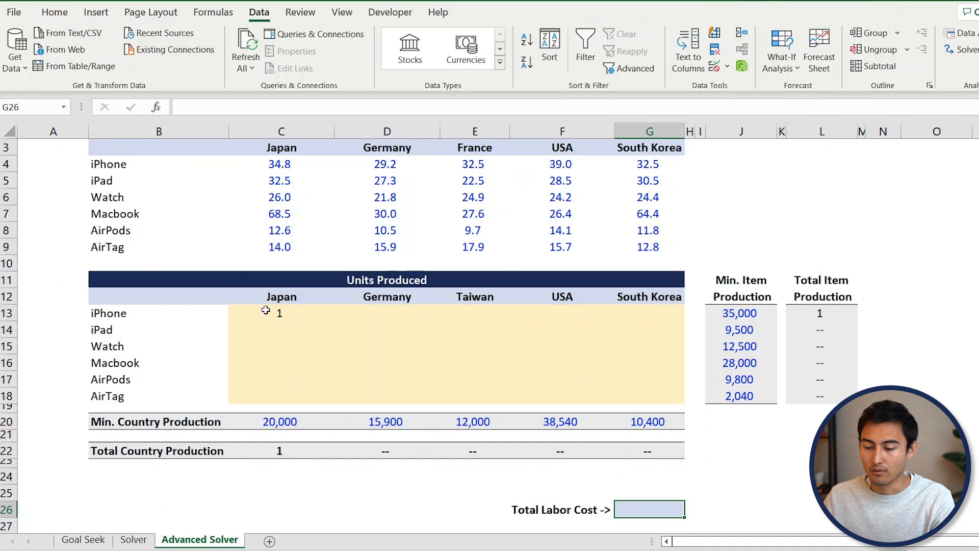
mouse_move(266, 166)
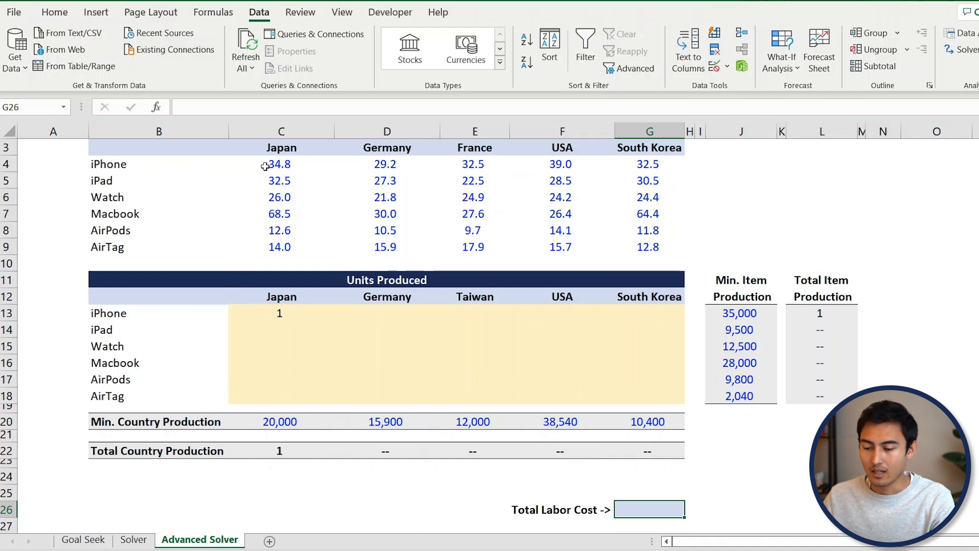
mouse_move(262, 334)
type("=")
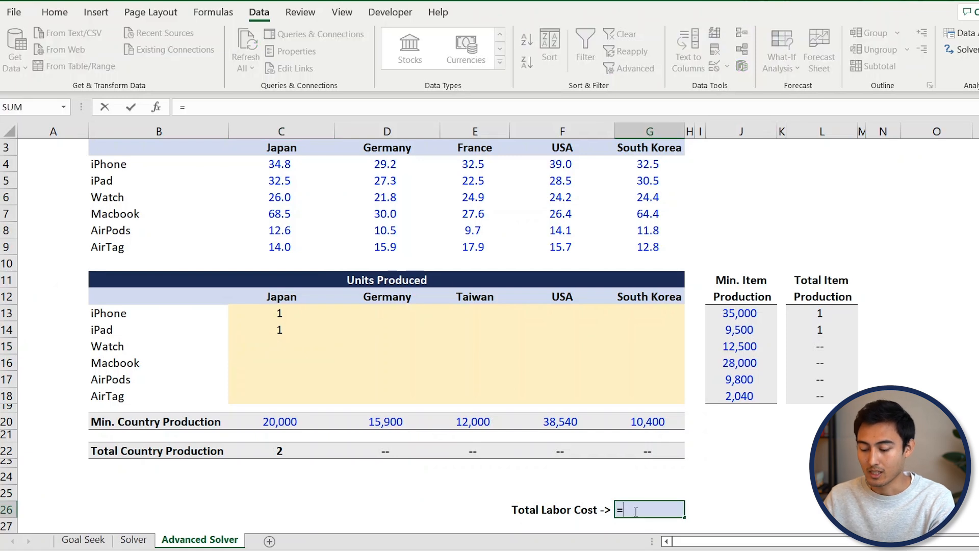
type("sumpro")
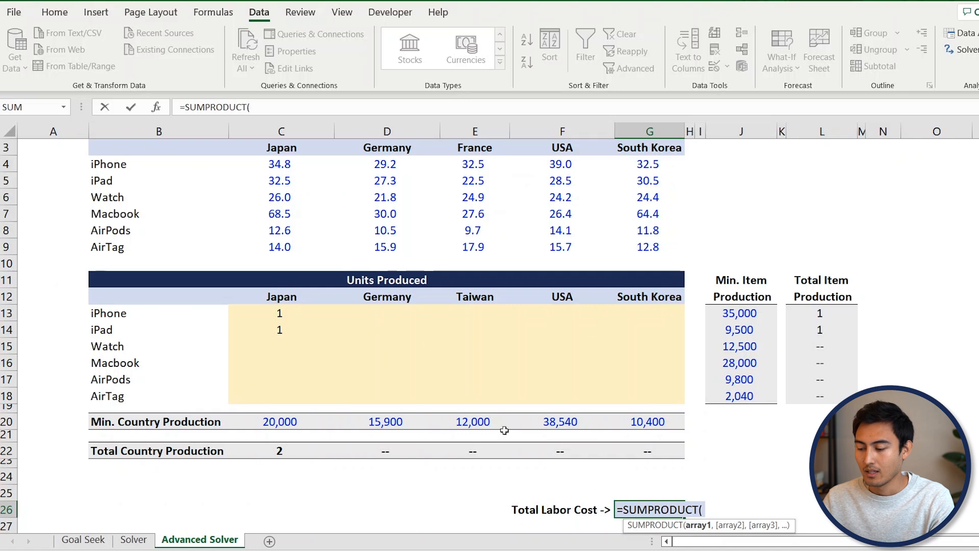
left_click(281, 163)
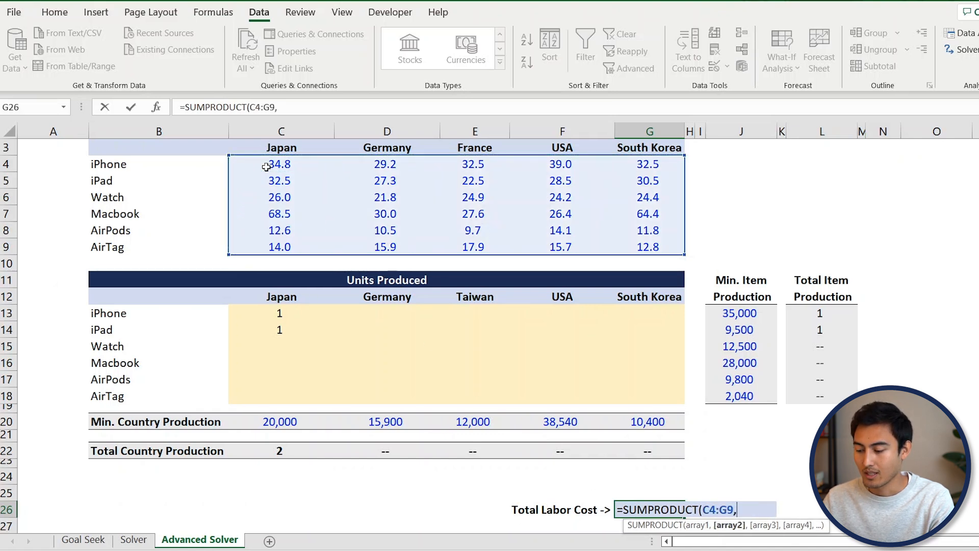
left_click(280, 313)
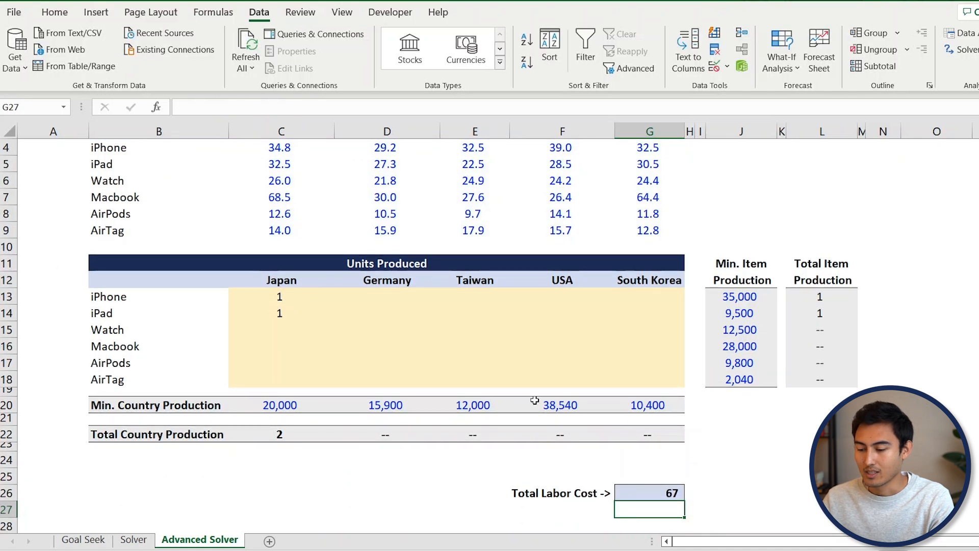
scroll("up", 3)
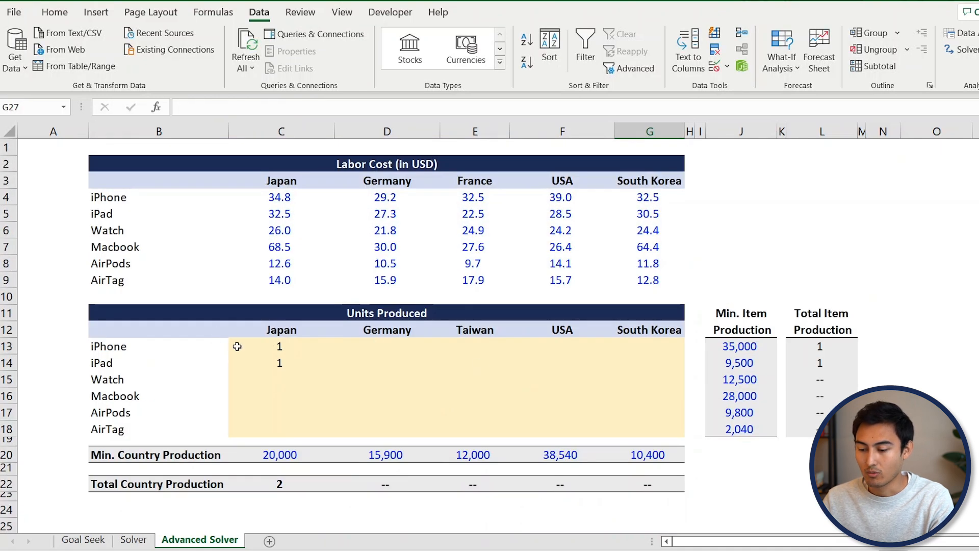
left_click(281, 363)
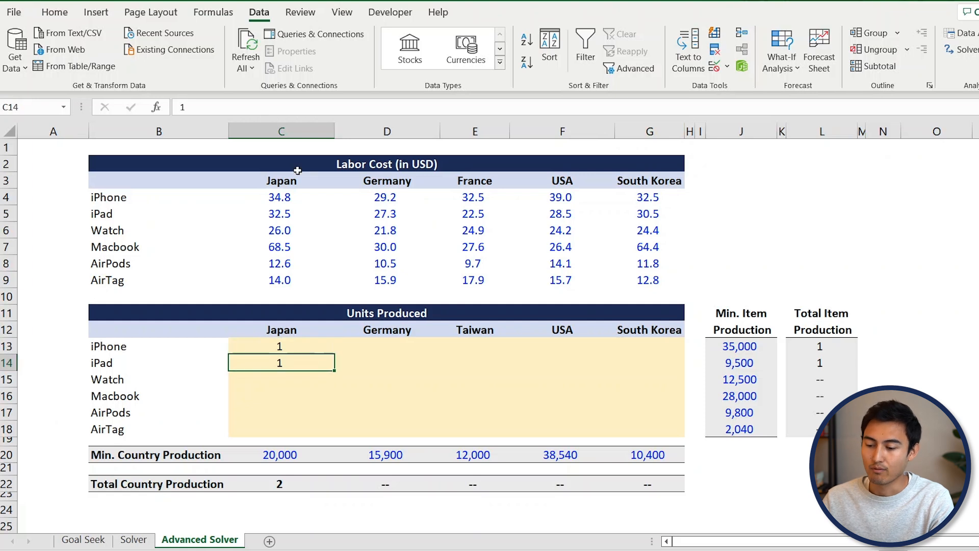
left_click(282, 214)
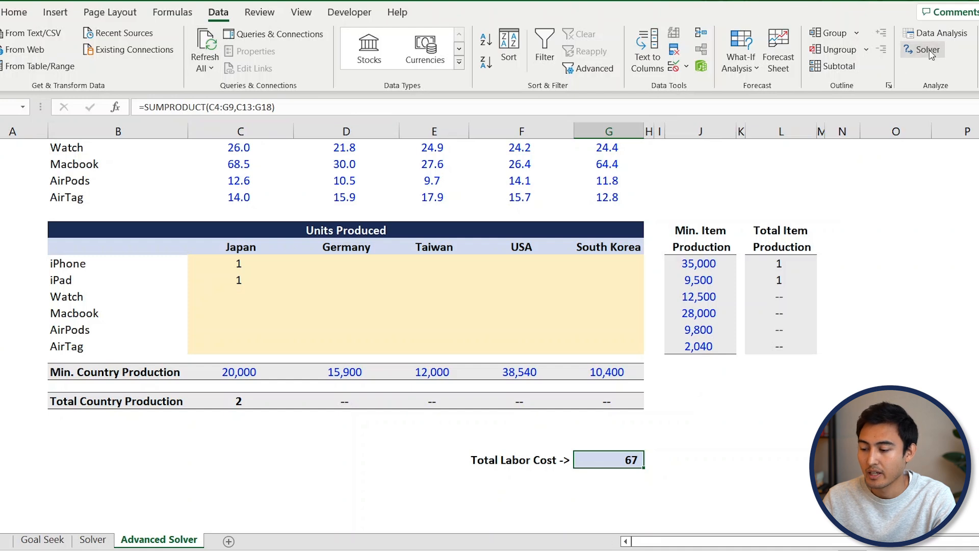
Set Solver to minimize objective $G$26 by changing variable cells $C$13:$G$18
left_click(927, 49)
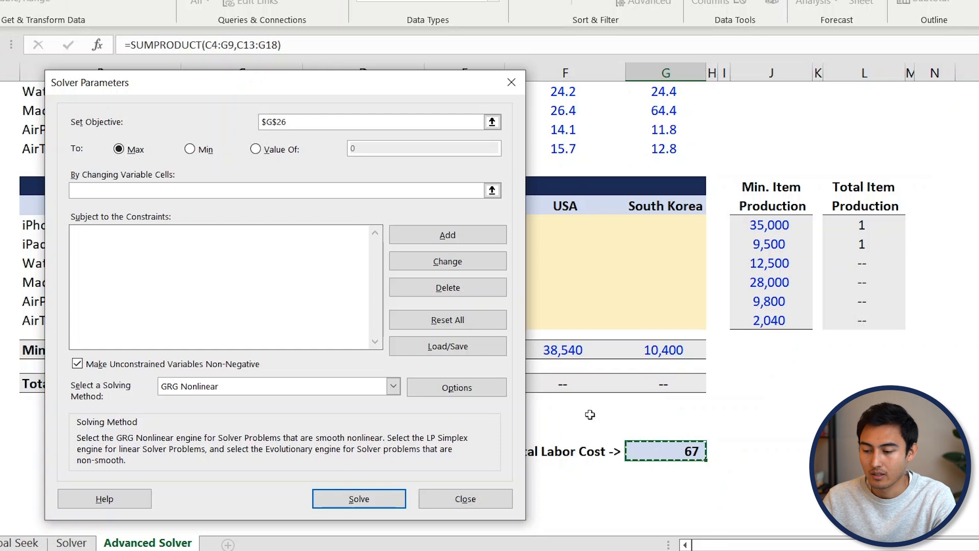
left_click(189, 149)
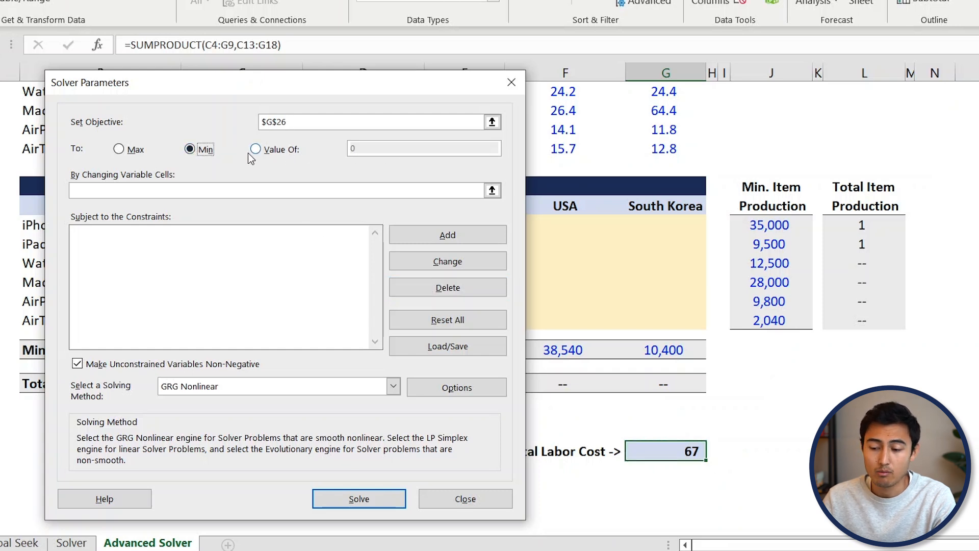
mouse_move(454, 202)
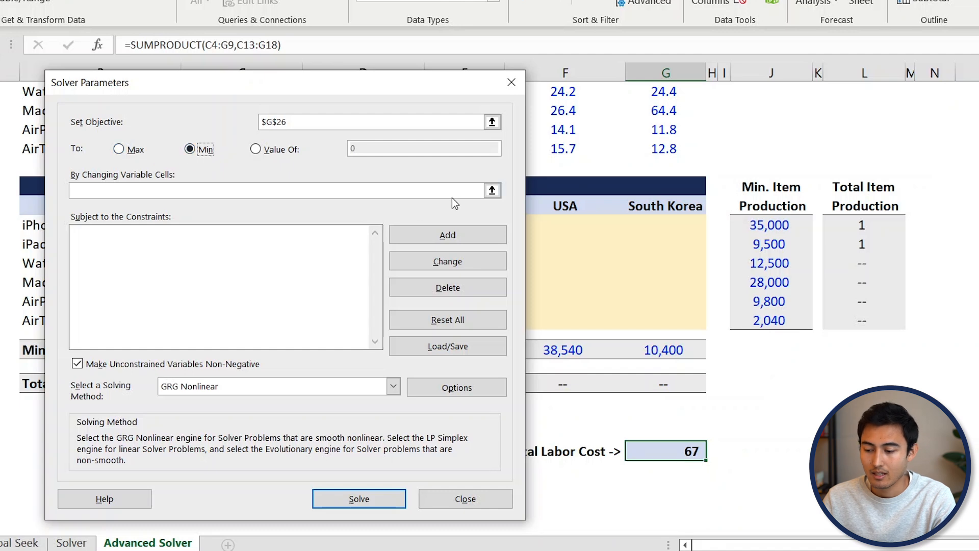
left_click(493, 189)
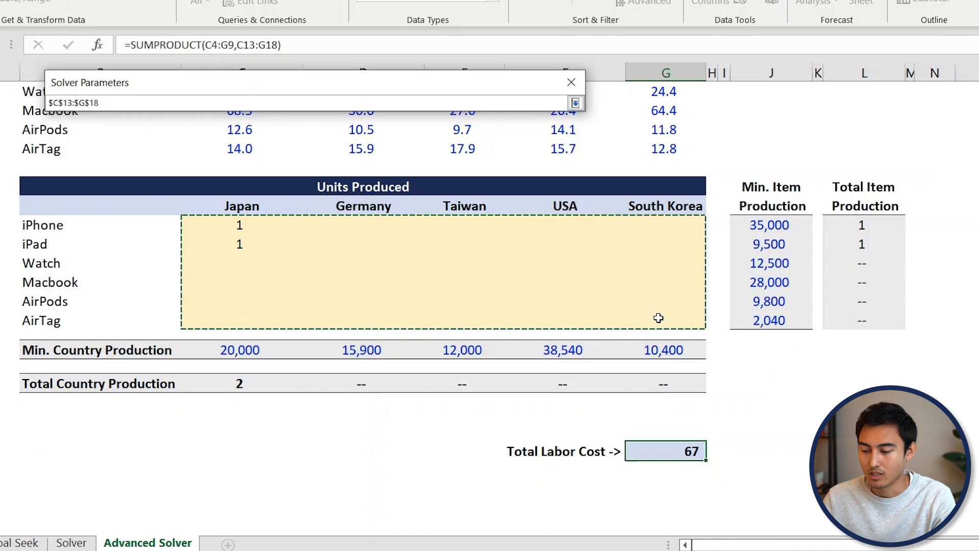
left_click(574, 102)
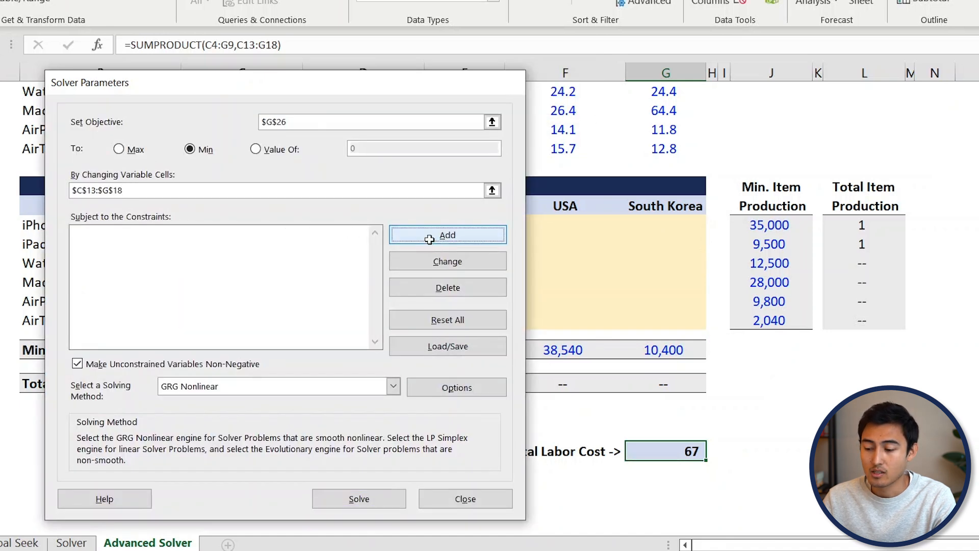
Add constraints $C$22:$G$22 >= $C$20:$G$20 and $L$13:$L$18 >= $J$13:$J$18
left_click(447, 234)
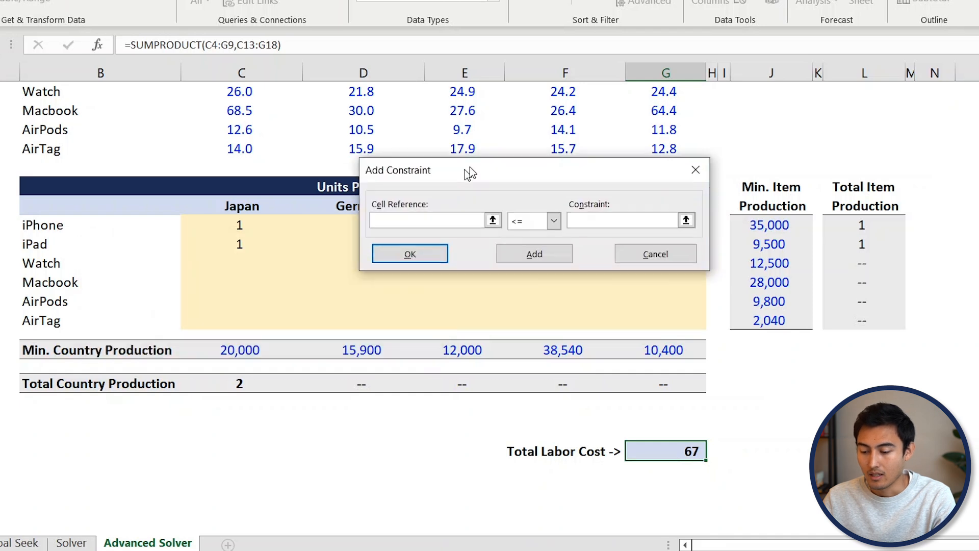
left_click_drag(468, 170, 515, 151)
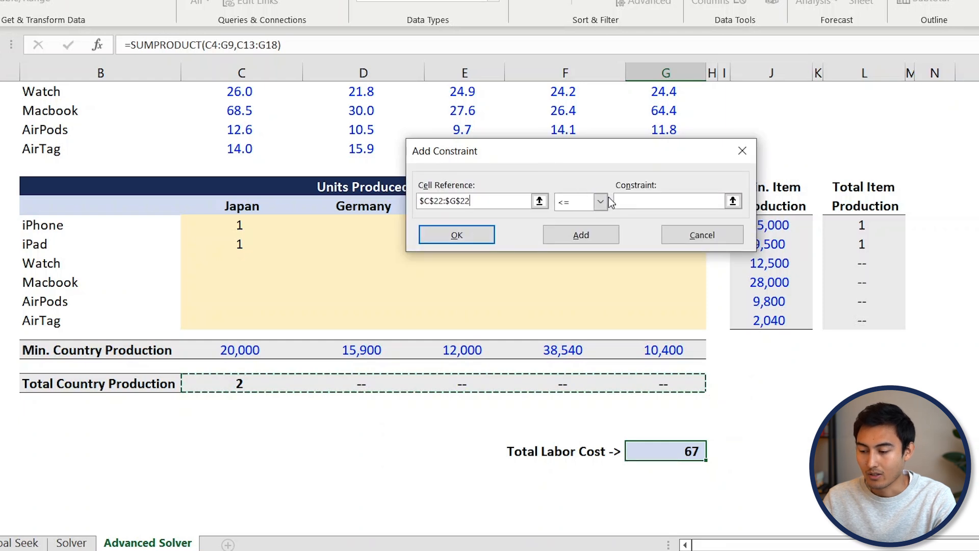
left_click(599, 201)
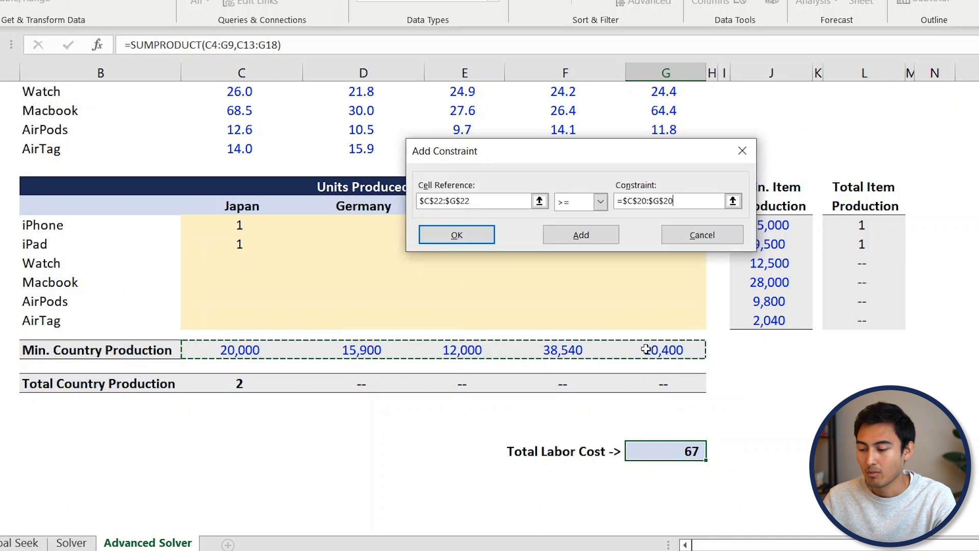
left_click(580, 234)
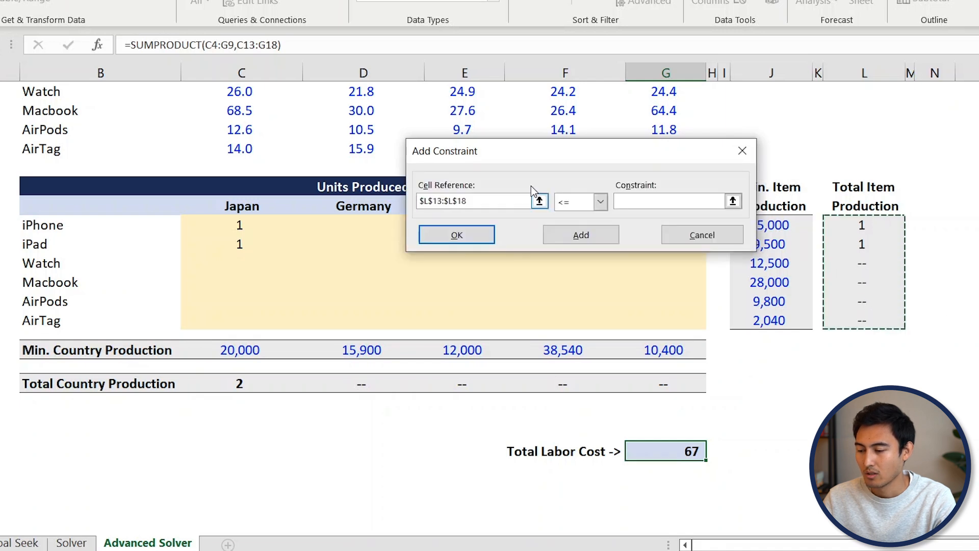
left_click(599, 201)
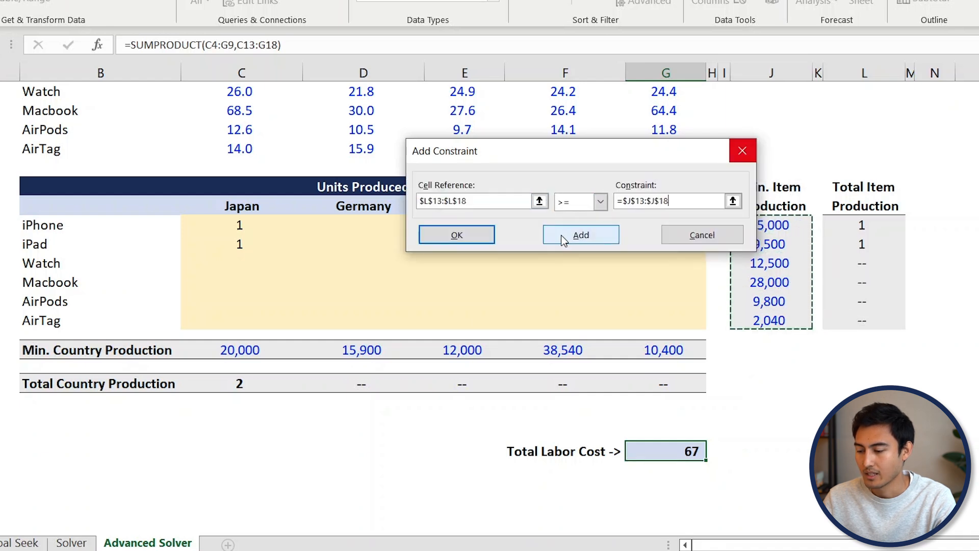
left_click(580, 234)
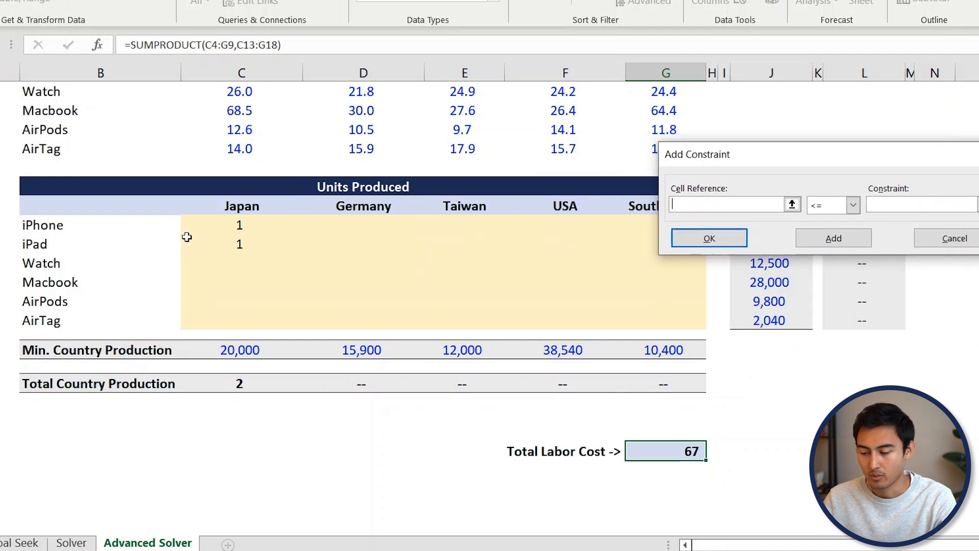
Add the integer constraint $C$13:$G$18 = int and leave the constraint form
left_click(240, 224)
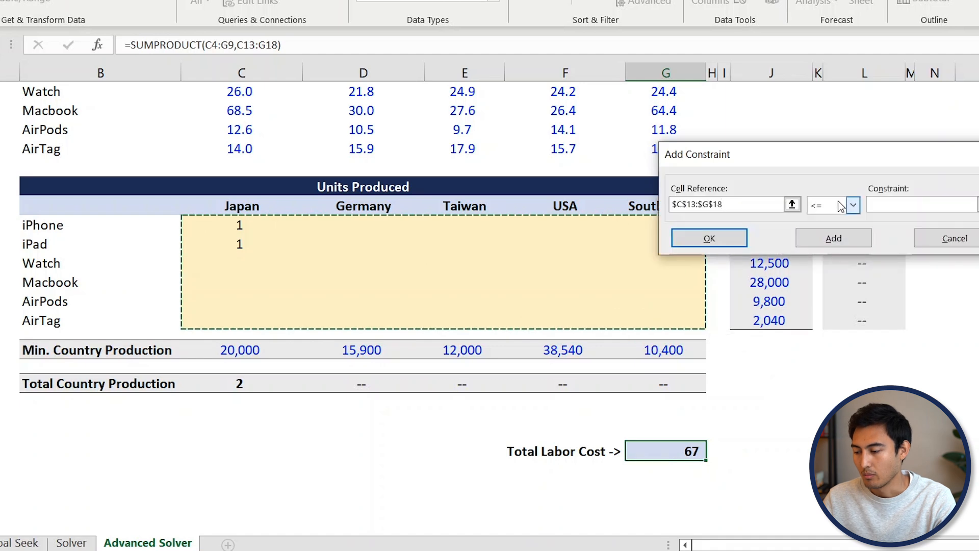
left_click(851, 205)
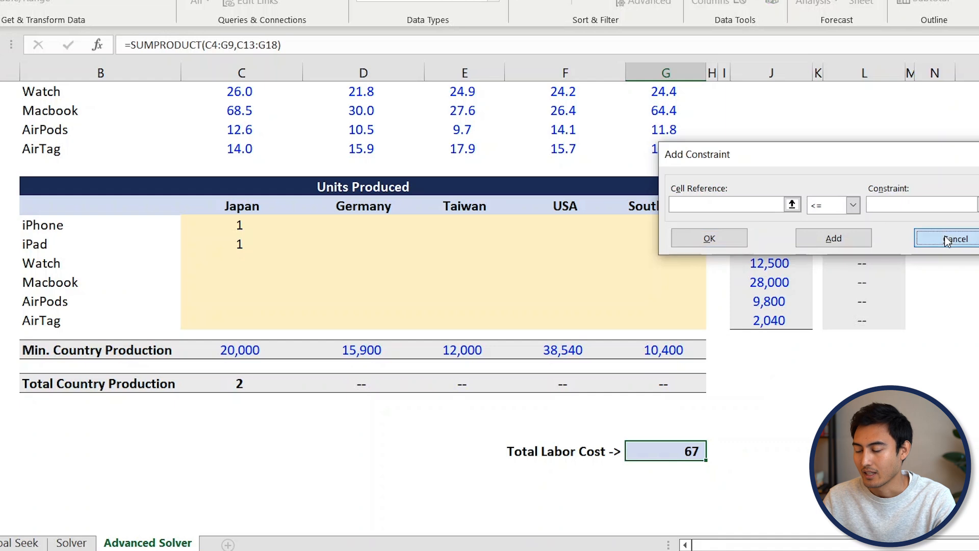
left_click(949, 238)
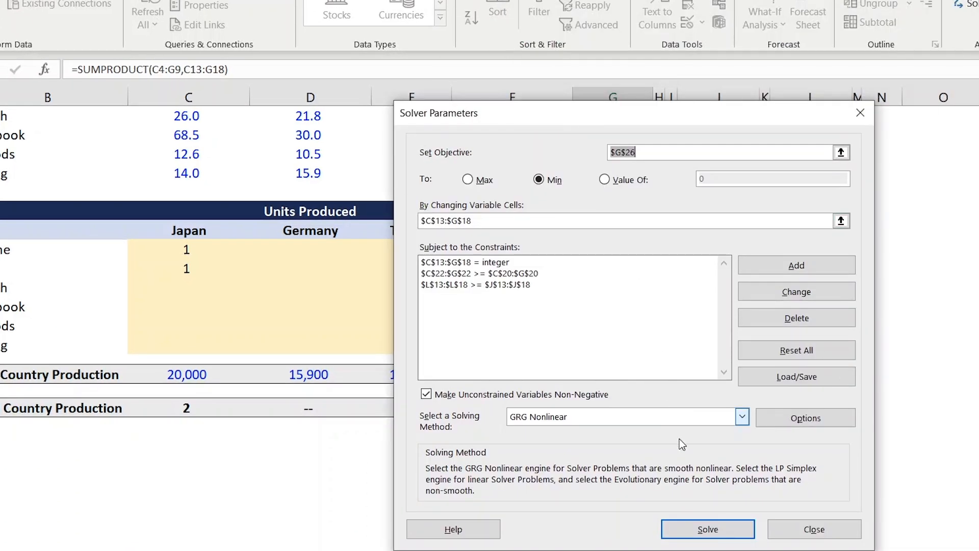
Run Solver and keep its solution, giving Total Labor Cost 2,508,037
left_click(707, 529)
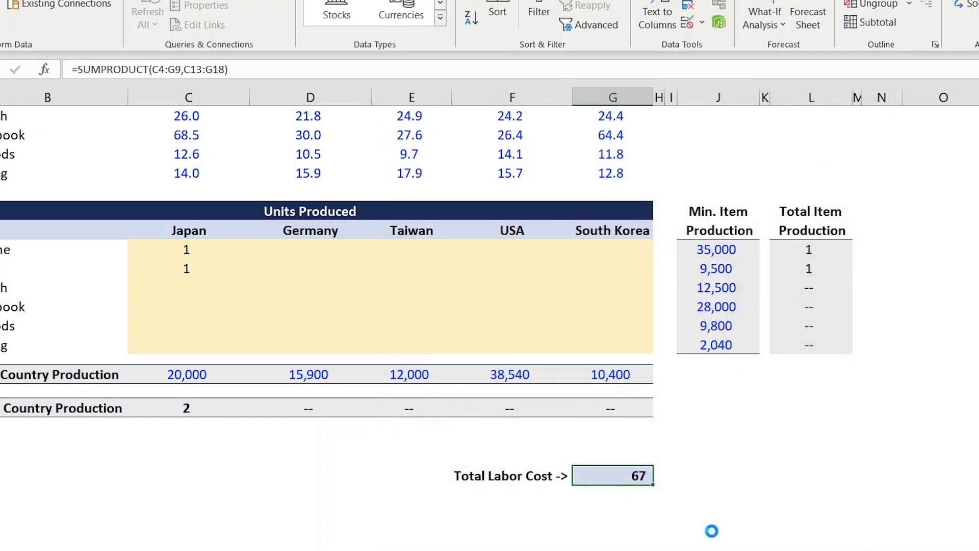
left_click(711, 530)
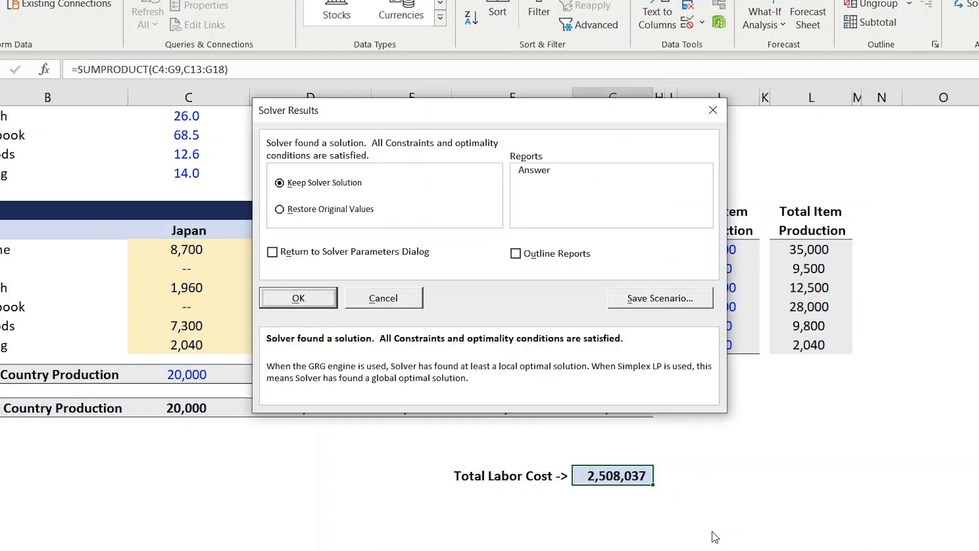
mouse_move(346, 143)
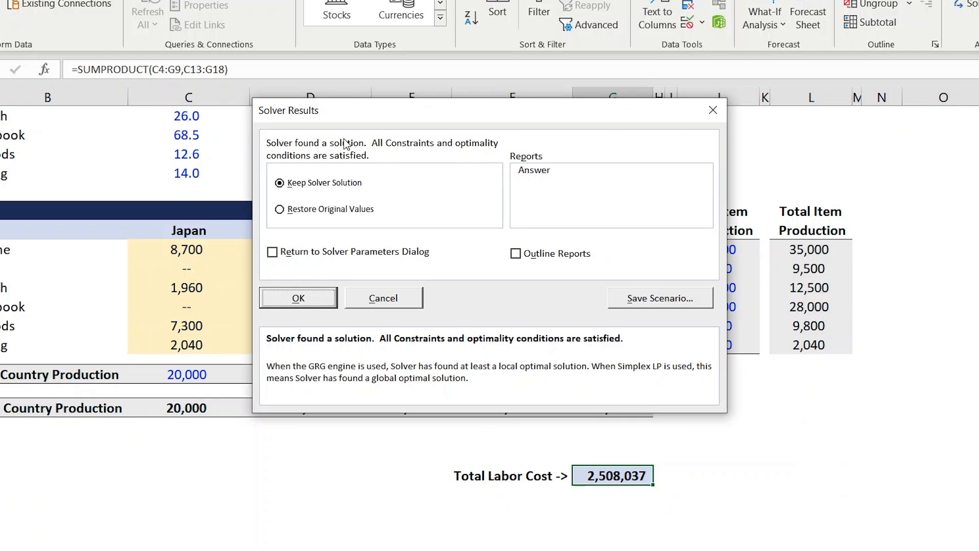
left_click(298, 297)
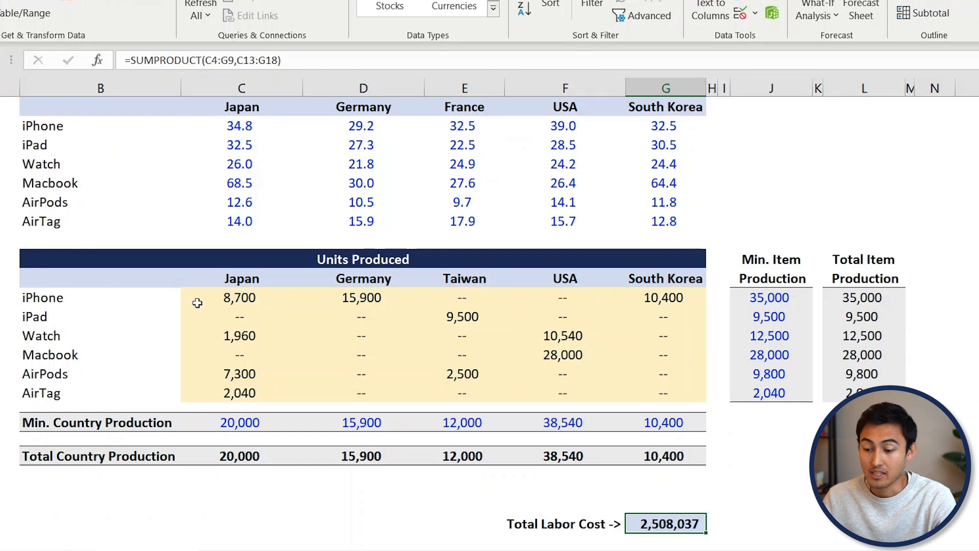
left_click(241, 355)
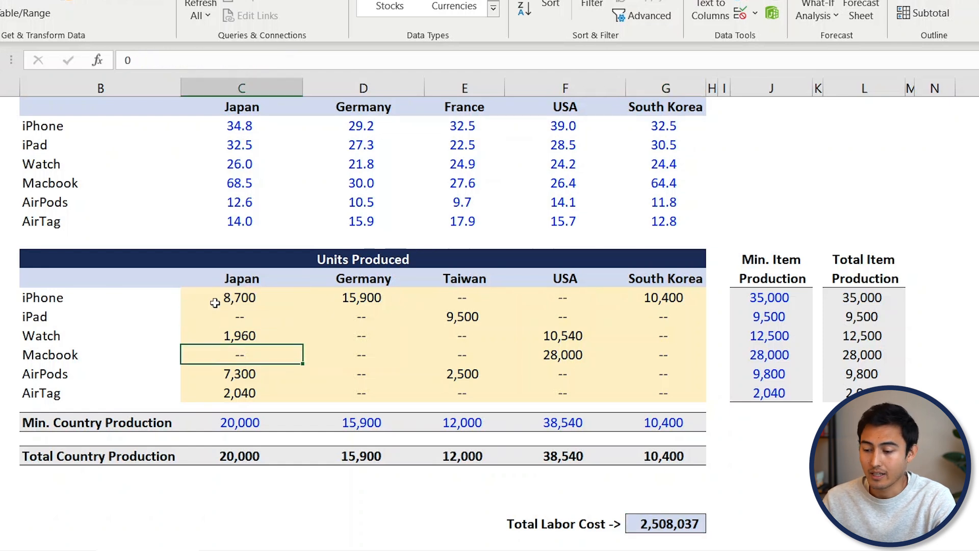
left_click(363, 297)
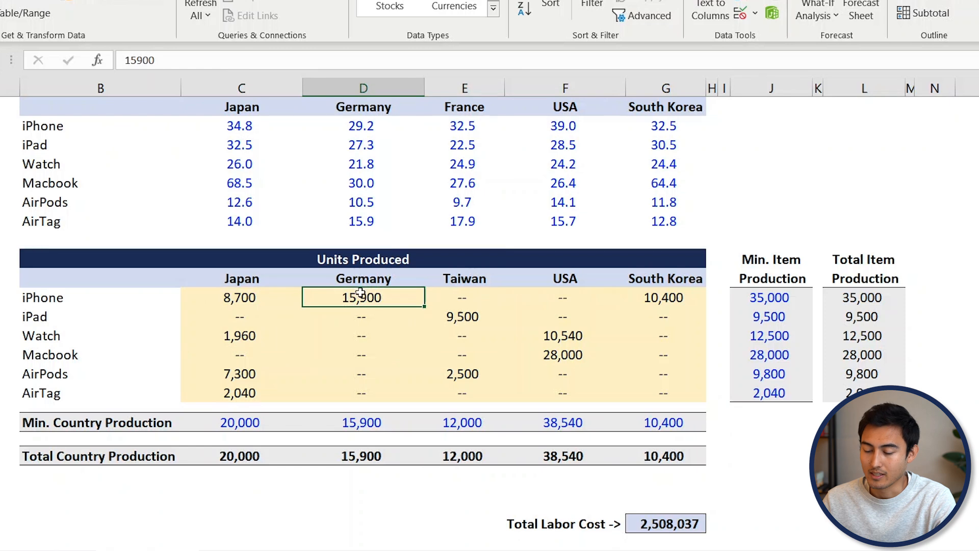
left_click(363, 126)
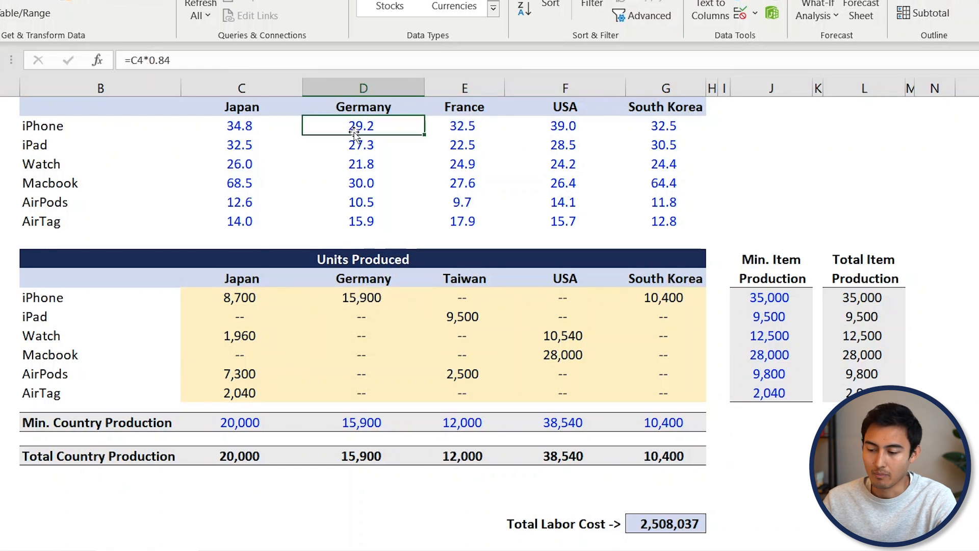
left_click(363, 183)
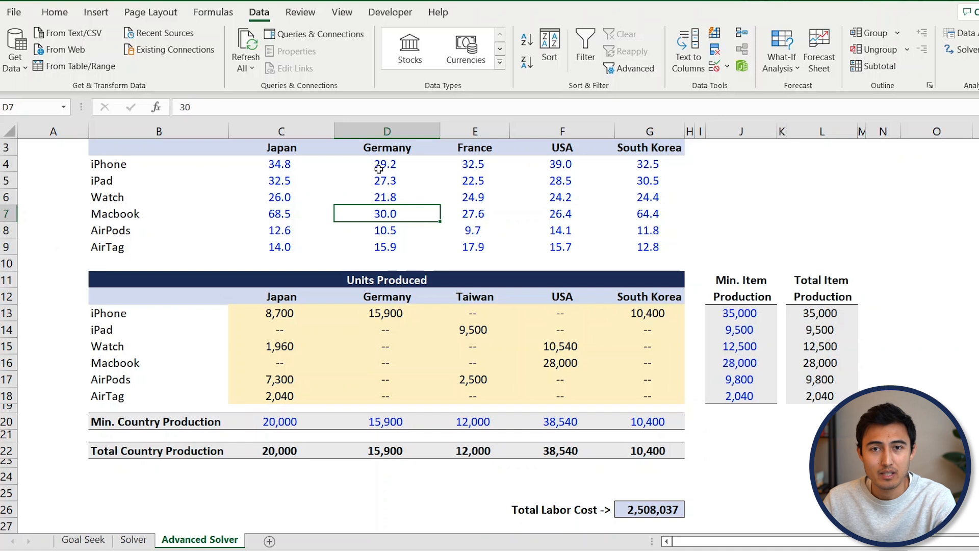
Enter =C22>=C20 in C24 and fill it across to G24, showing TRUE for every country
left_click(159, 476)
type("Check")
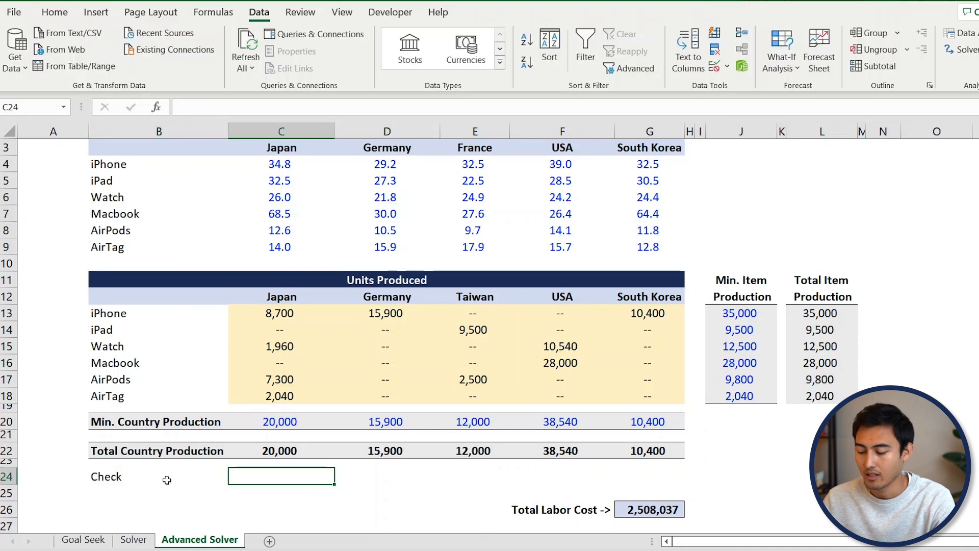
type("=")
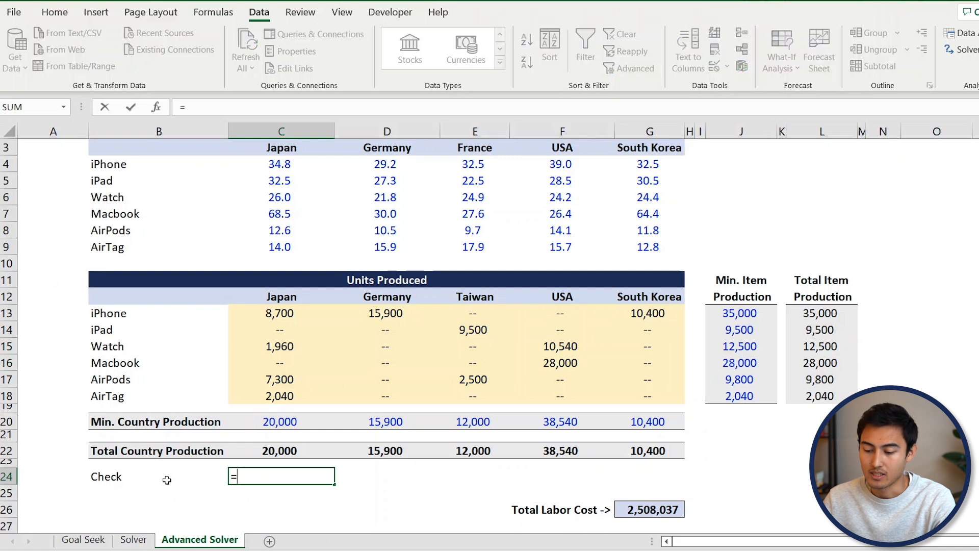
left_click(279, 450)
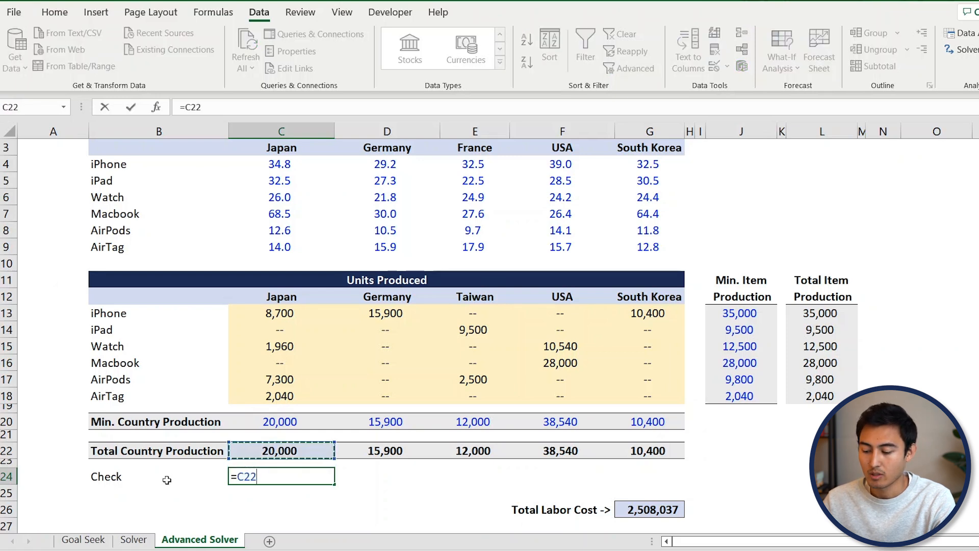
type(">=C20")
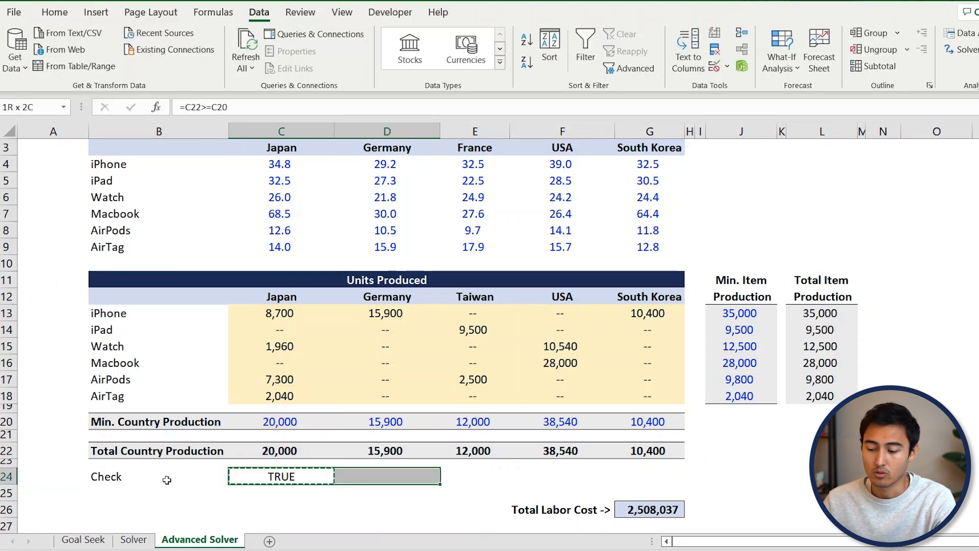
key("ctrl+v")
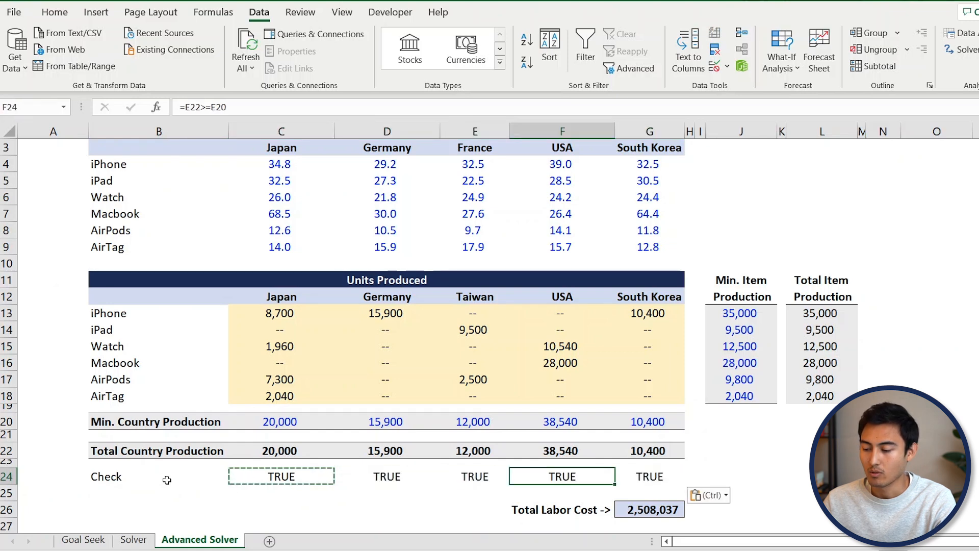
Enter =L13>=J13 in N13 and fill down to N18, showing TRUE for every item
left_click(883, 312)
type("=L13")
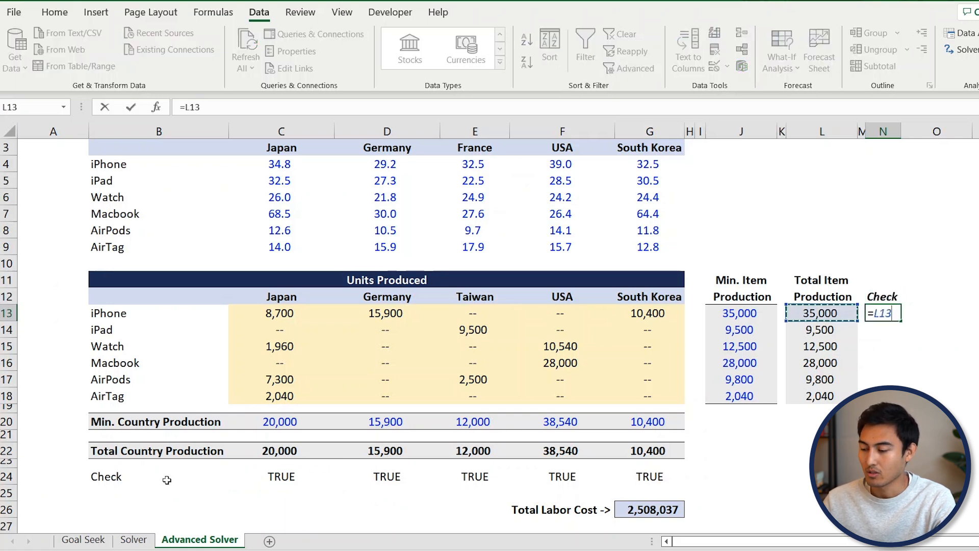
type(">")
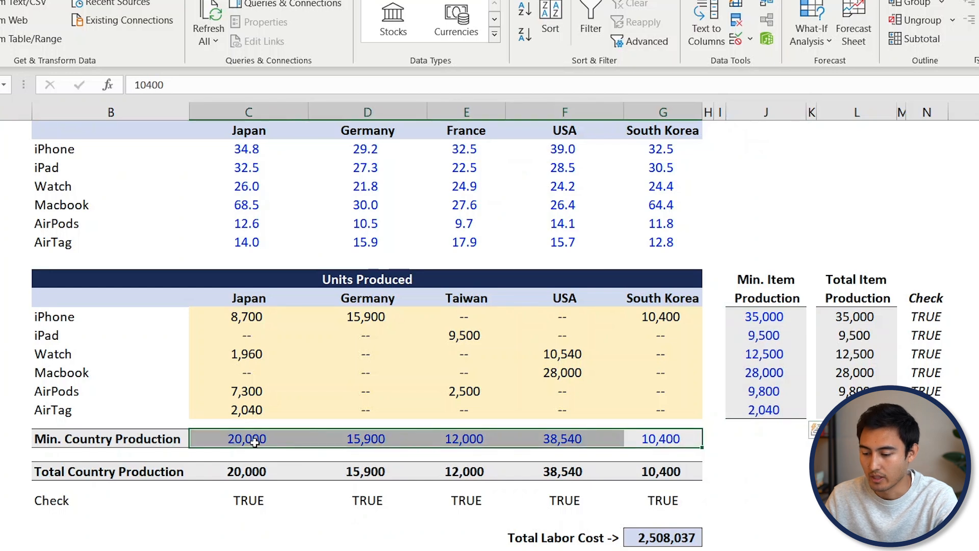
Enter =SUM(J$13:J$18)=SUM($C20:$G20) in J20 so the minimums check shows TRUE
left_click(764, 439)
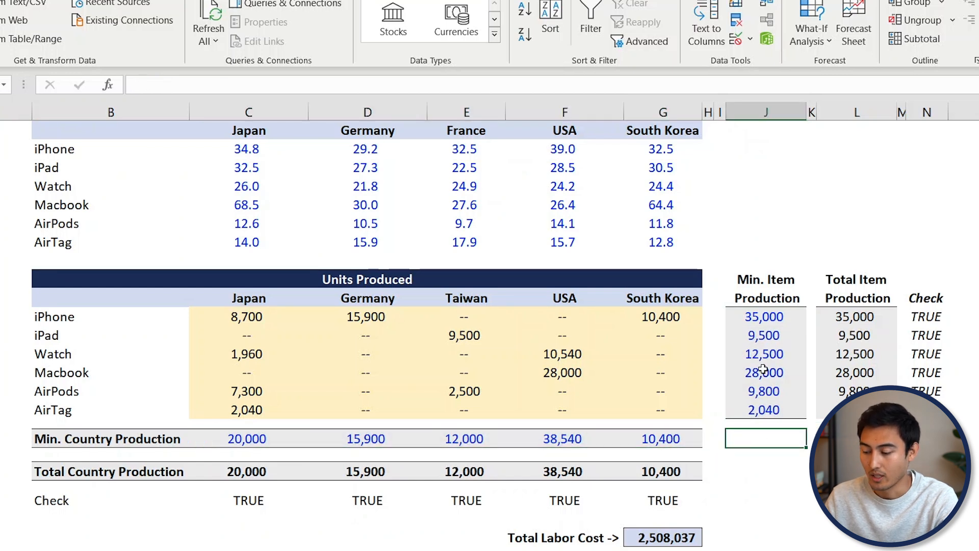
type("=sum")
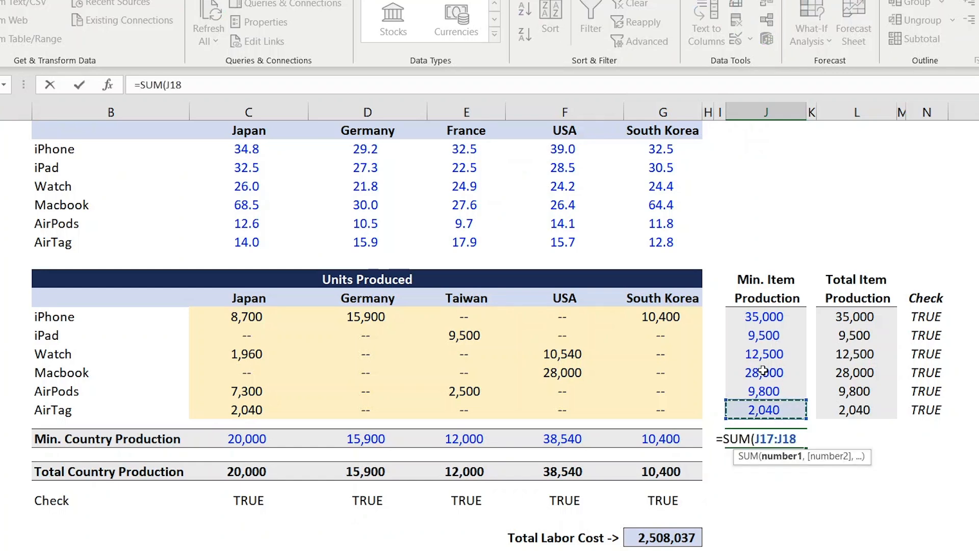
key("f4")
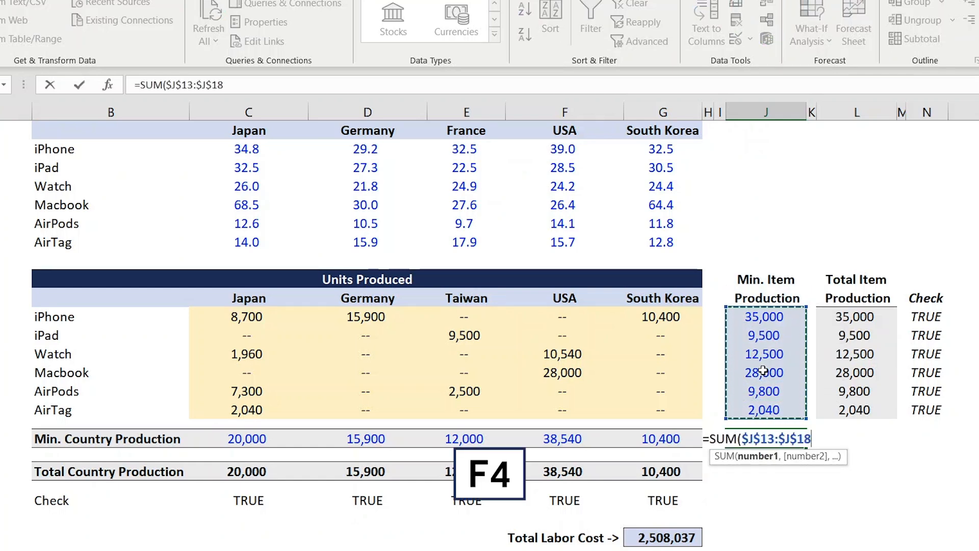
key("f4")
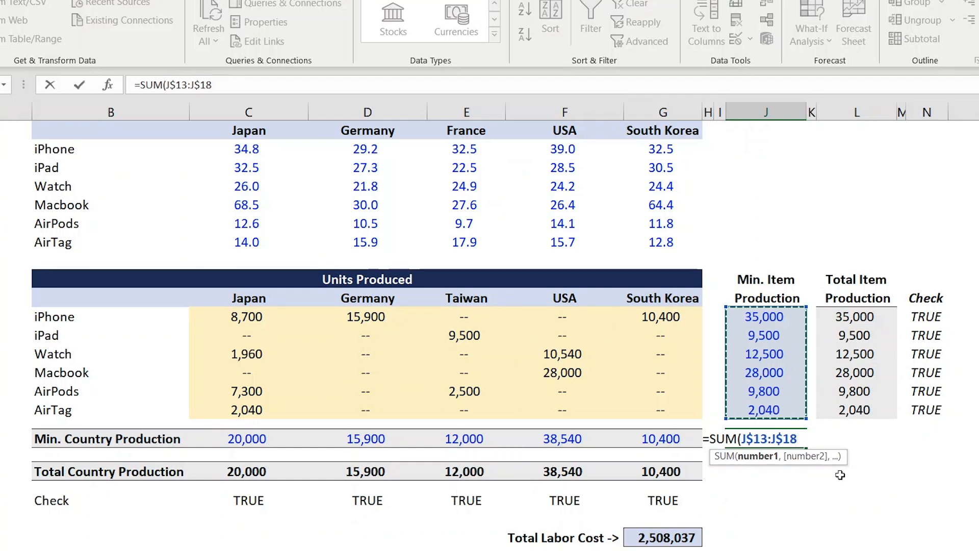
mouse_move(805, 469)
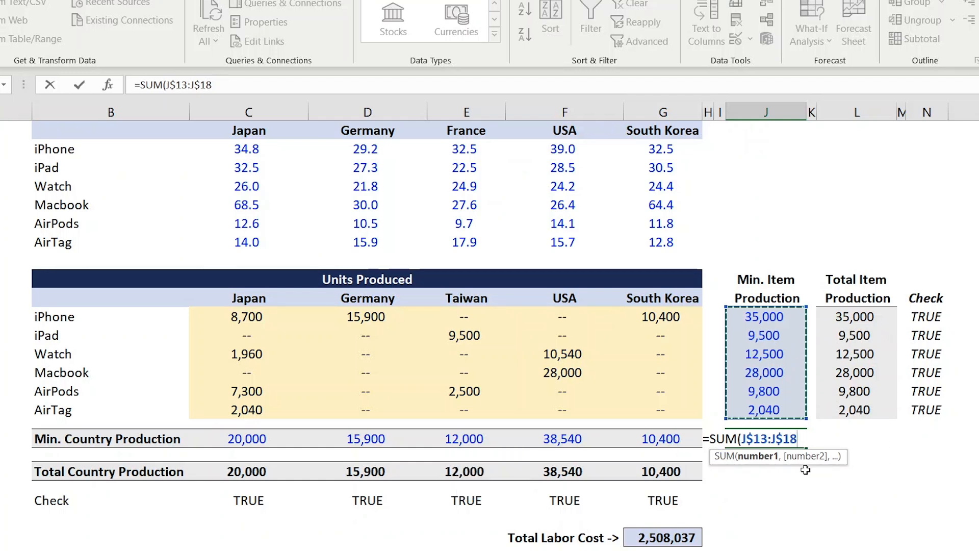
type("=")
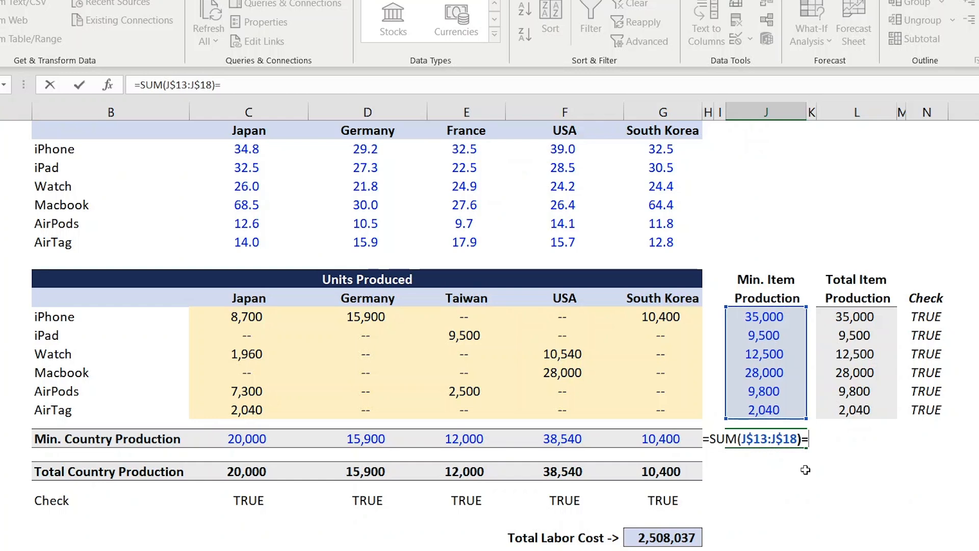
type("=SUM(H20:G20")
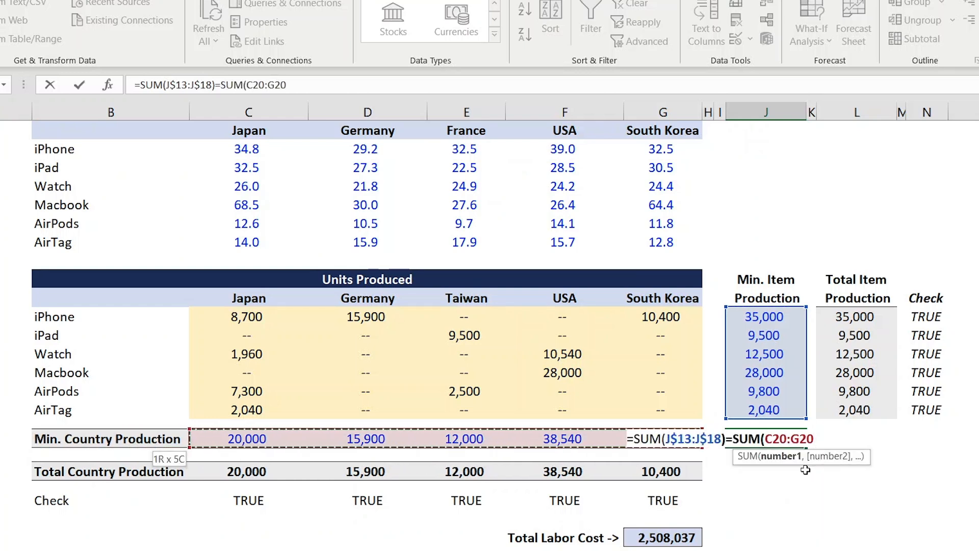
key("f4")
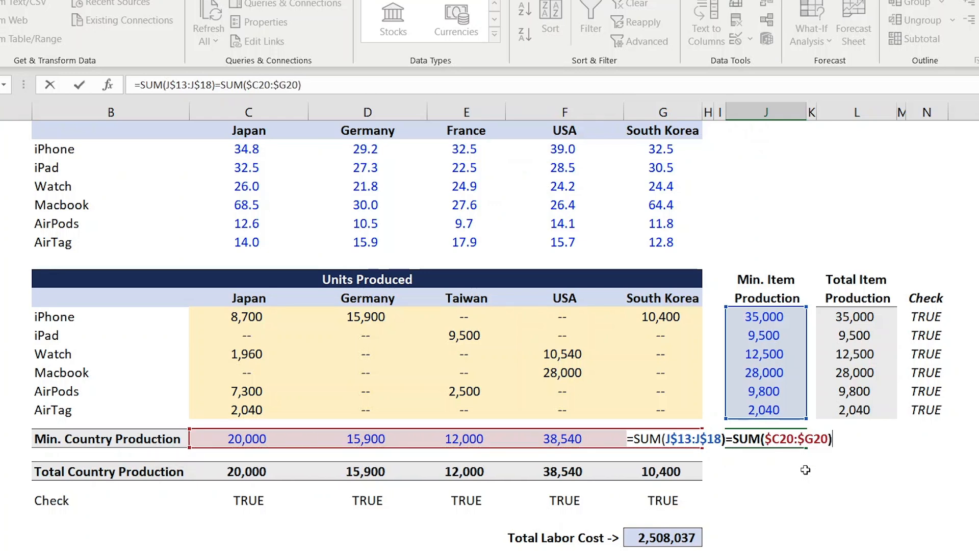
key("Return")
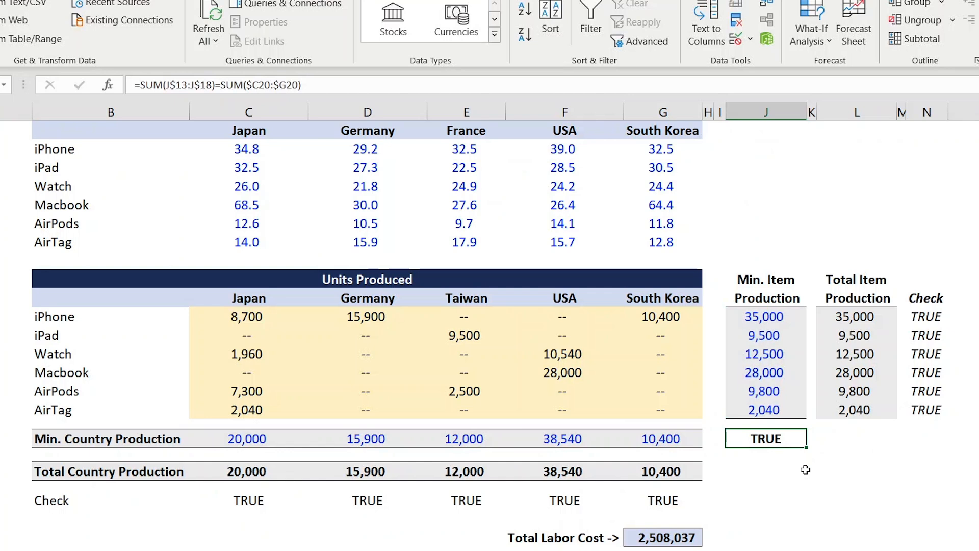
Copy the check to L22 to compare item and country total production, showing TRUE
key("ctrl+v")
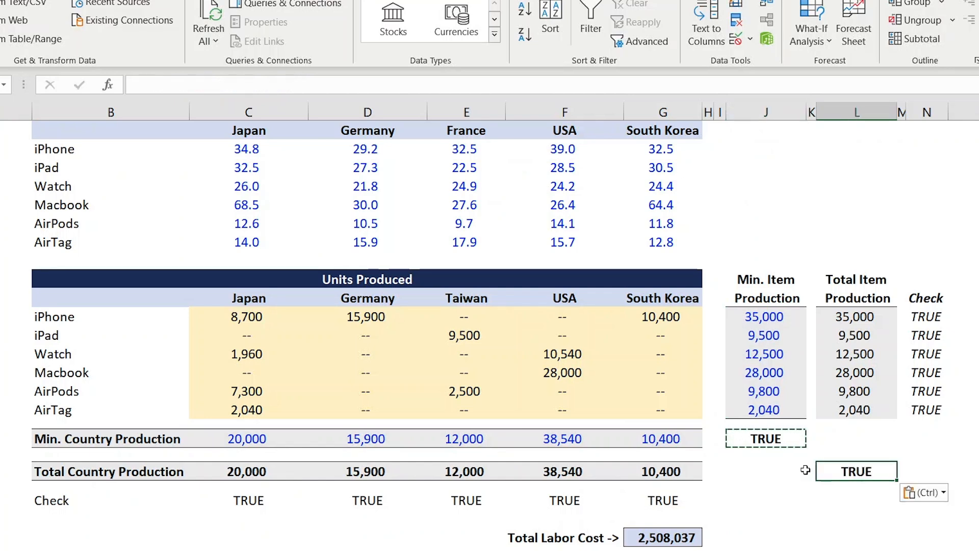
left_click(855, 471)
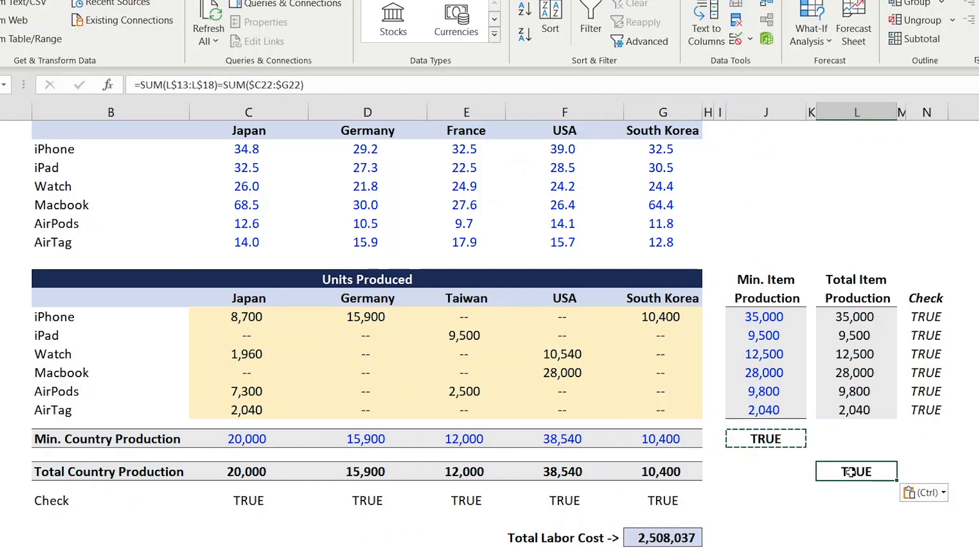